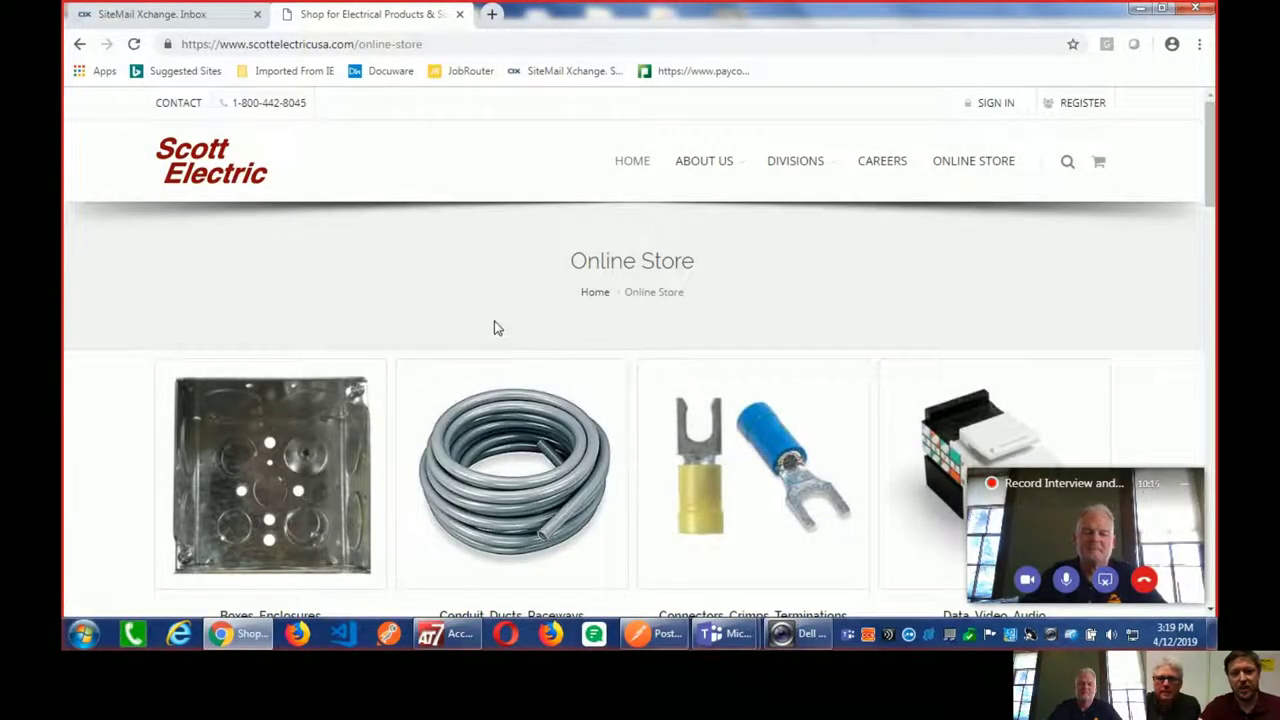
pyautogui.moveTo(448, 322)
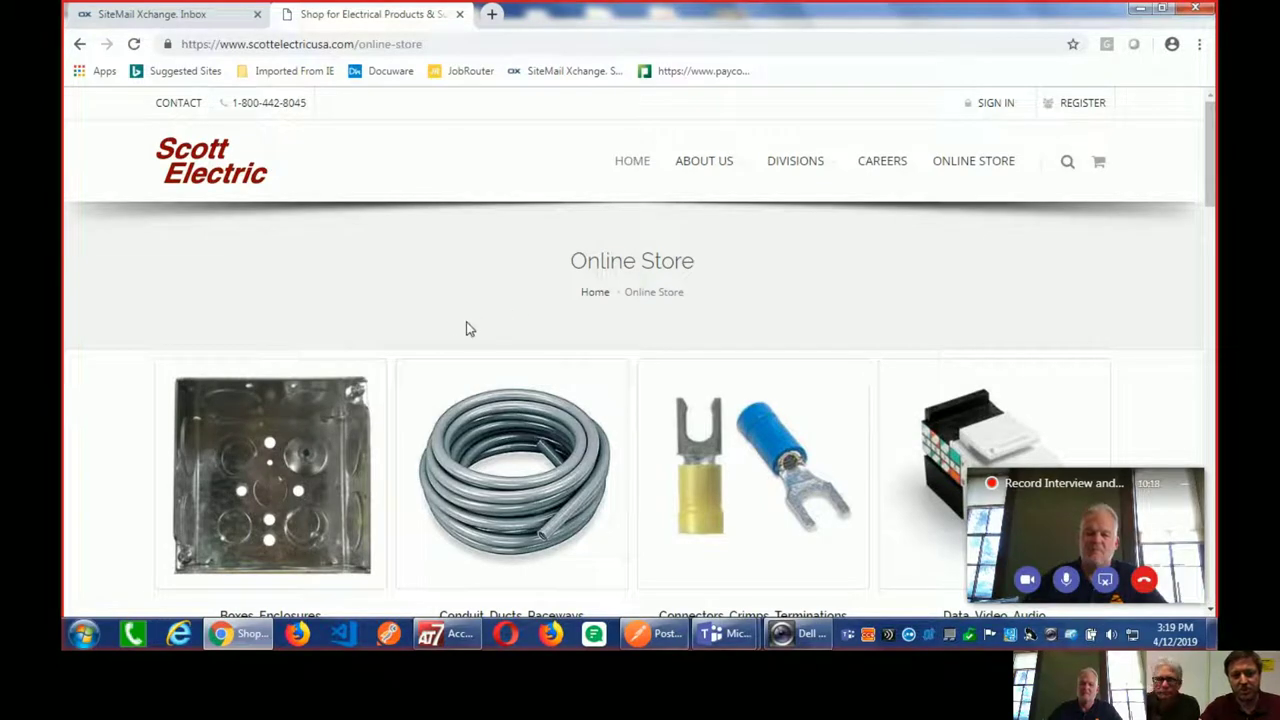
pyautogui.moveTo(380, 344)
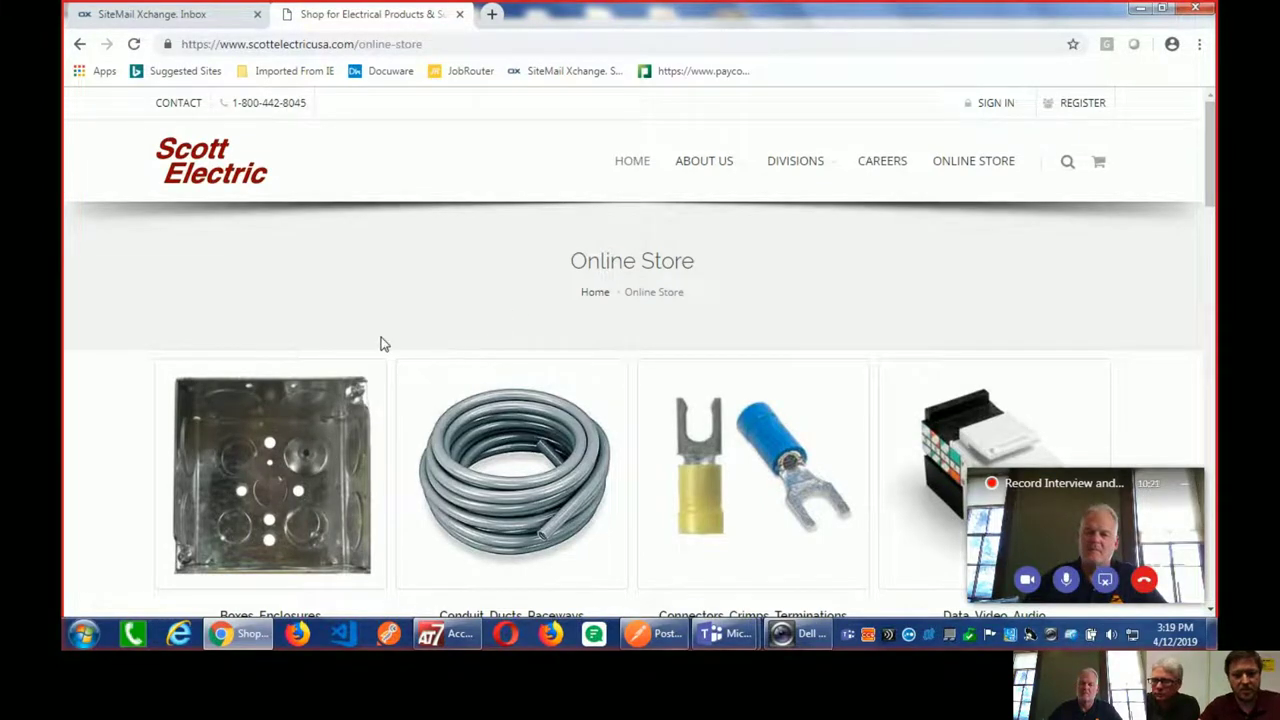
# Step: Scroll through the current page, then switch over to Postman
pyautogui.scroll(-3)
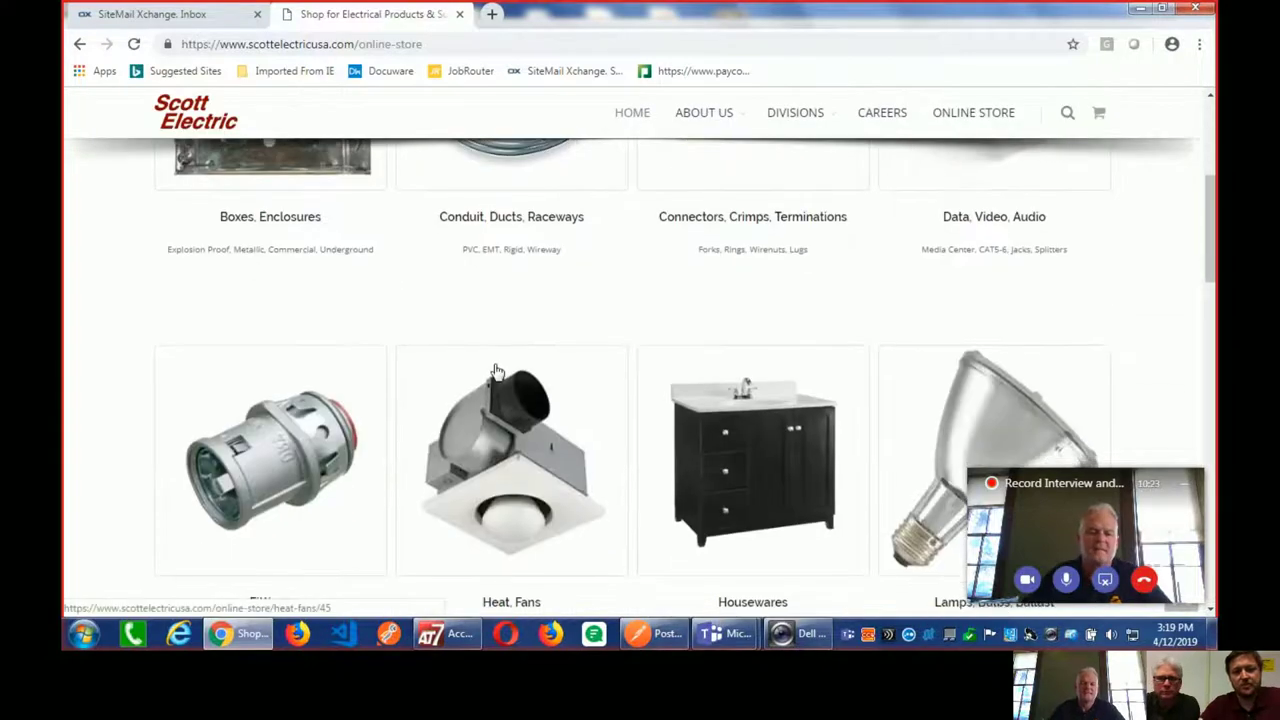
pyautogui.scroll(-3)
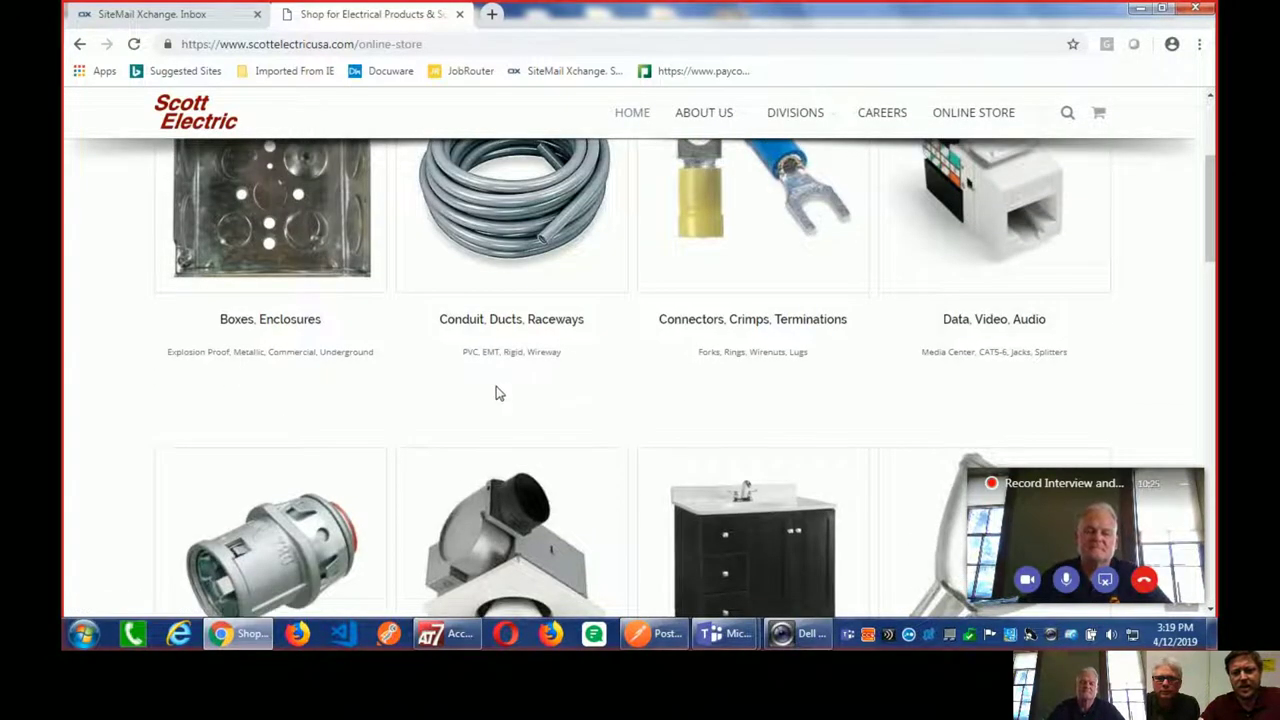
pyautogui.scroll(3)
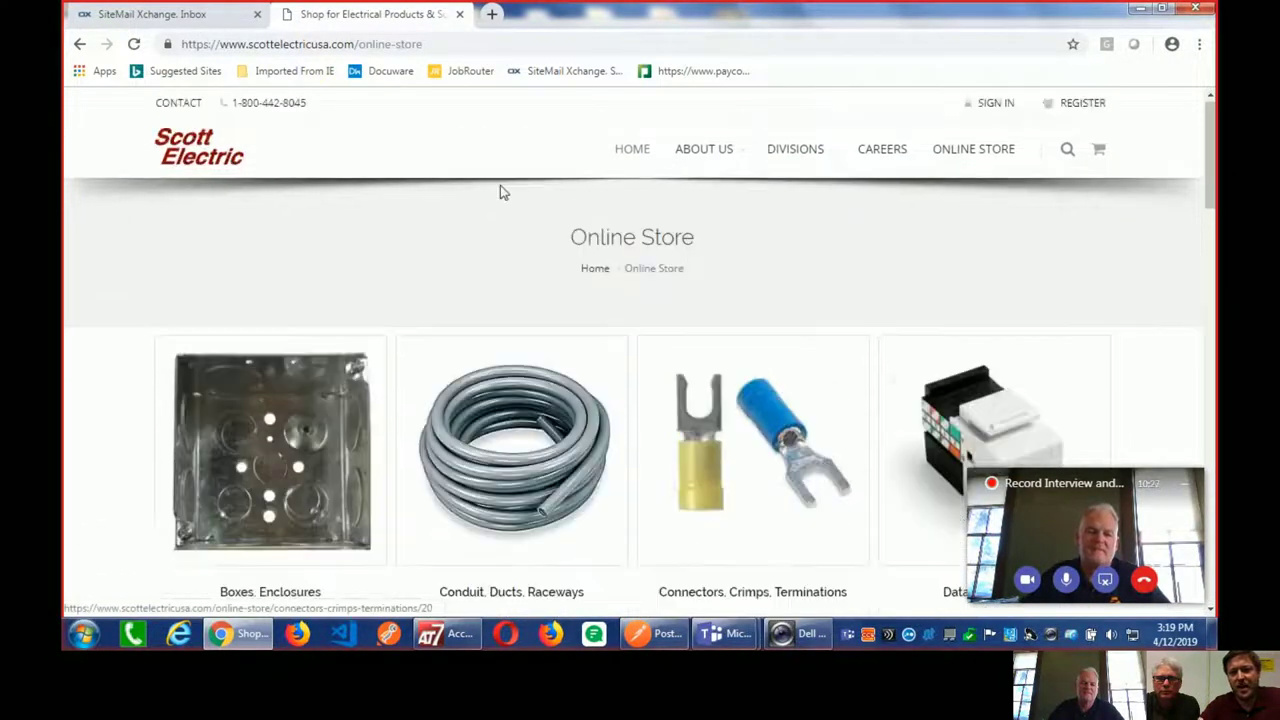
pyautogui.scroll(-3)
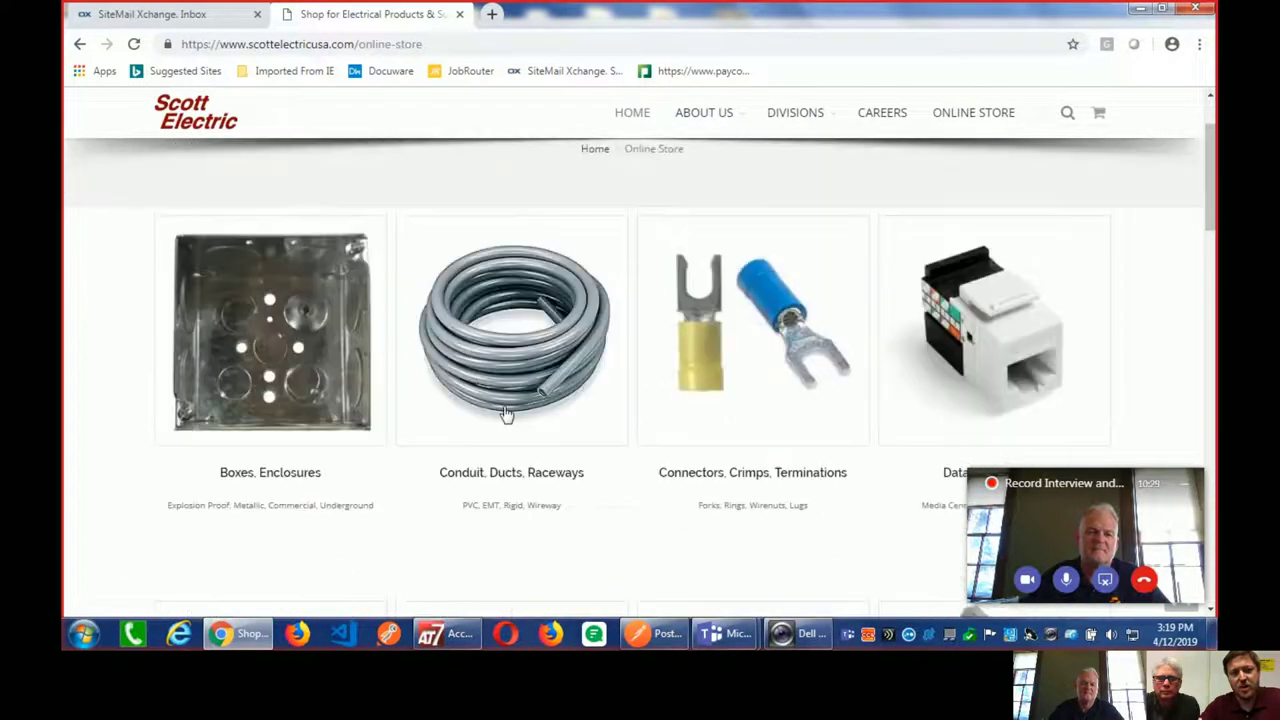
pyautogui.scroll(-3)
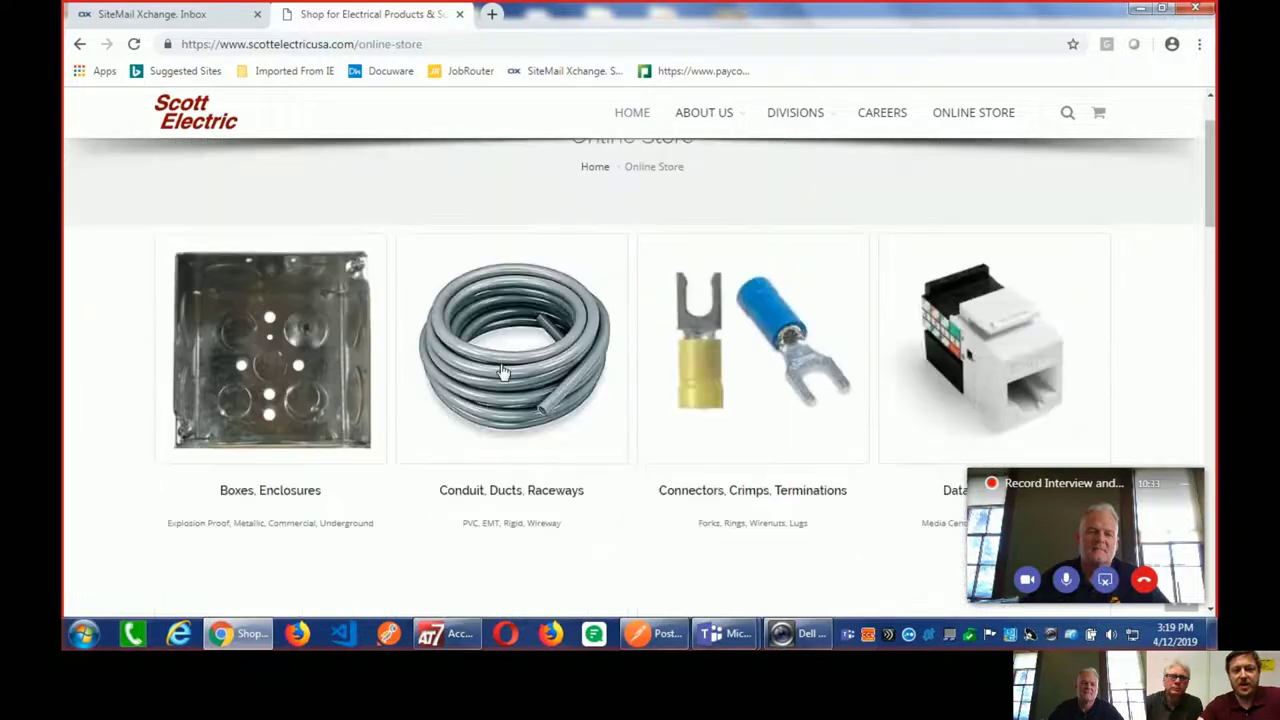
pyautogui.scroll(-3)
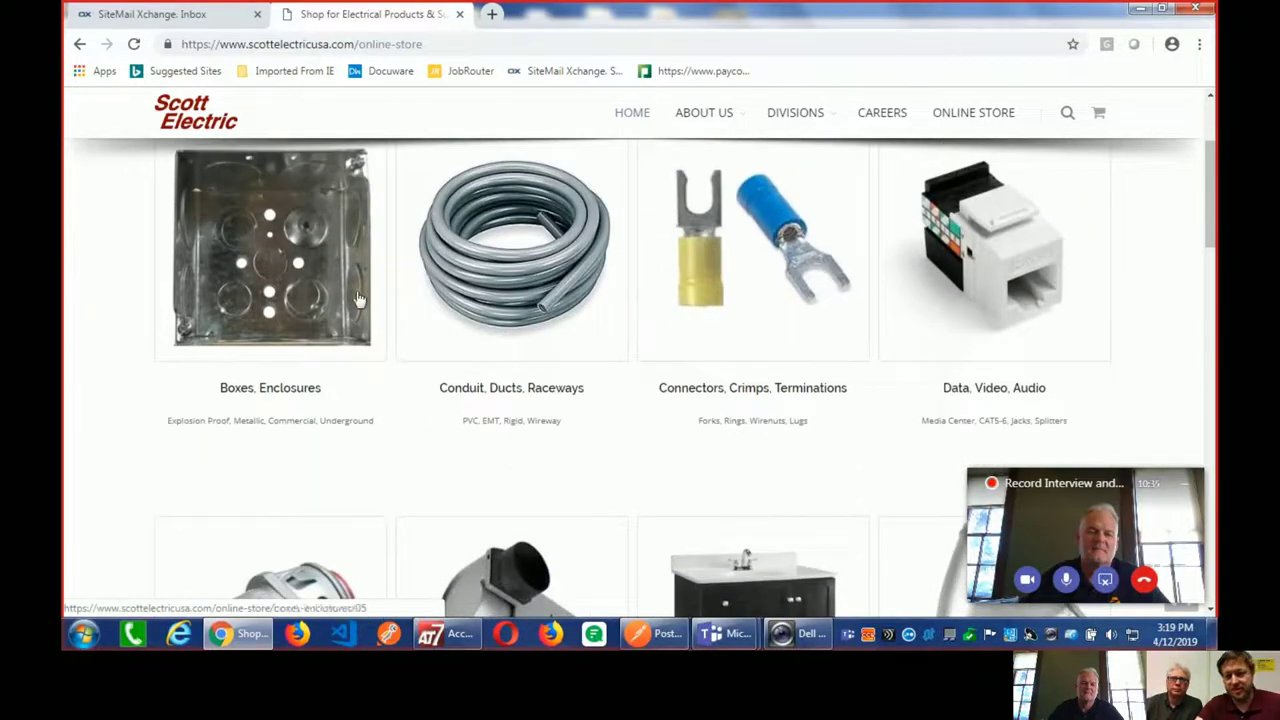
pyautogui.scroll(-3)
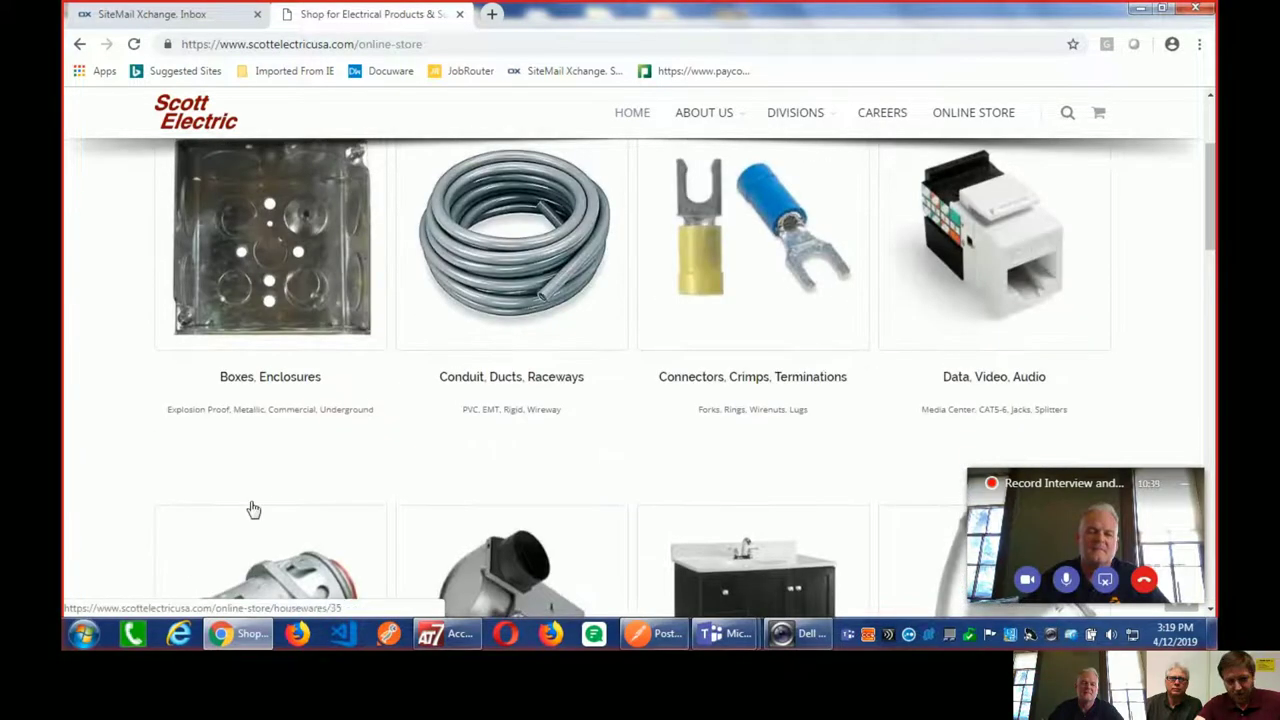
pyautogui.scroll(-3)
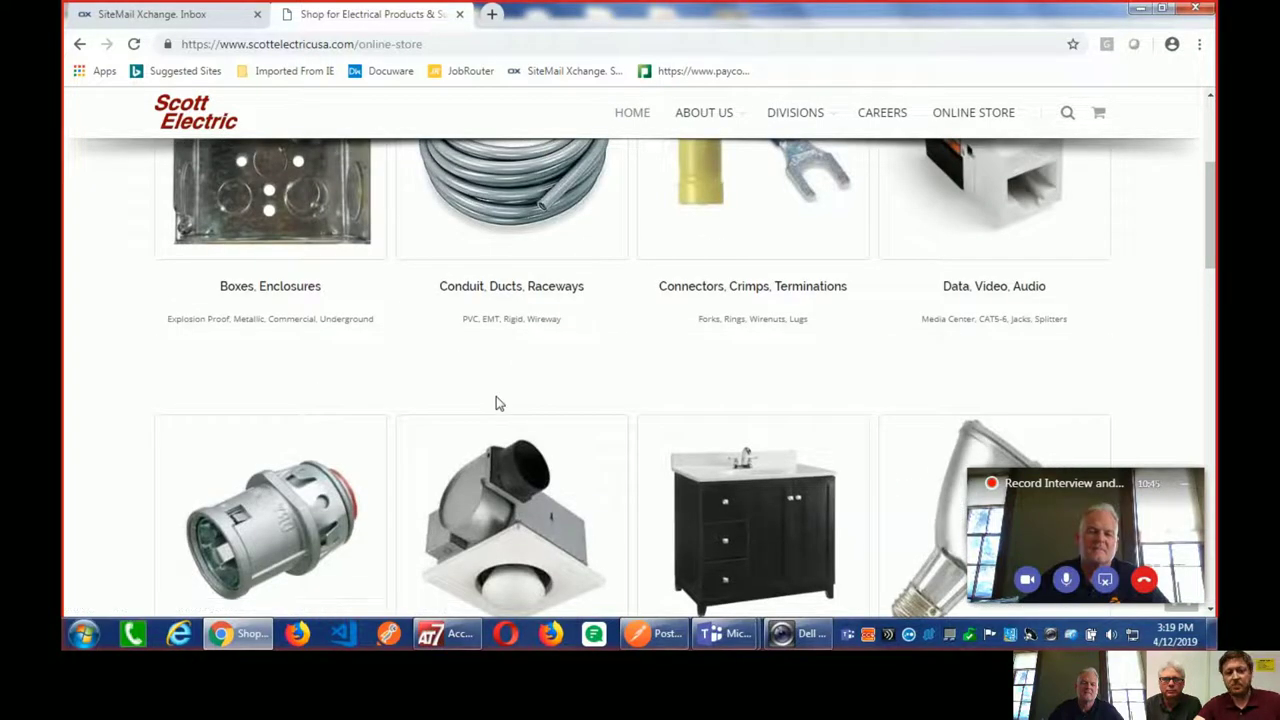
pyautogui.scroll(3)
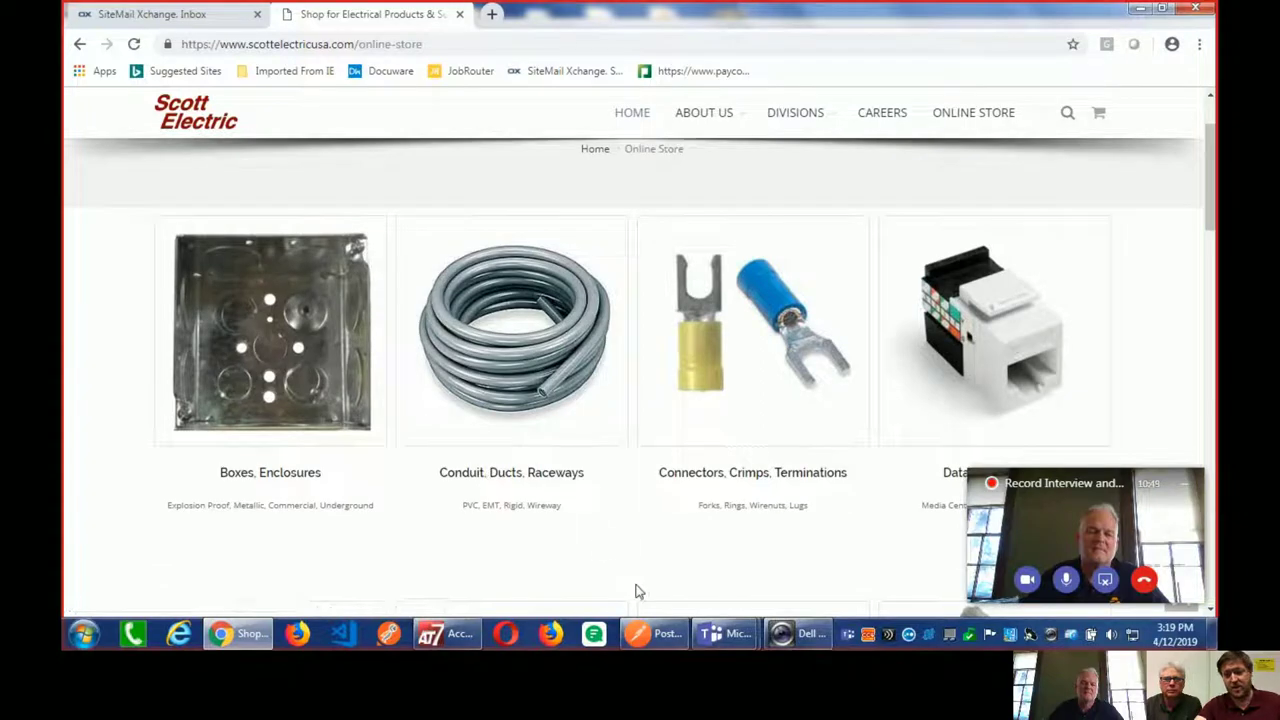
pyautogui.click(638, 632)
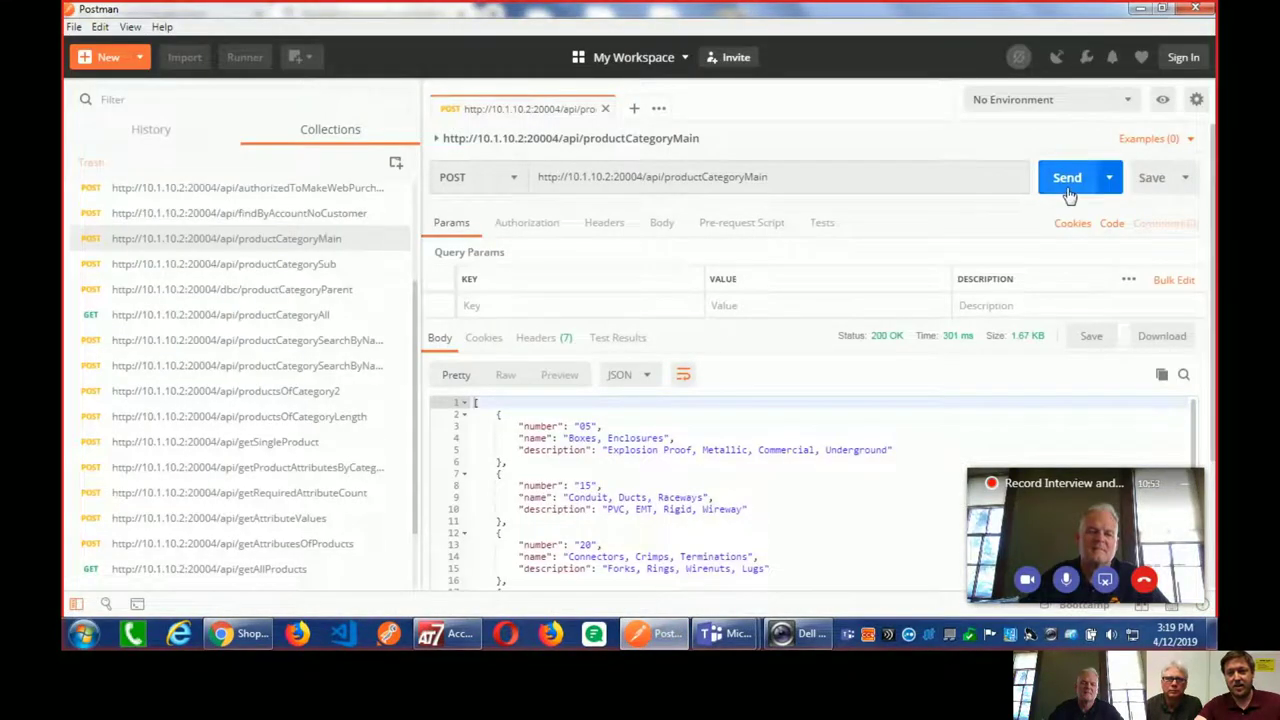
# Step: Send the productCategoryMain request and review the category list through Wire, Cables and Cords, then return to Chrome
pyautogui.click(1068, 176)
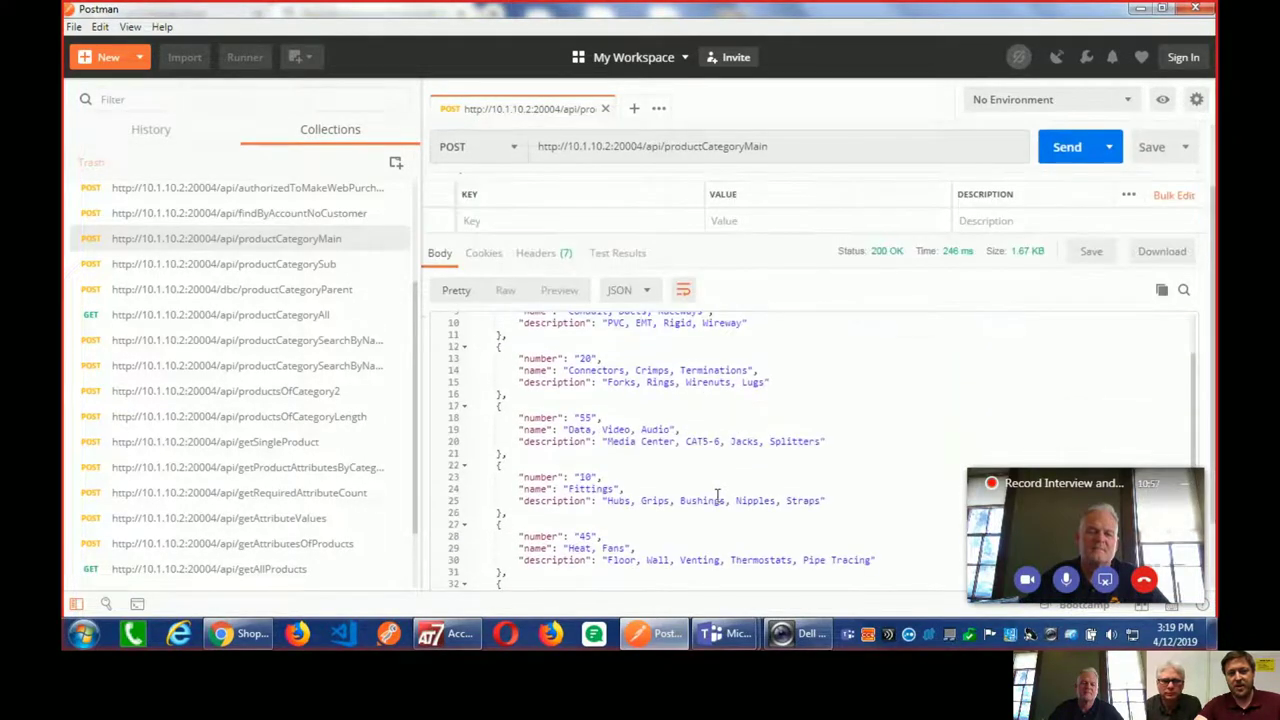
pyautogui.scroll(-3)
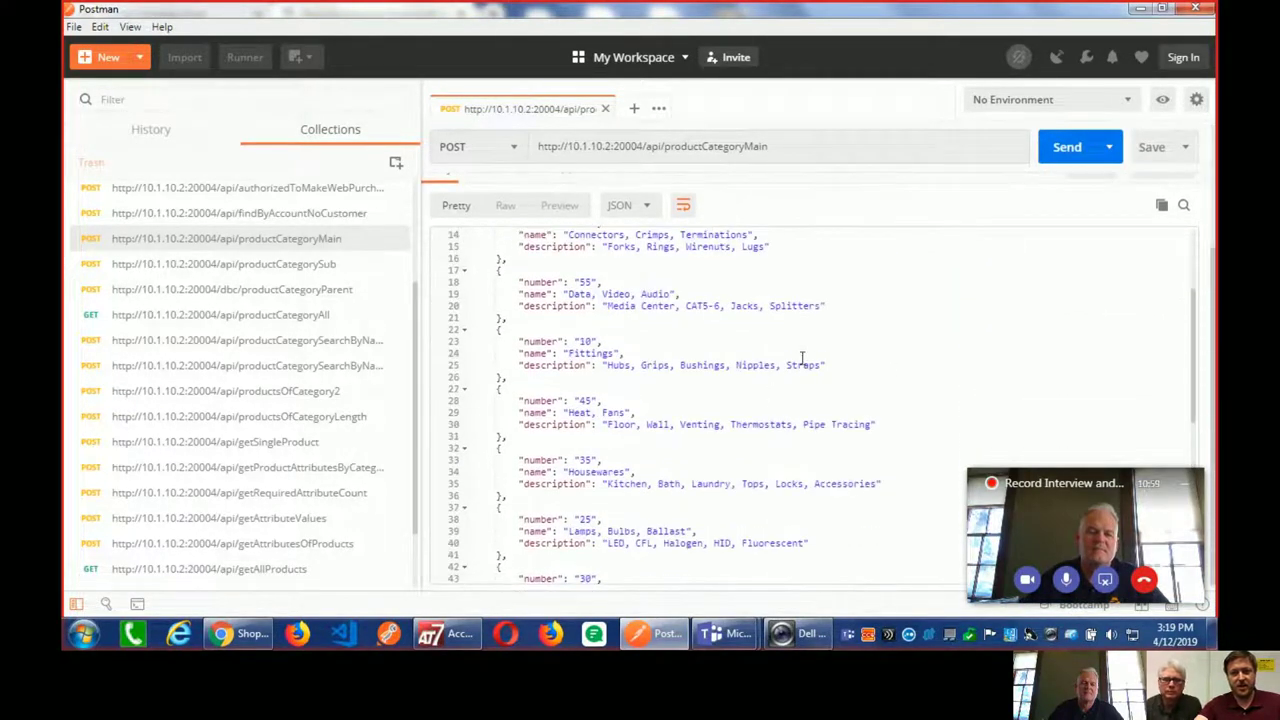
pyautogui.scroll(-3)
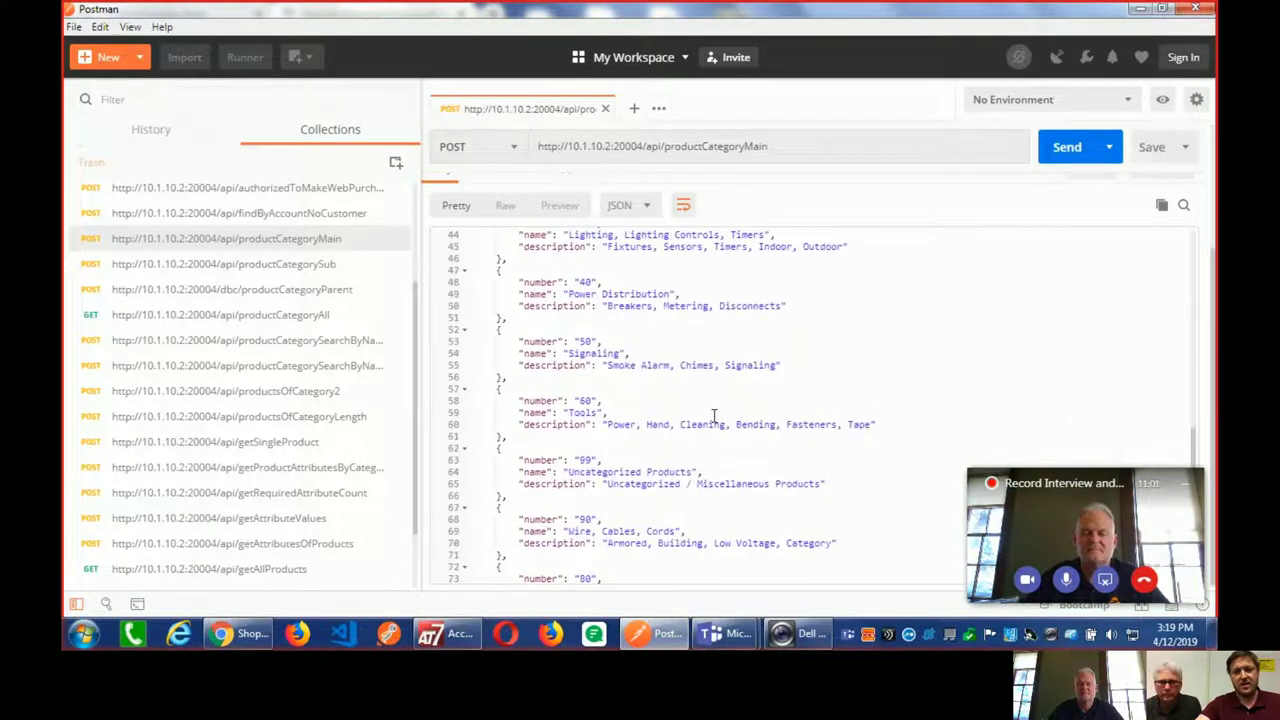
pyautogui.scroll(-3)
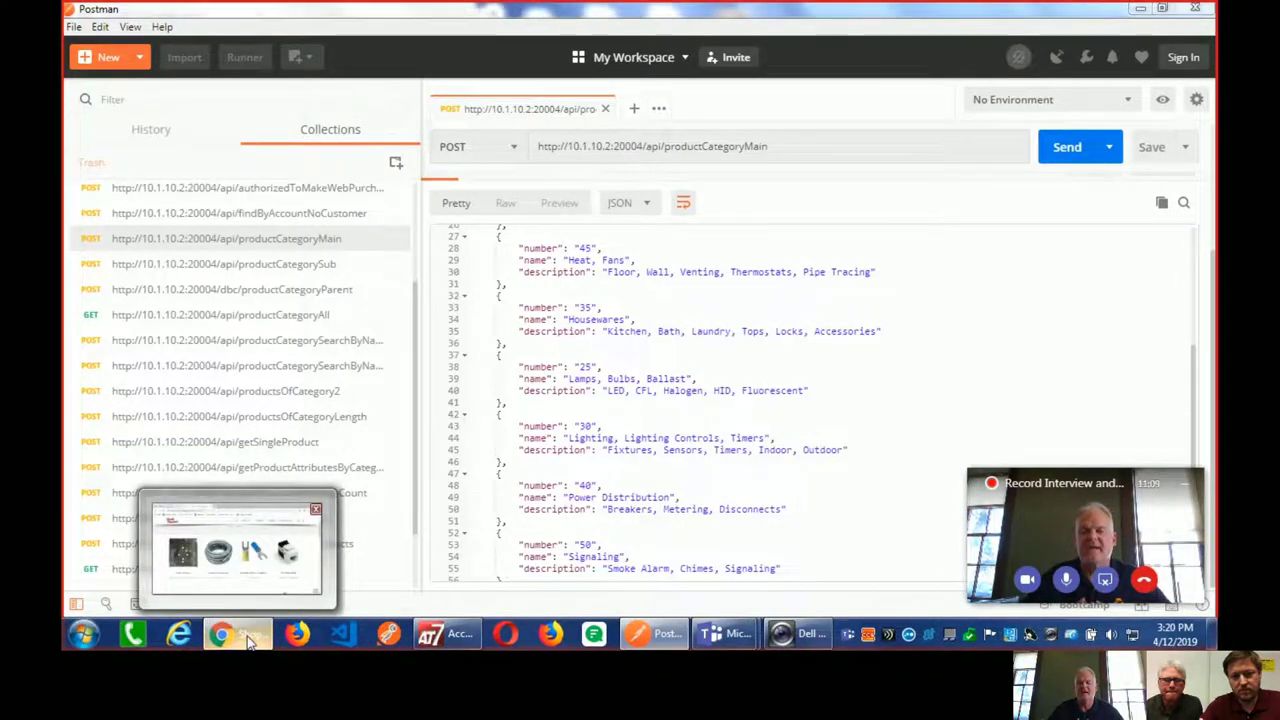
pyautogui.click(236, 634)
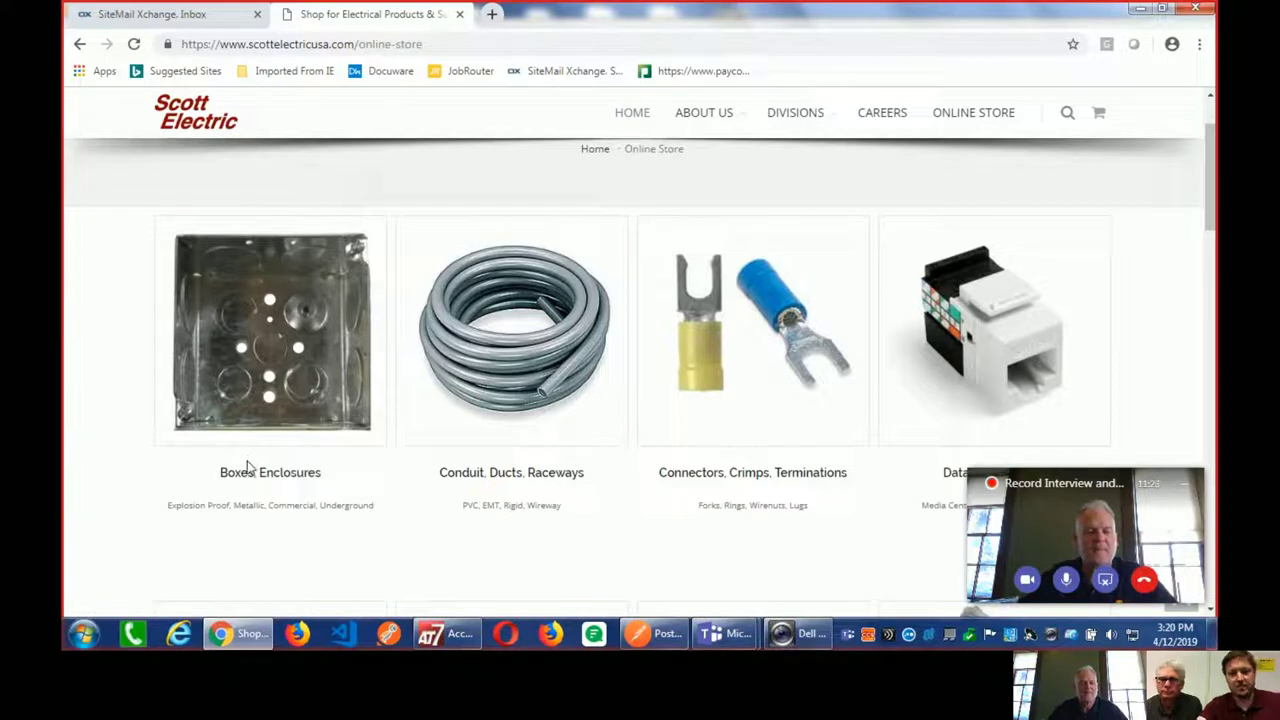
pyautogui.scroll(-3)
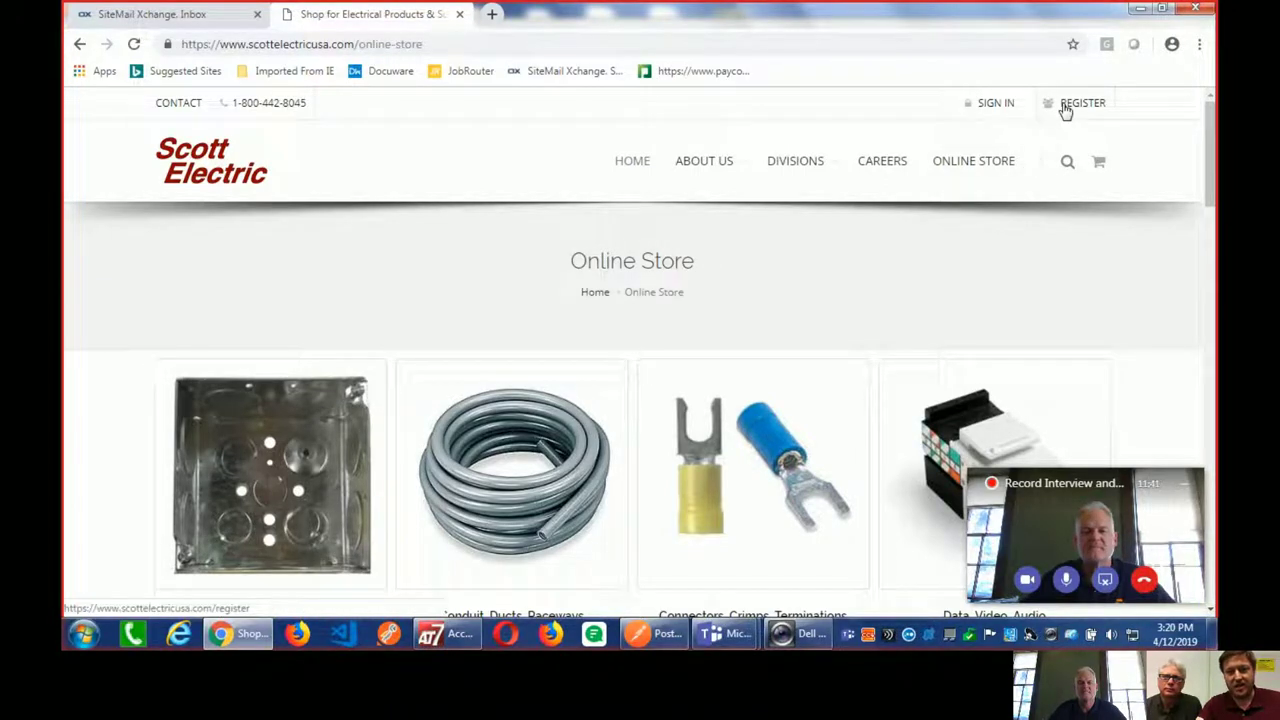
# Step: Review the store's REGISTER form fields, then switch to the AccuTerm terminal session
pyautogui.click(1082, 102)
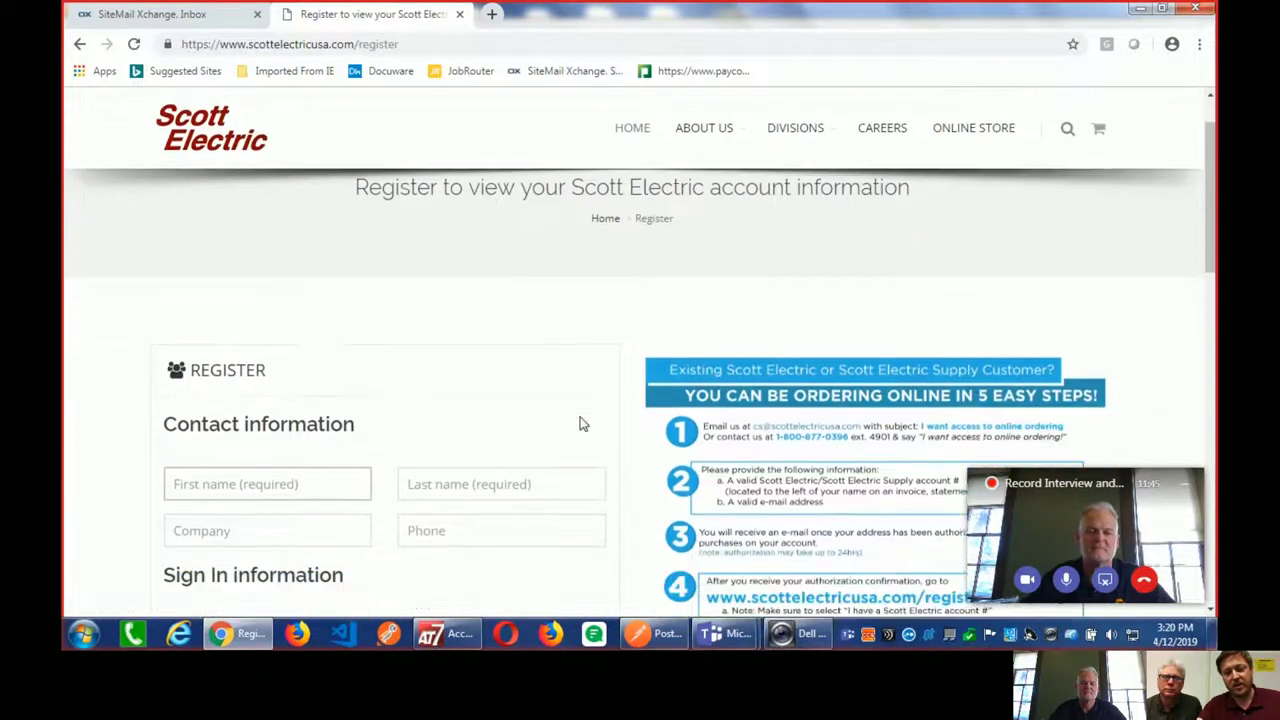
pyautogui.scroll(-3)
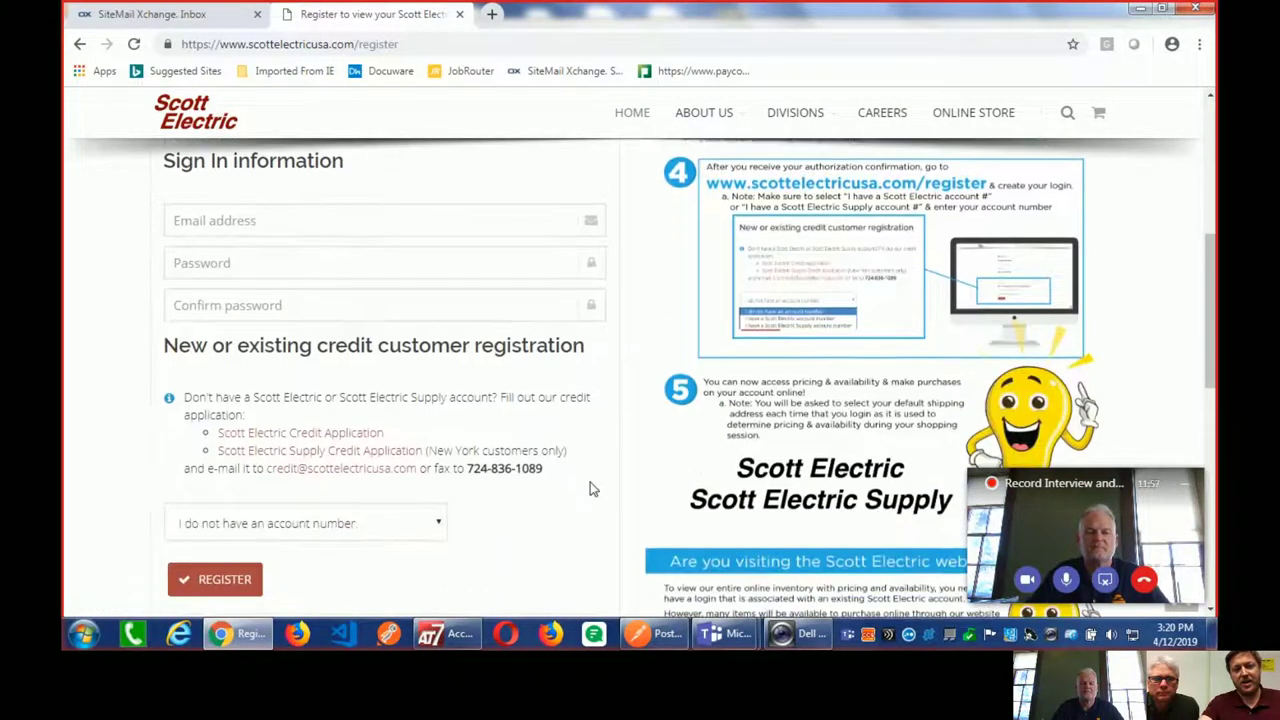
pyautogui.scroll(-3)
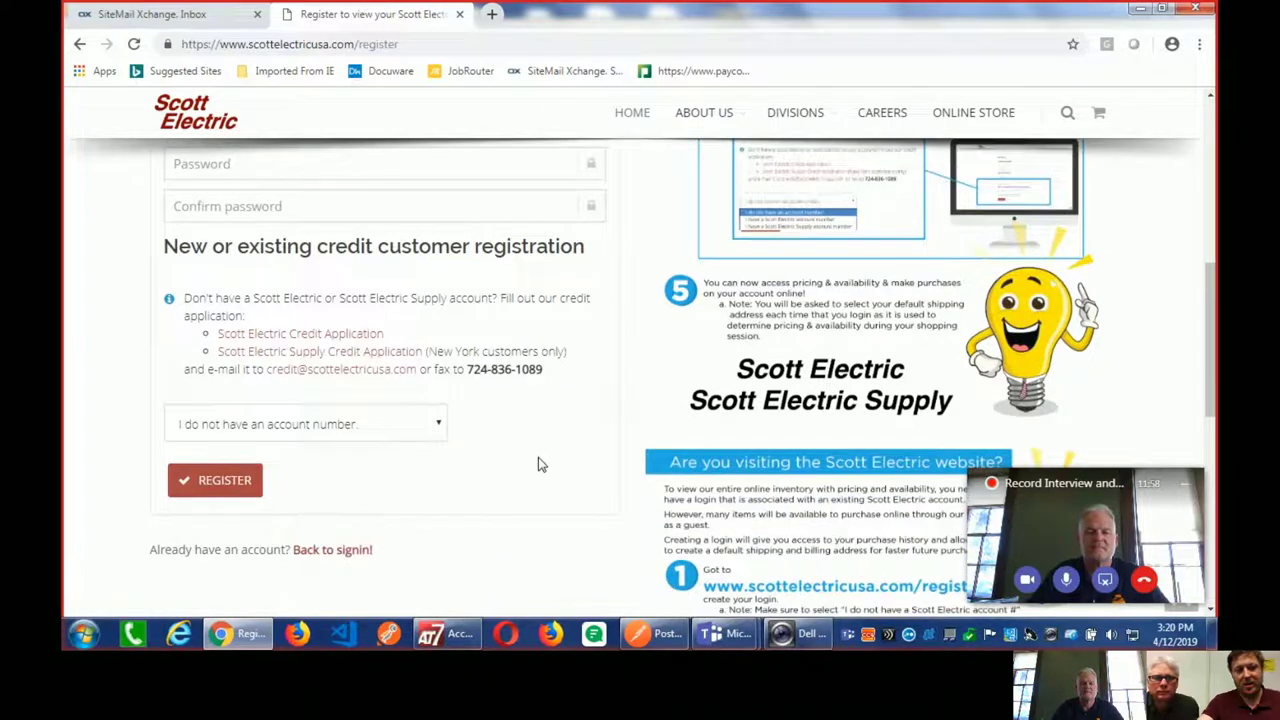
pyautogui.click(444, 632)
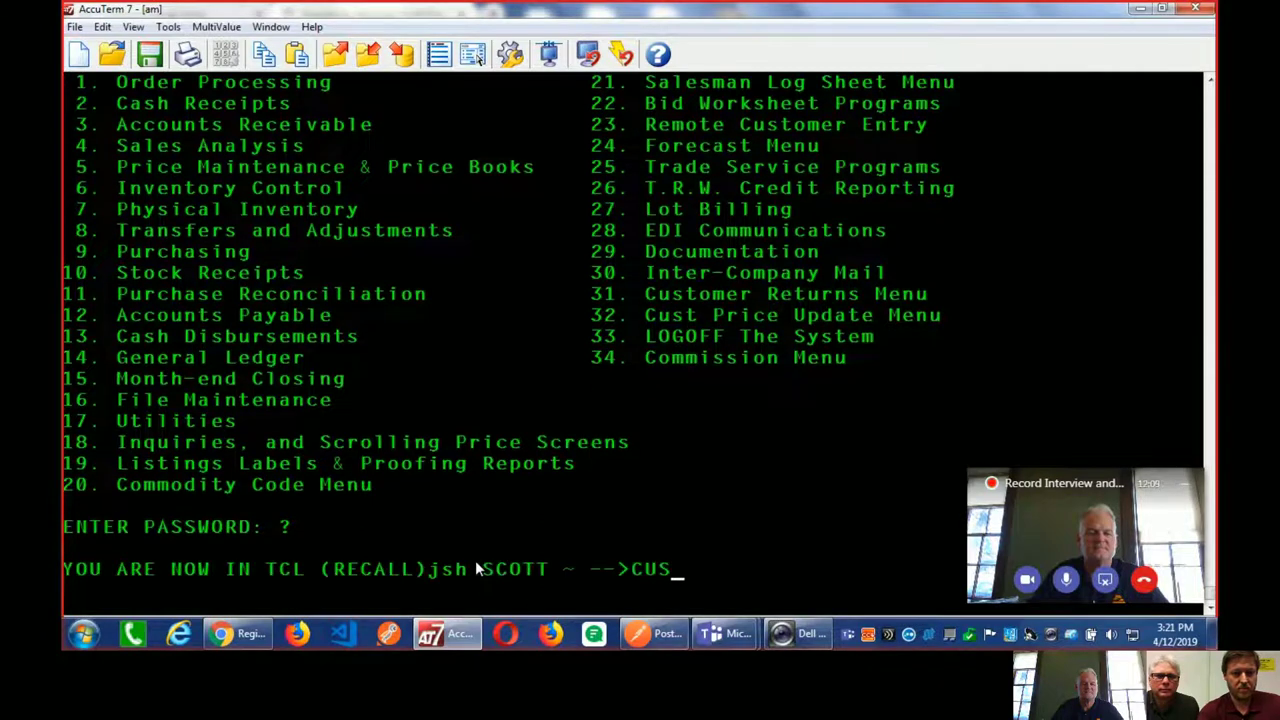
# Step: Run T.CONT.MA for customer 310, view and exit contact line 1, then start a new contact
pyautogui.write('T.CONT.MA')
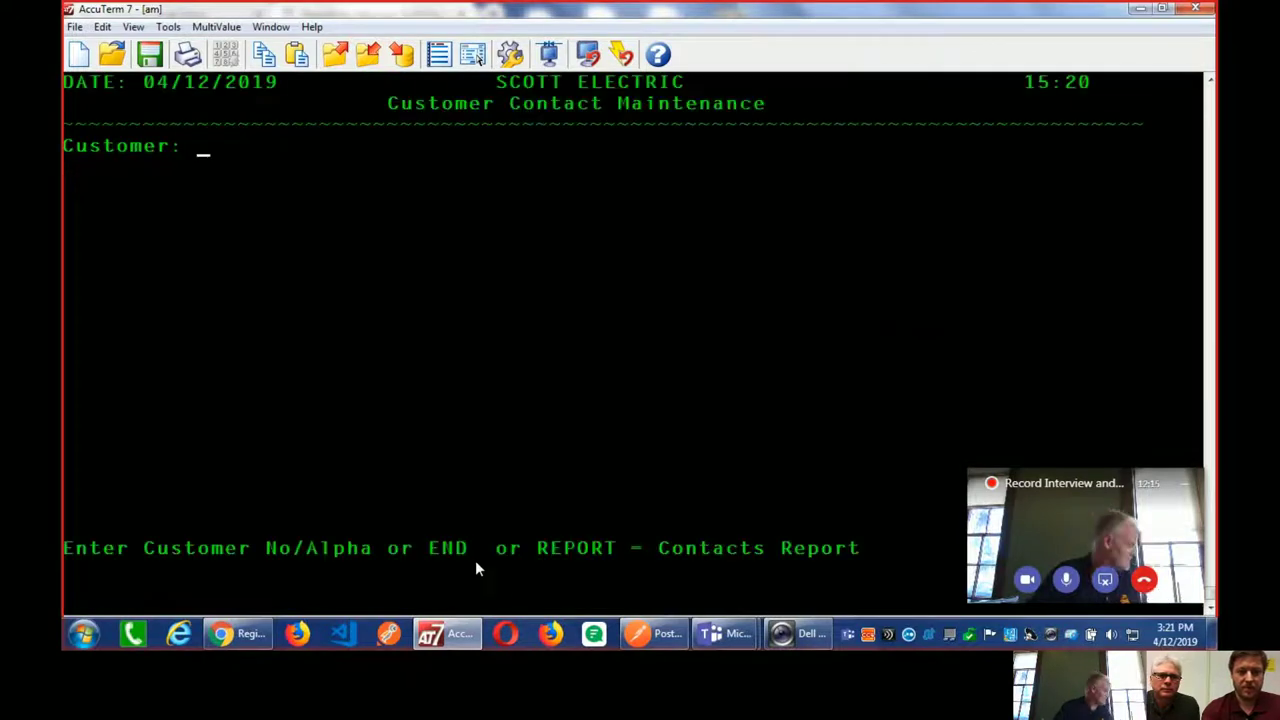
pyautogui.write('3')
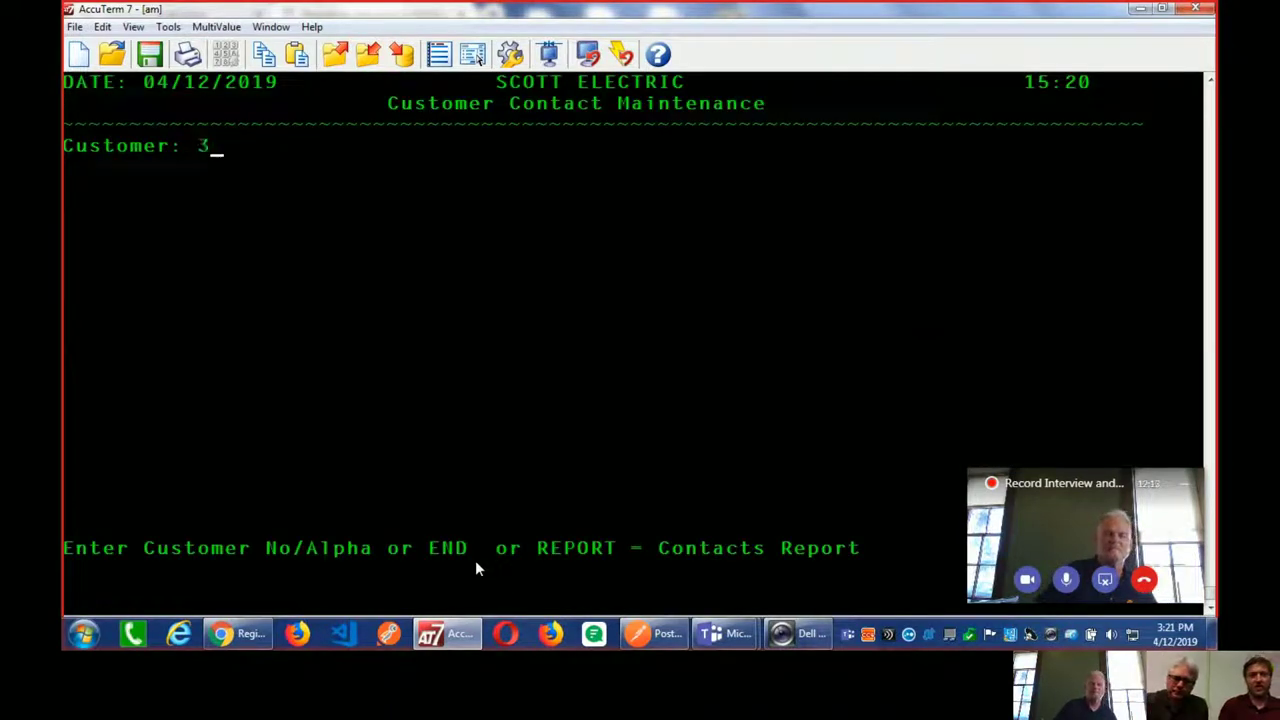
pyautogui.write('10 TEST CUSTOMER')
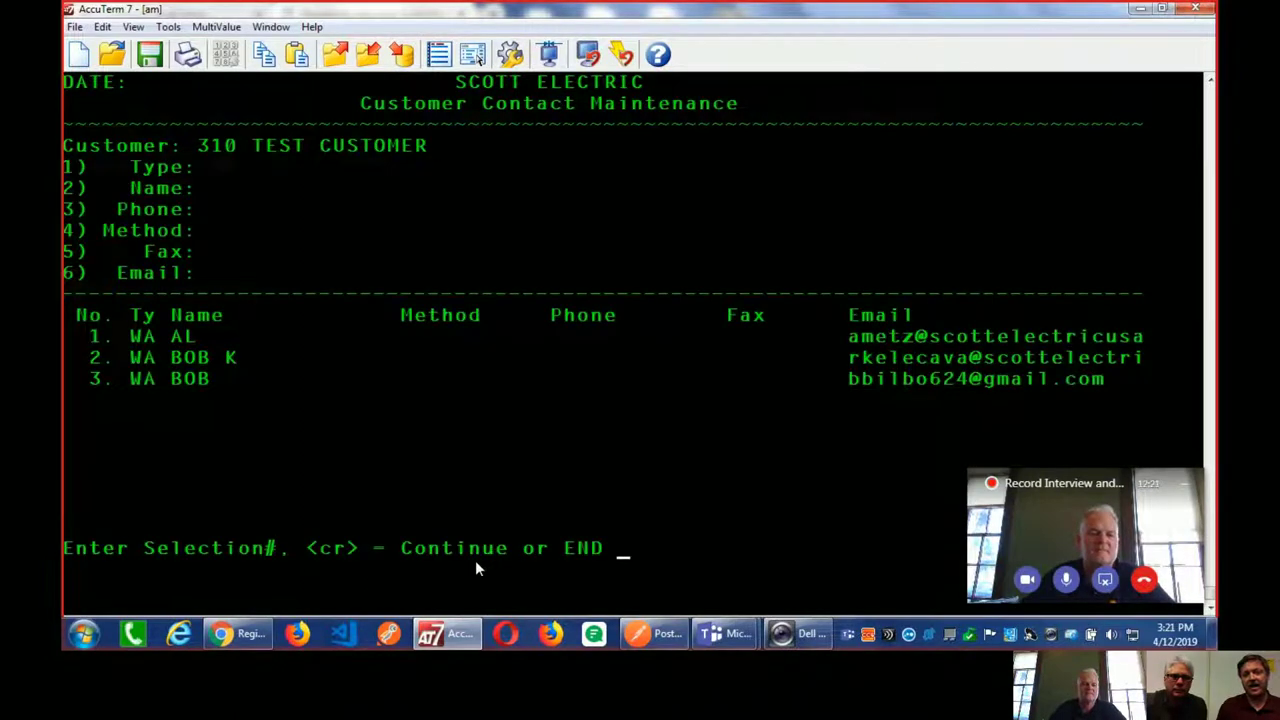
pyautogui.write('1')
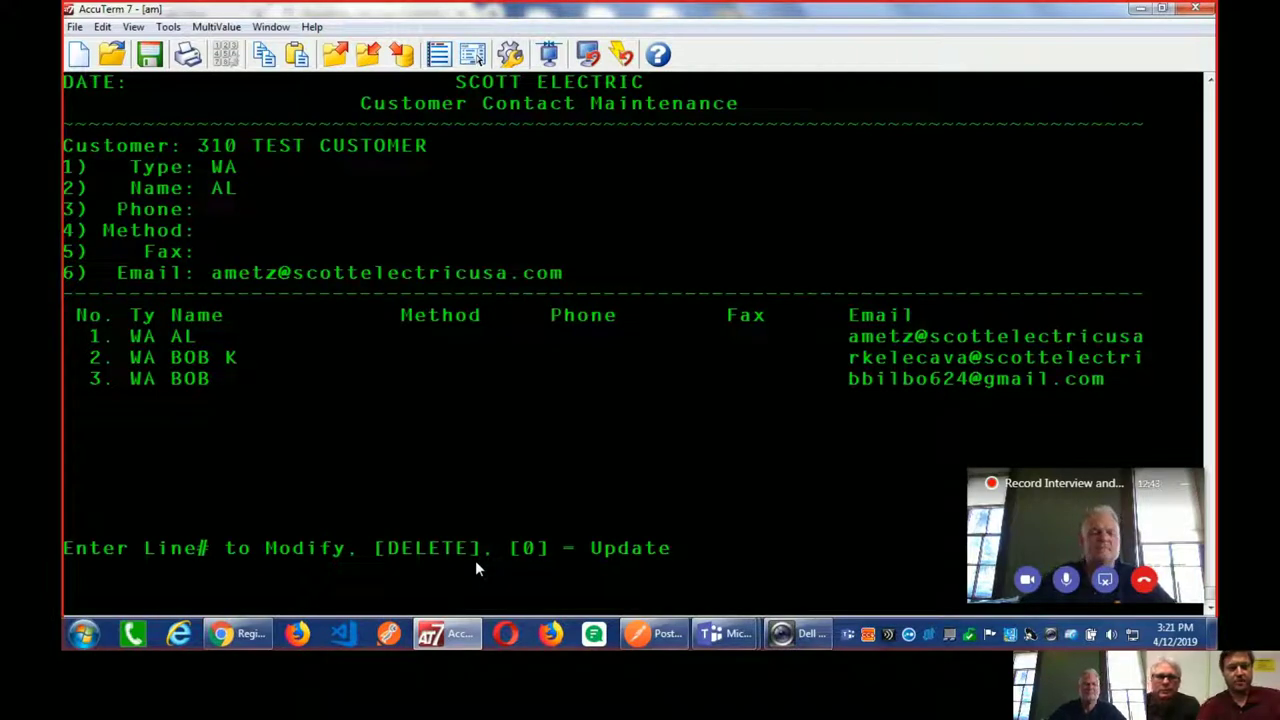
pyautogui.write('E')
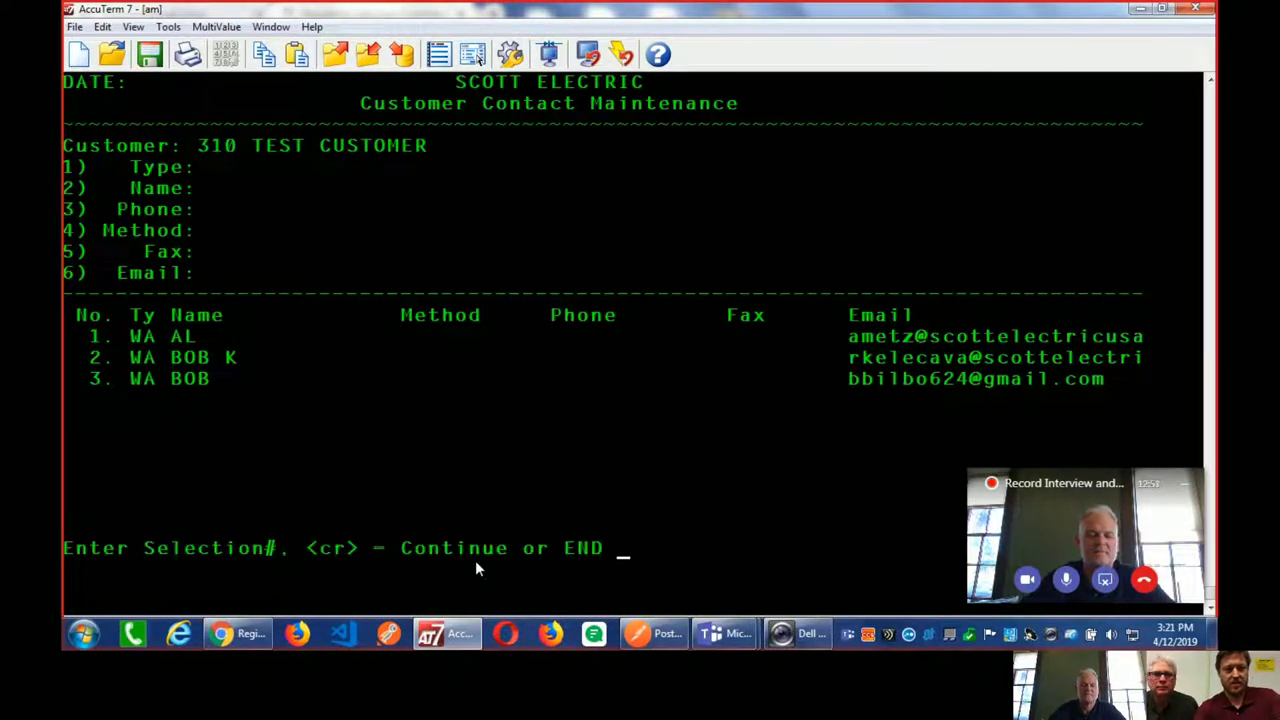
pyautogui.press('Return')
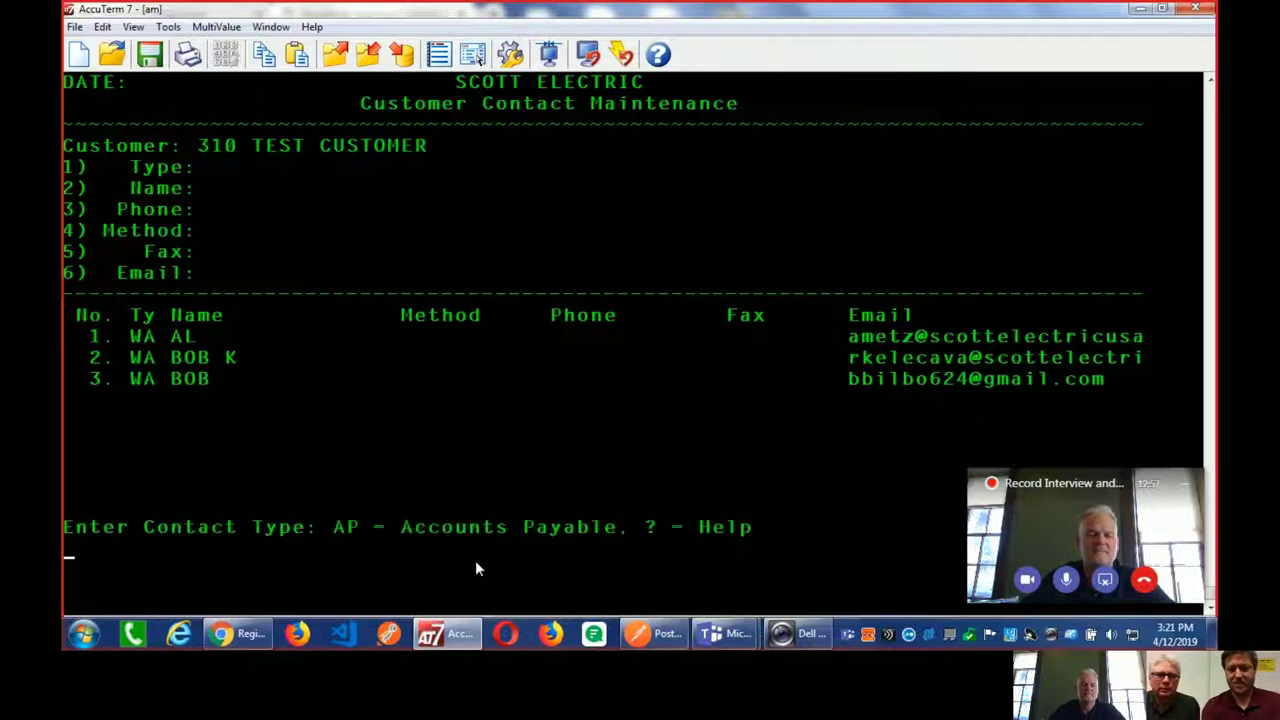
pyautogui.write('WA')
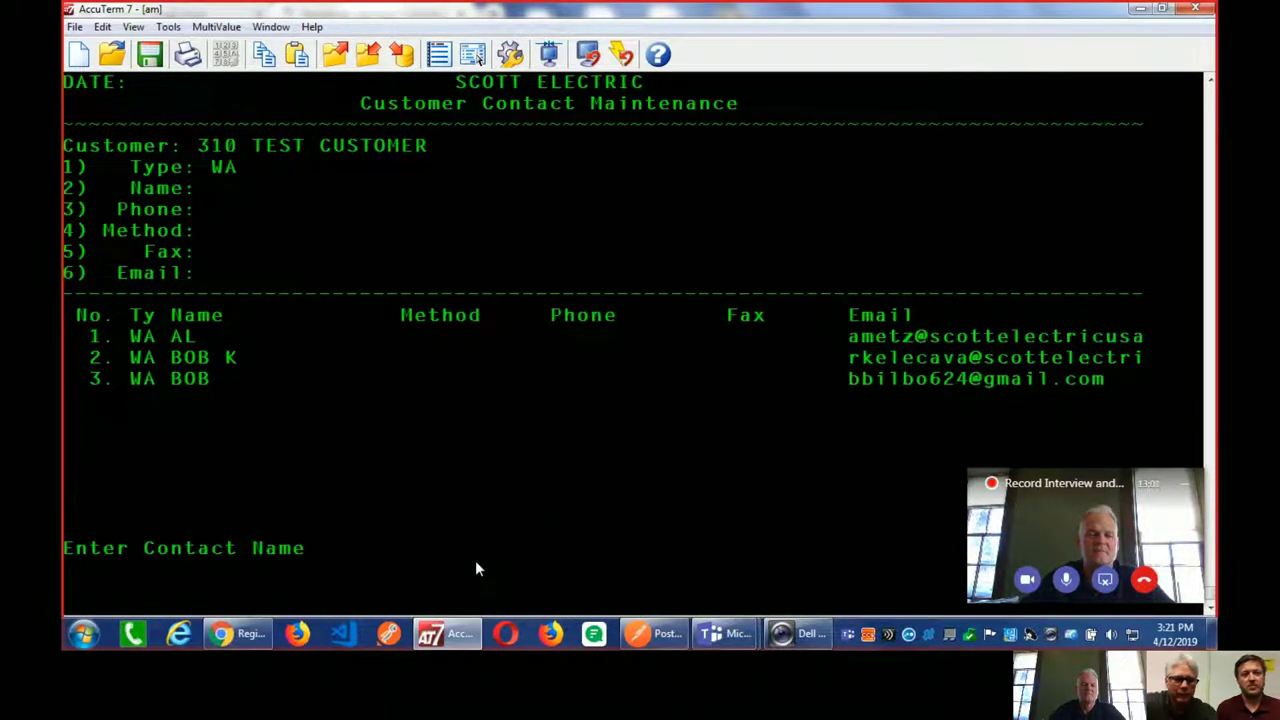
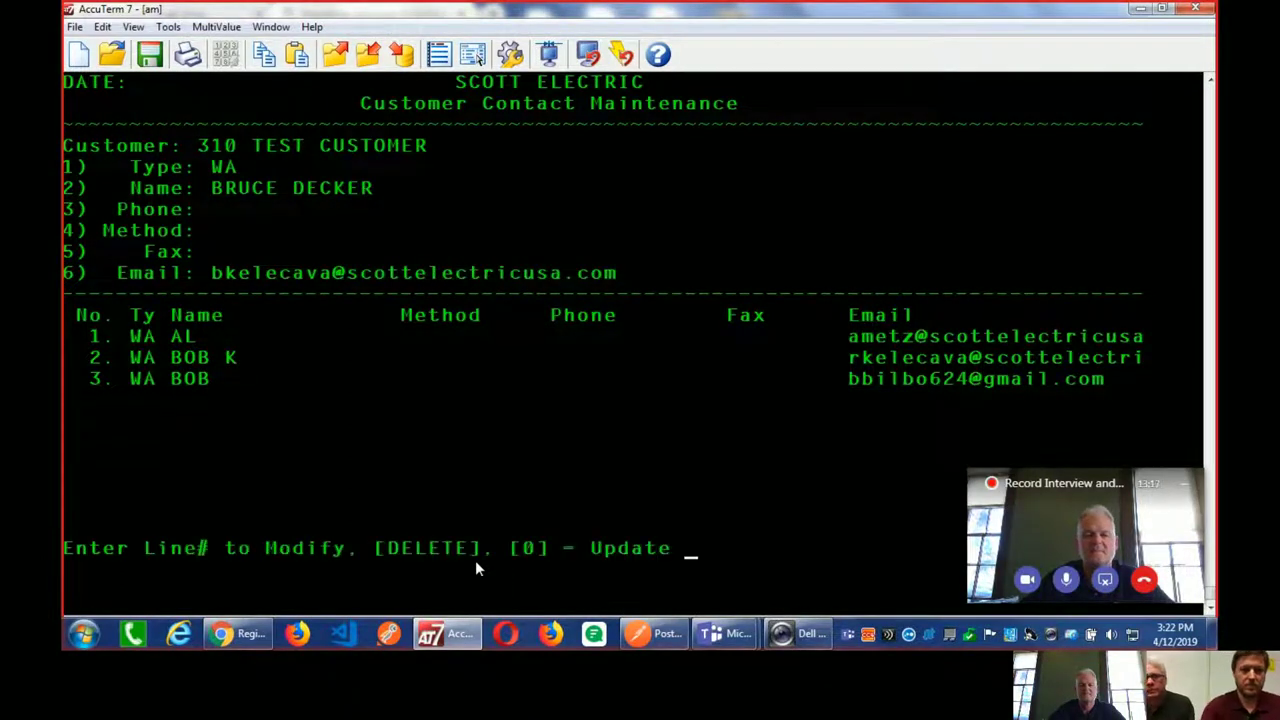
pyautogui.write('0')
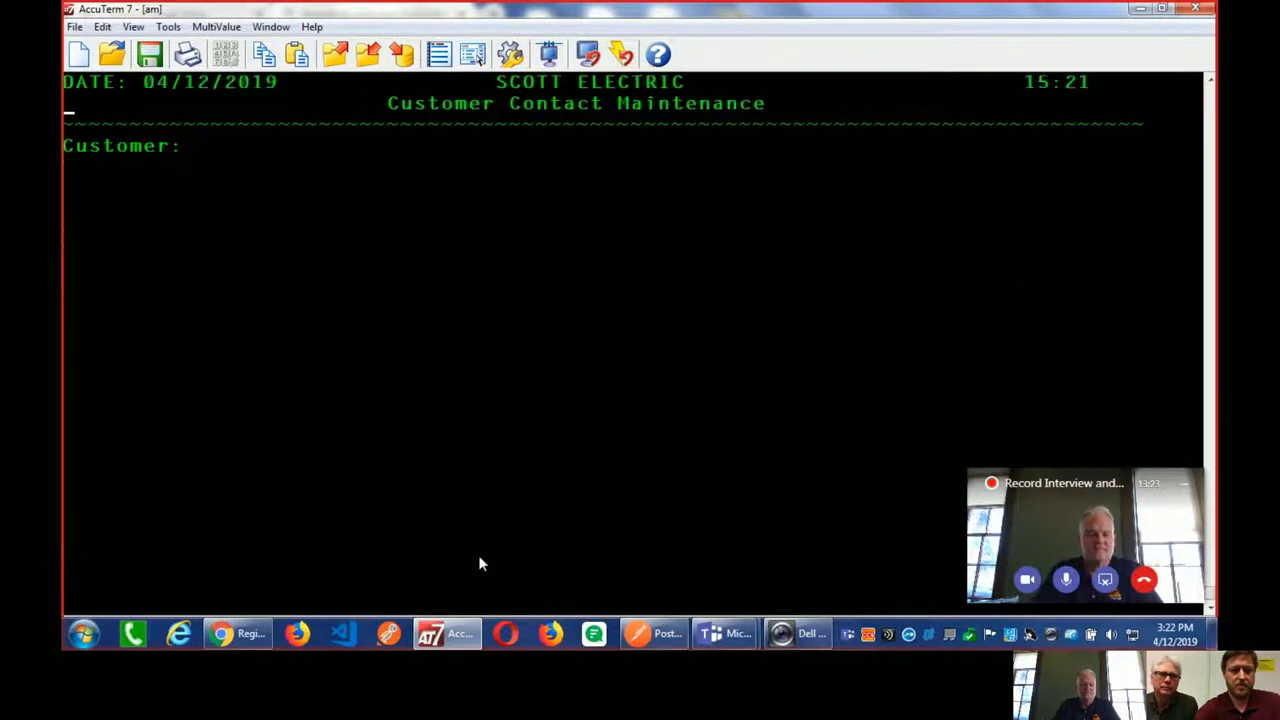
pyautogui.write('END')
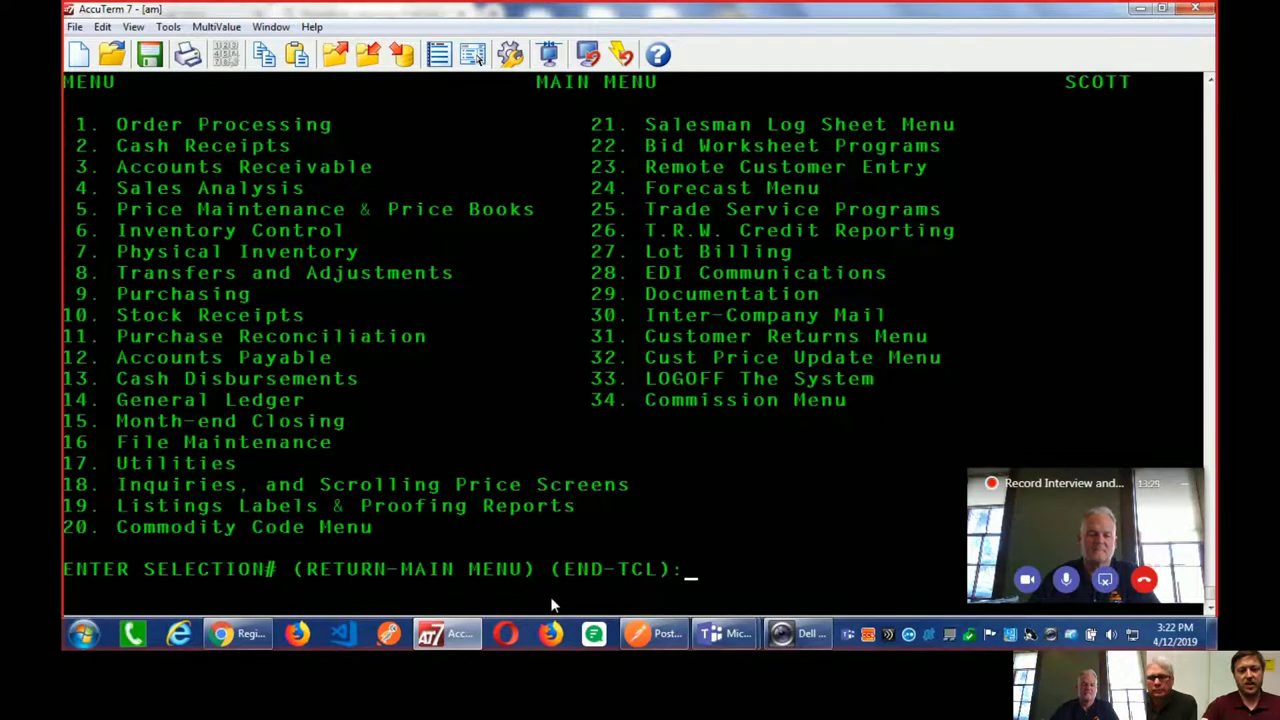
pyautogui.click(220, 632)
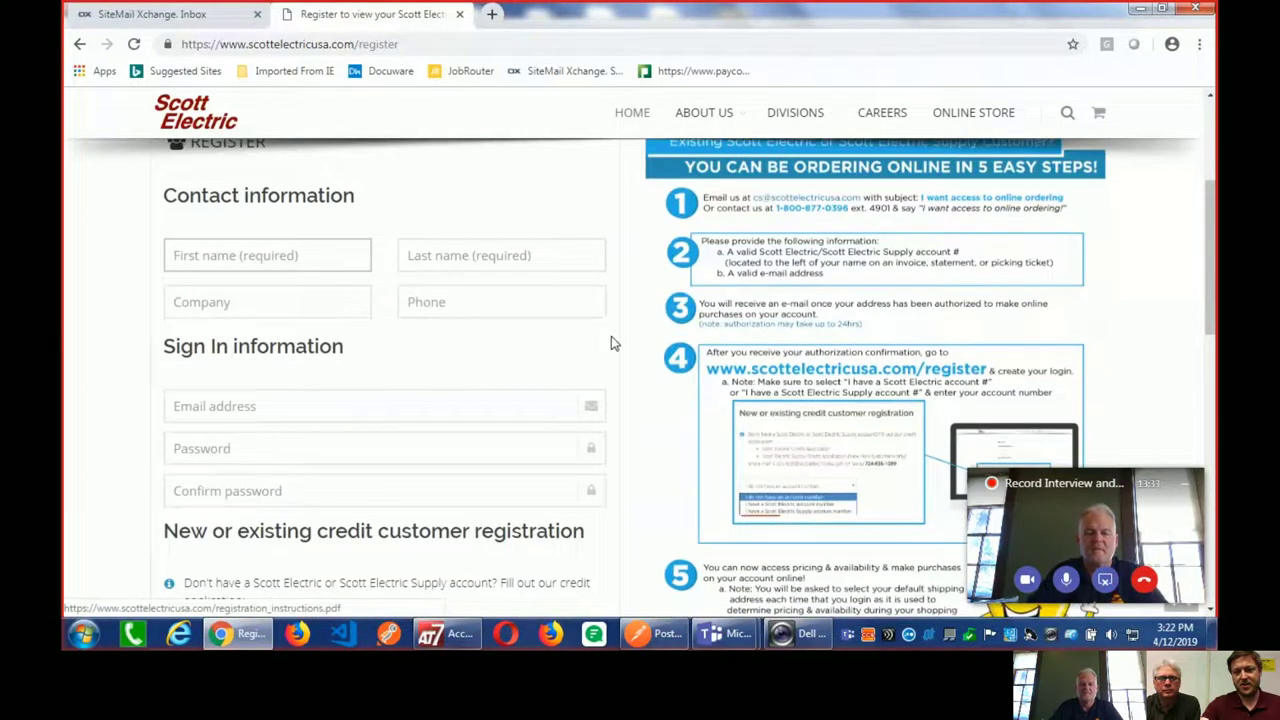
pyautogui.write('bR')
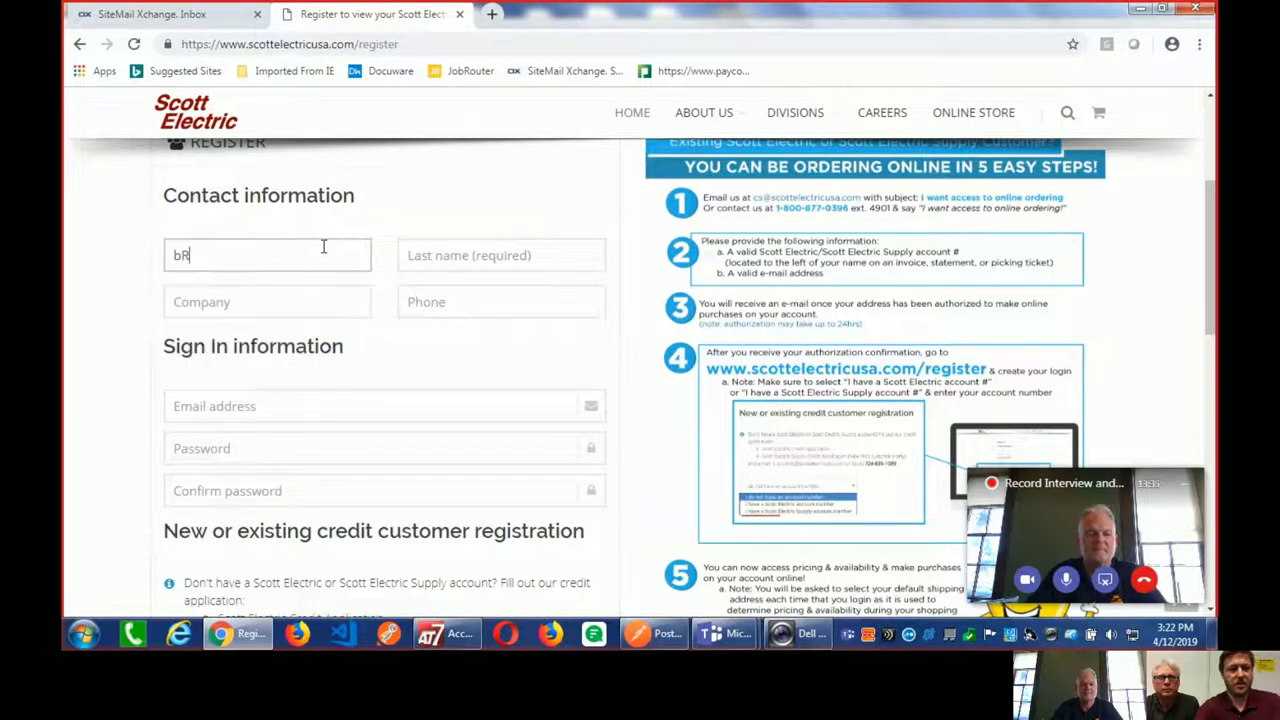
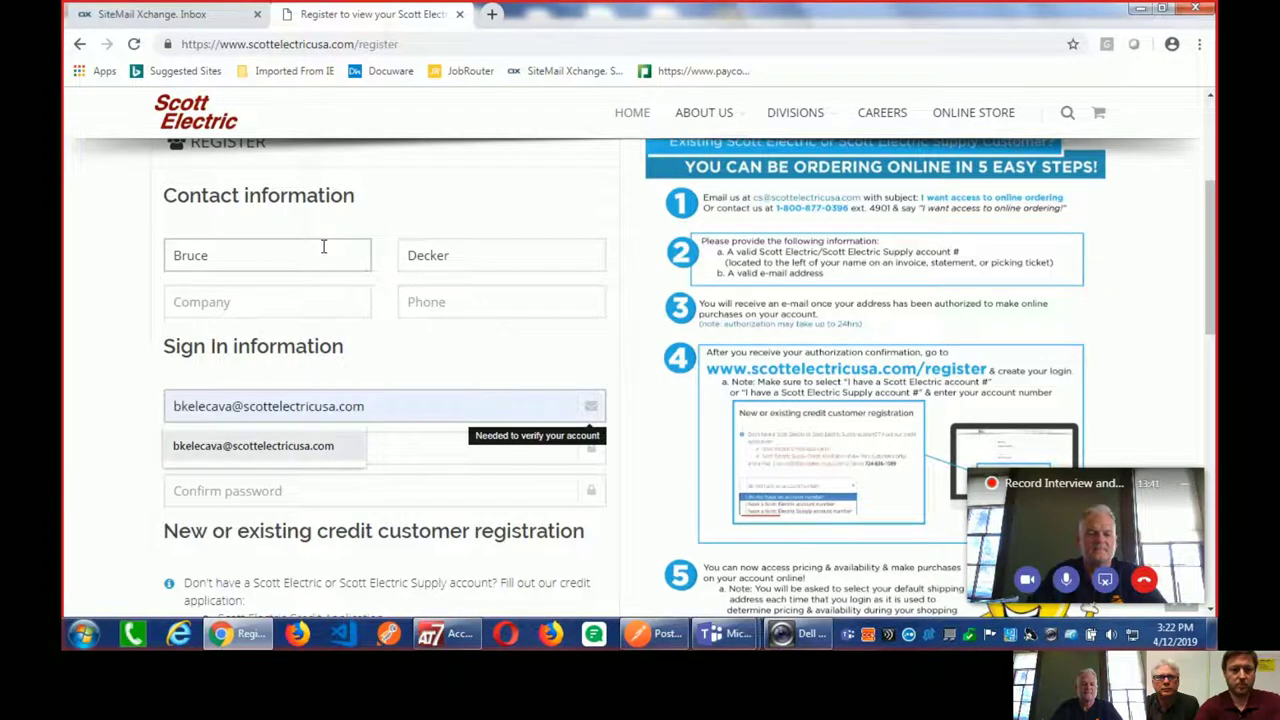
pyautogui.write('••')
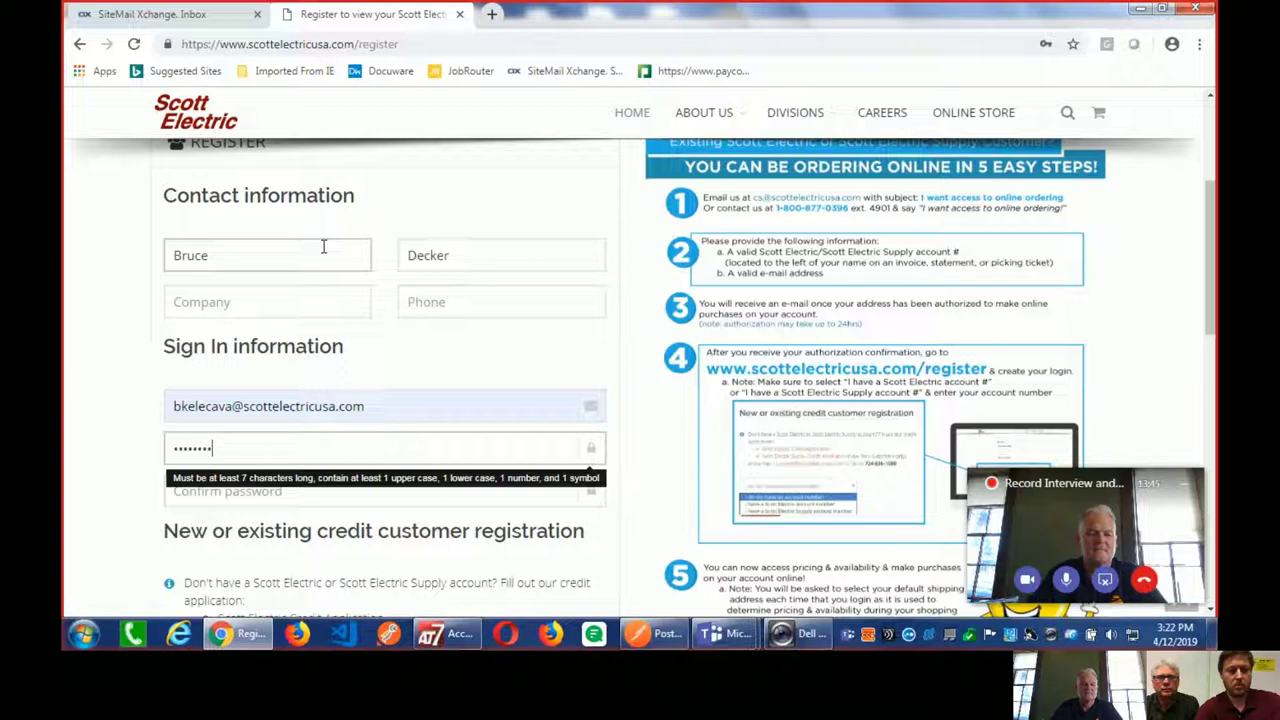
pyautogui.write('•••••')
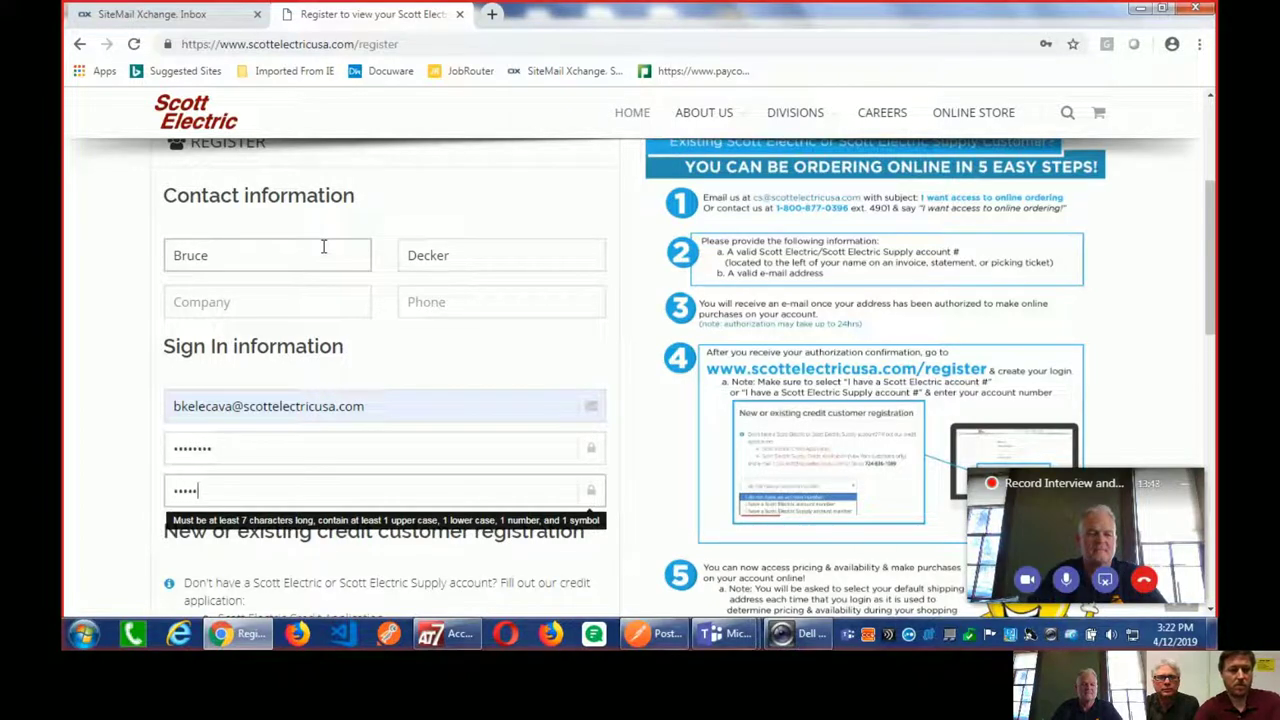
# Step: Choose 'I have a Scott Electric account number', enter account 310 and submit the registration
pyautogui.scroll(-3)
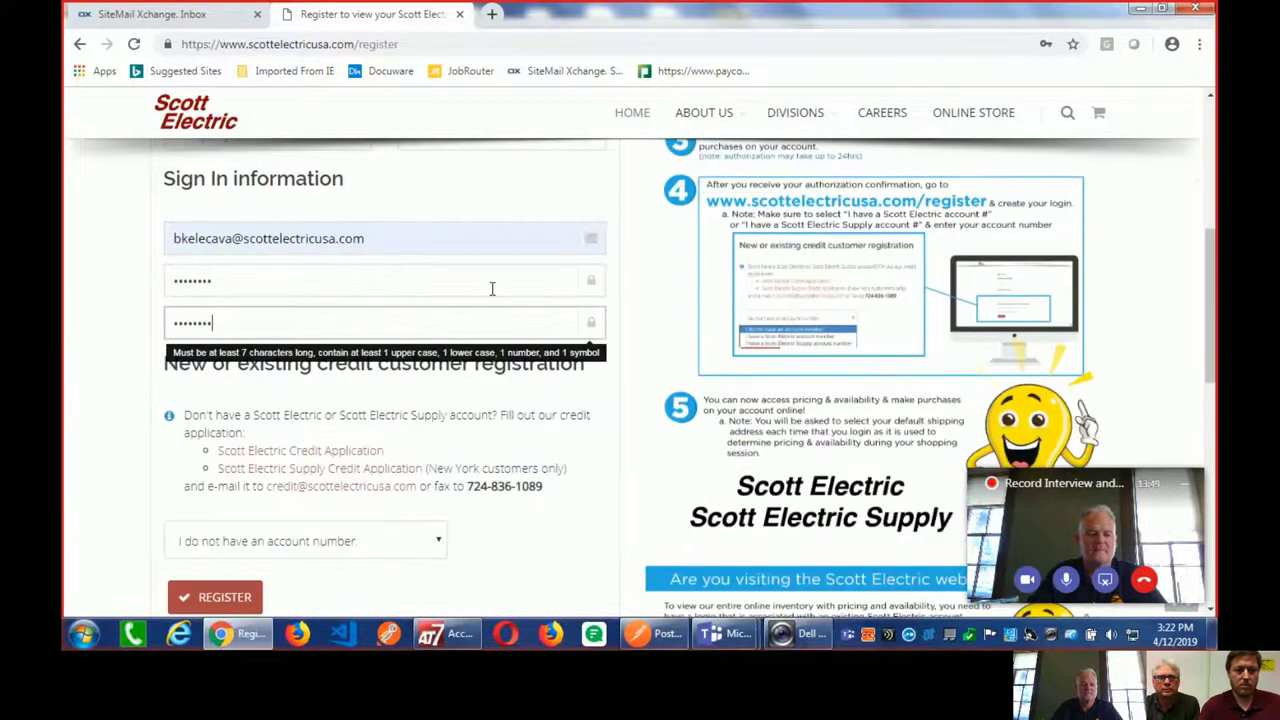
pyautogui.click(304, 540)
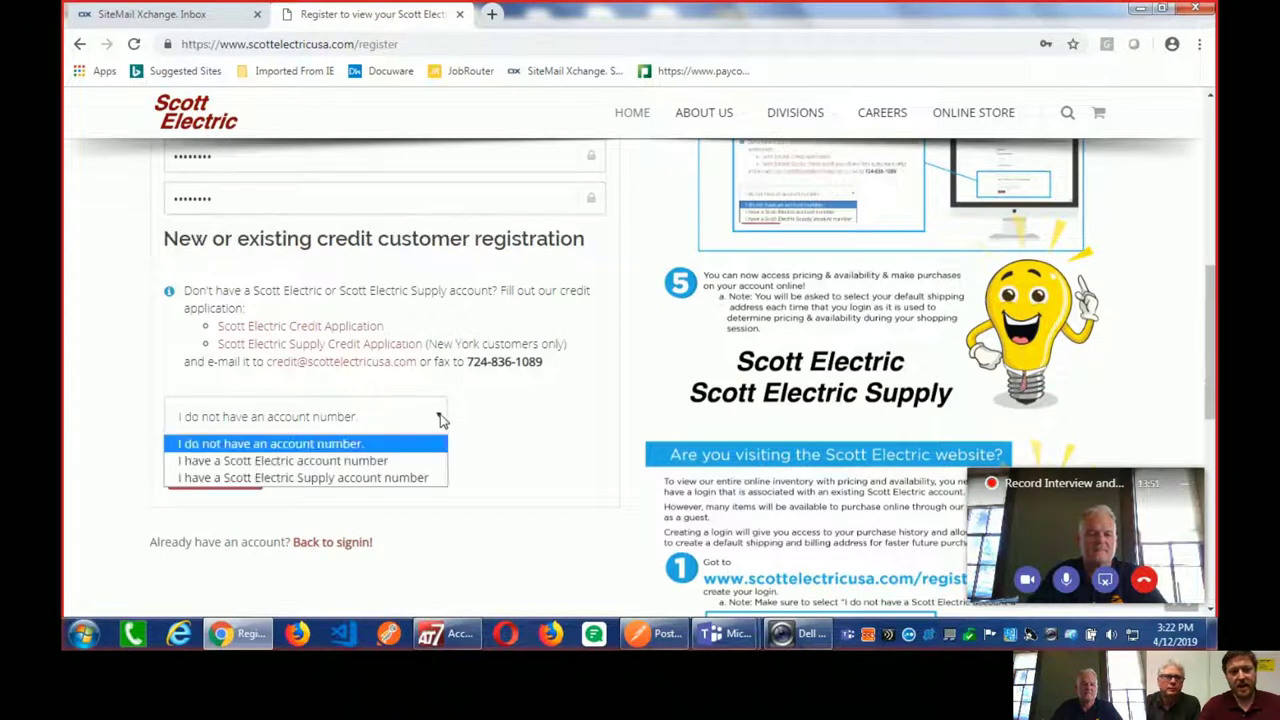
pyautogui.click(282, 460)
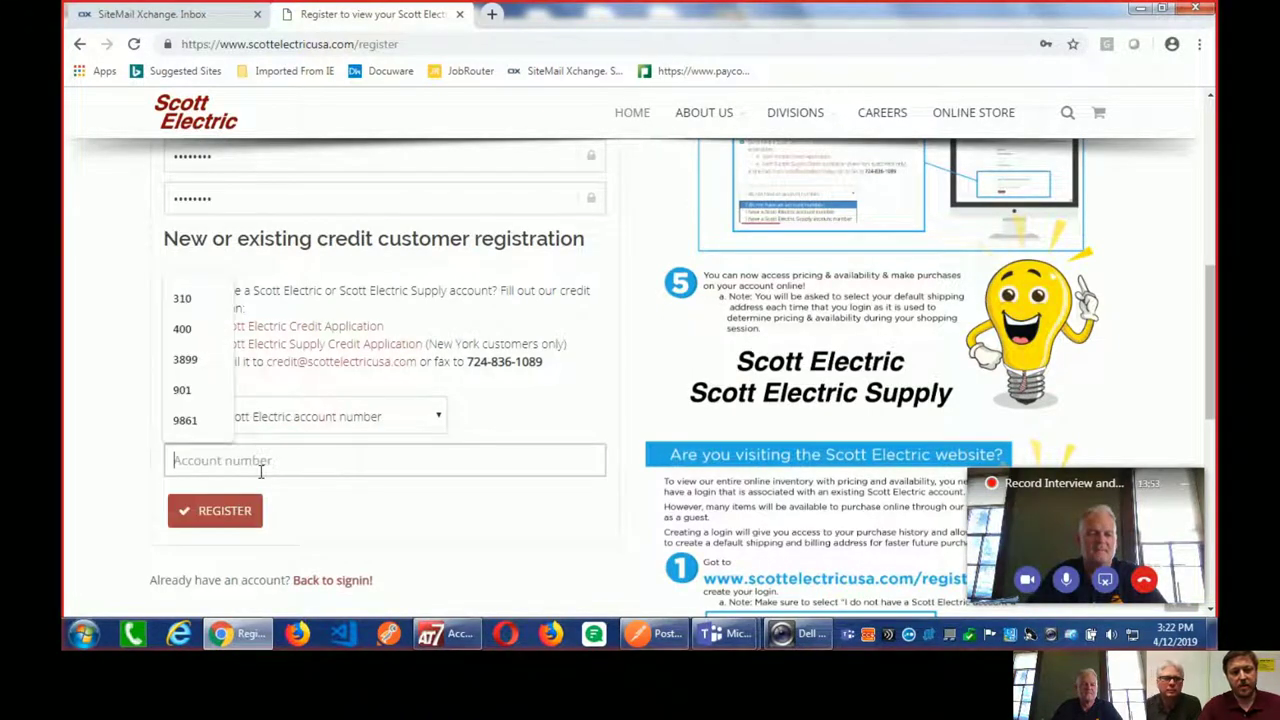
pyautogui.click(182, 298)
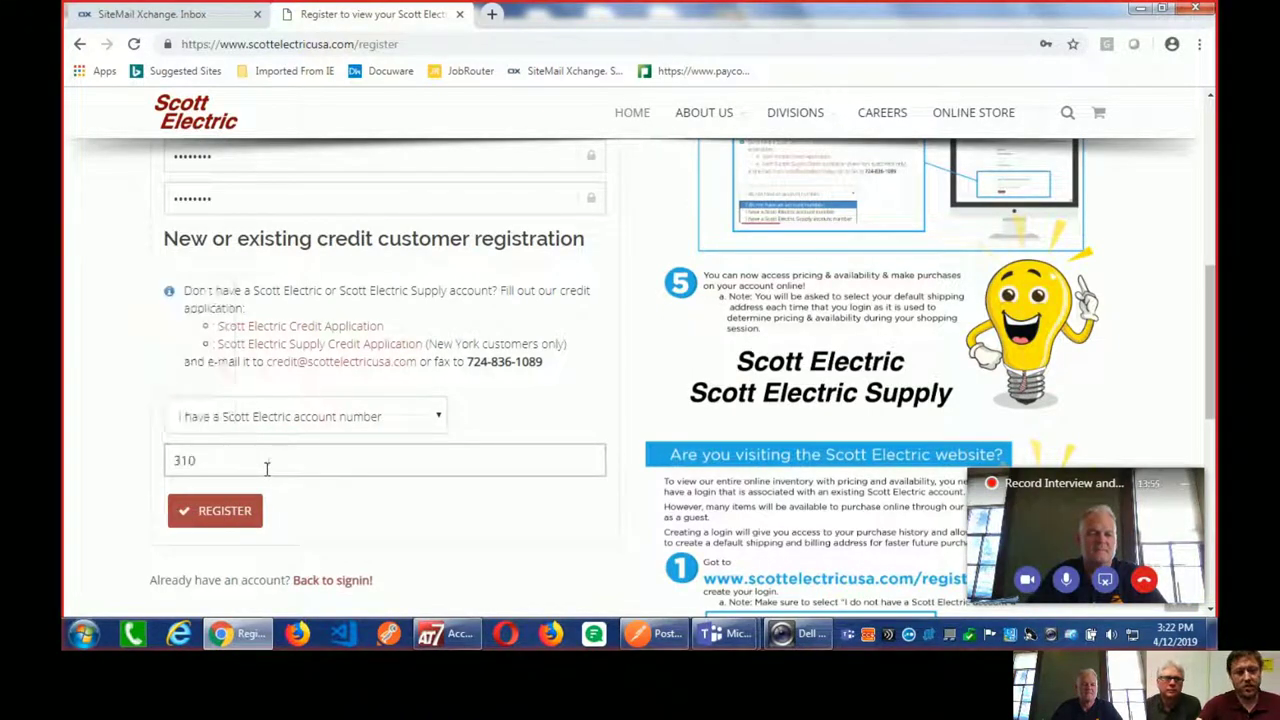
pyautogui.click(214, 512)
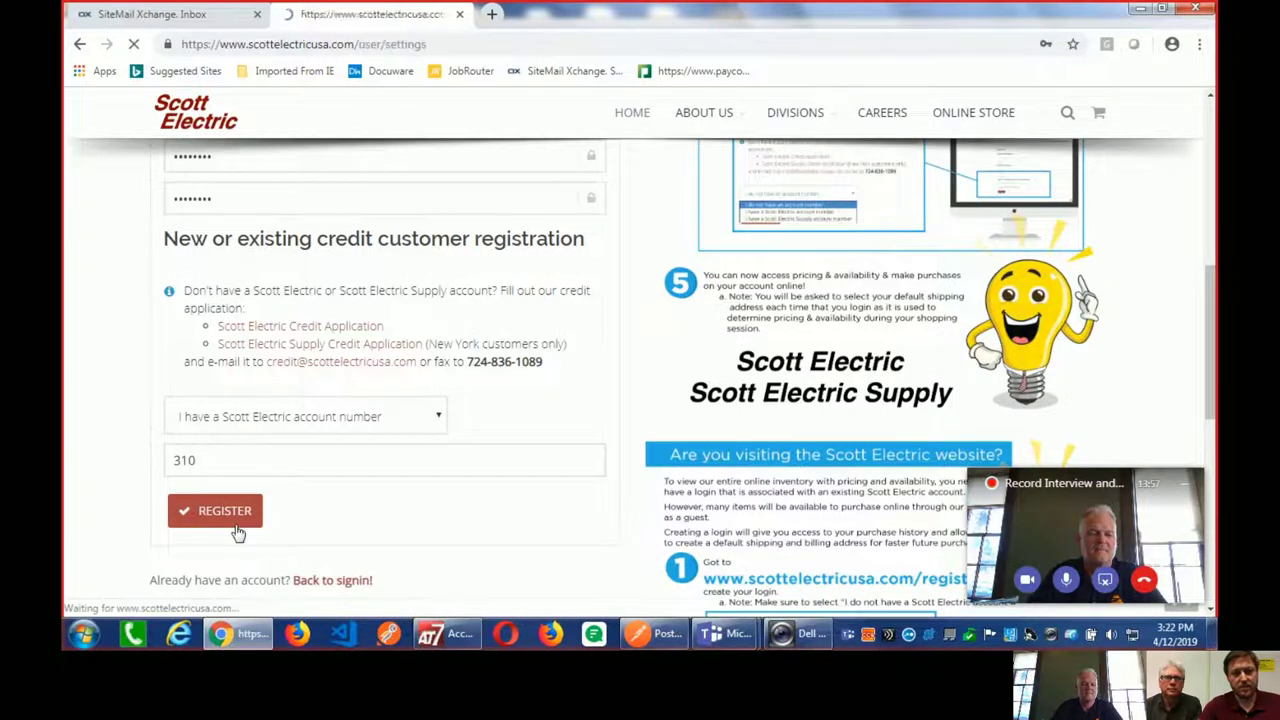
# Step: On Settings, set the TEST CUSTOMER 1234 MAIN ST address as the default shipping address
pyautogui.click(216, 510)
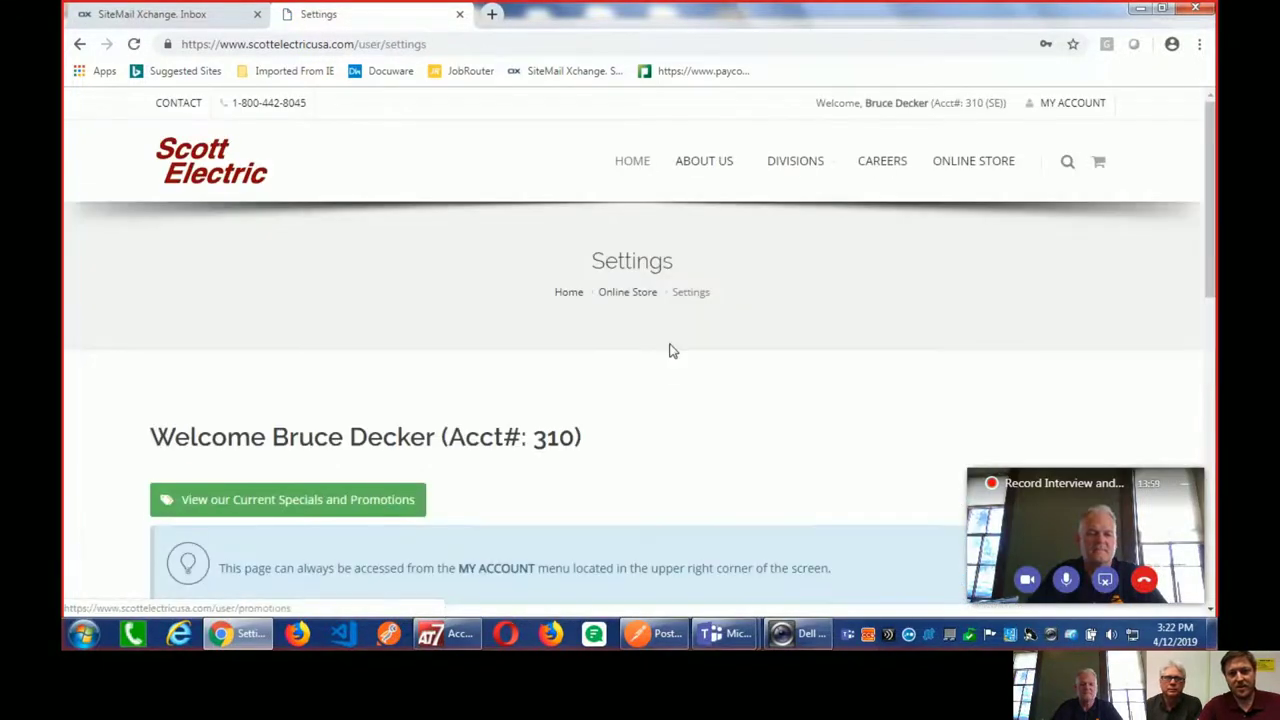
pyautogui.moveTo(500, 388)
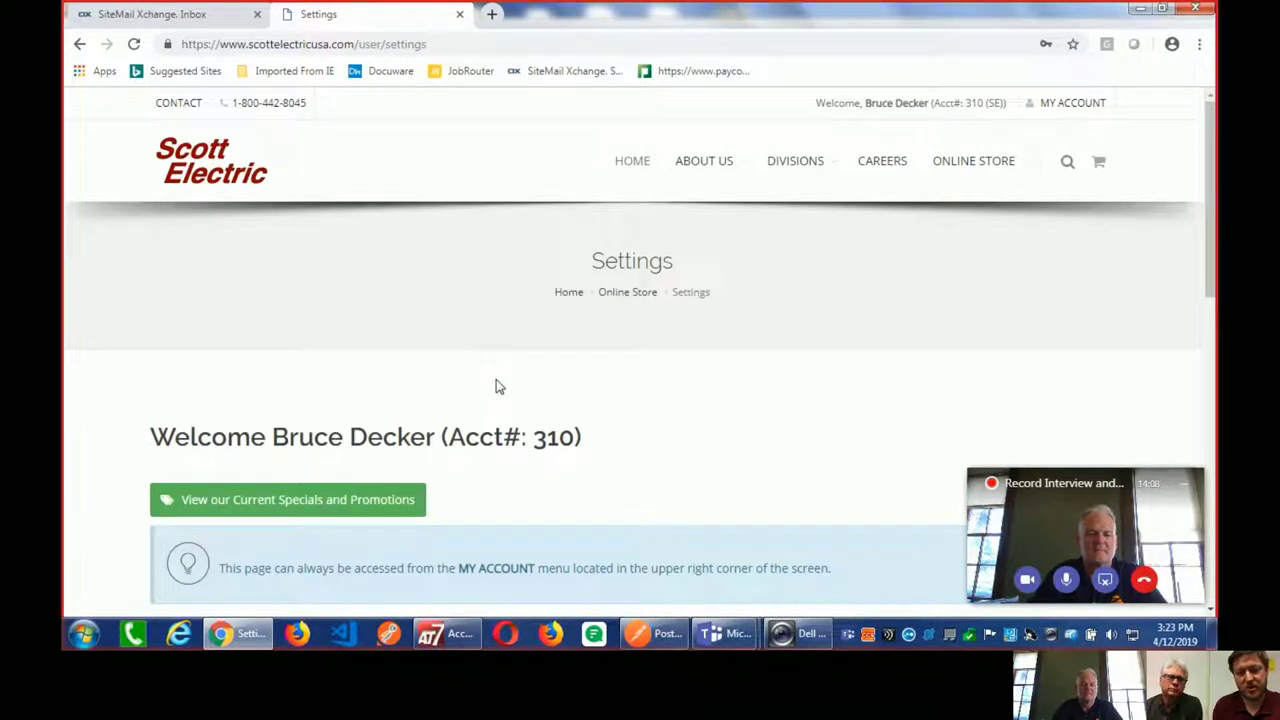
pyautogui.scroll(-3)
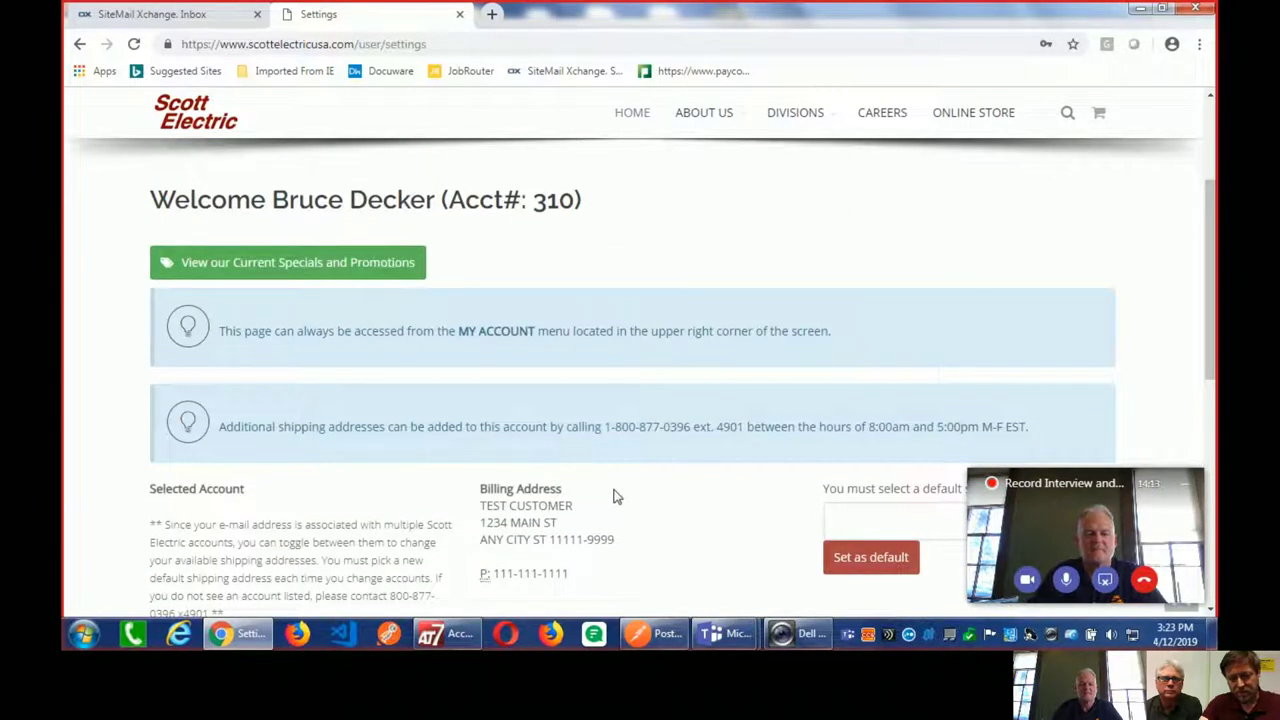
pyautogui.moveTo(624, 520)
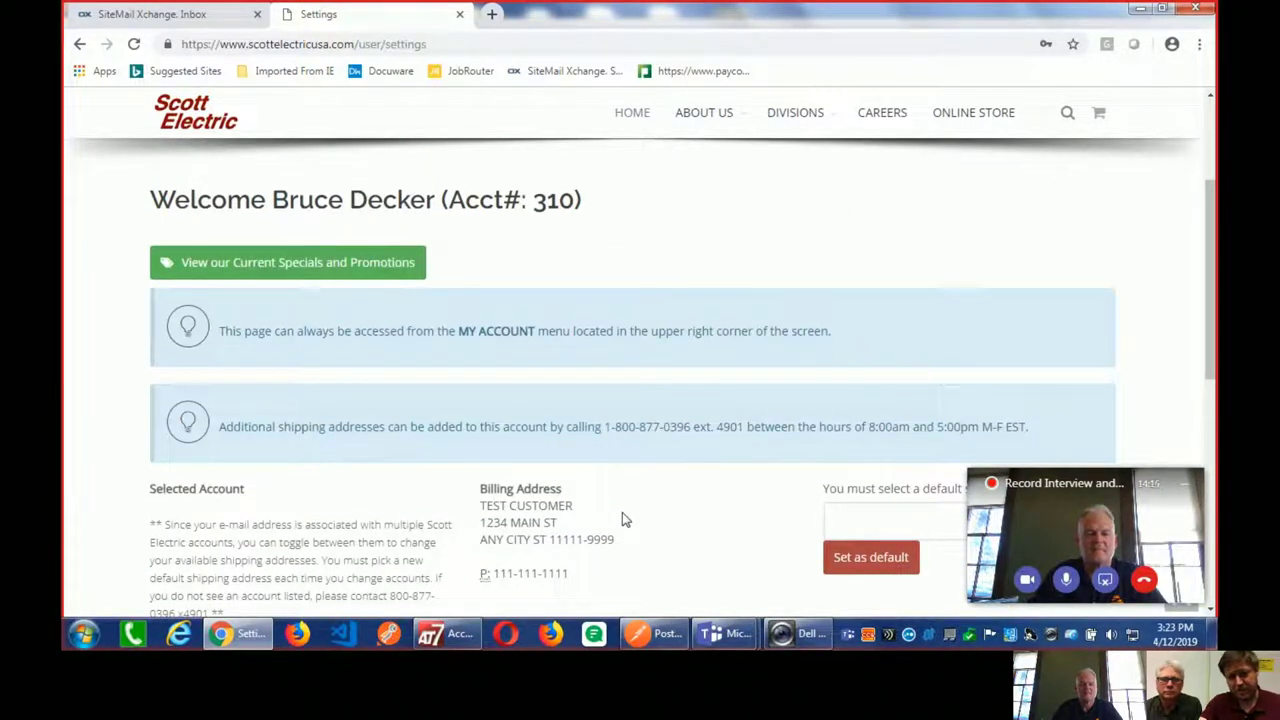
pyautogui.scroll(-3)
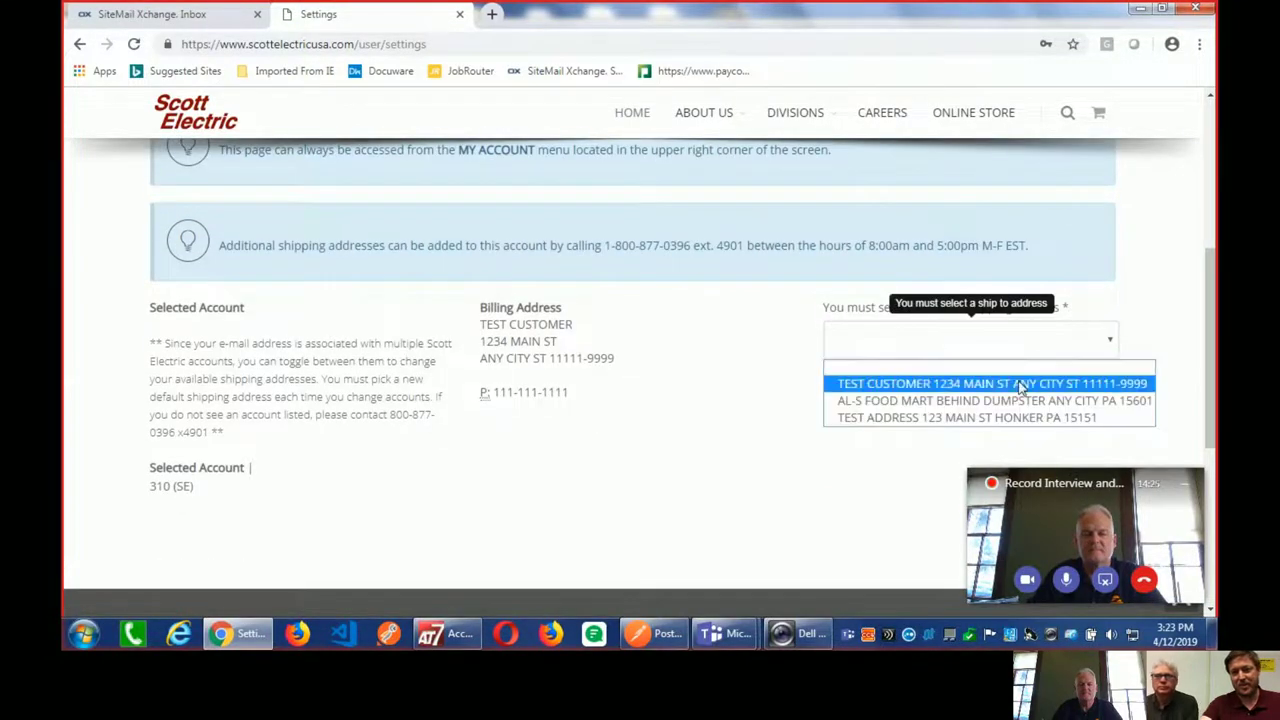
pyautogui.moveTo(990, 418)
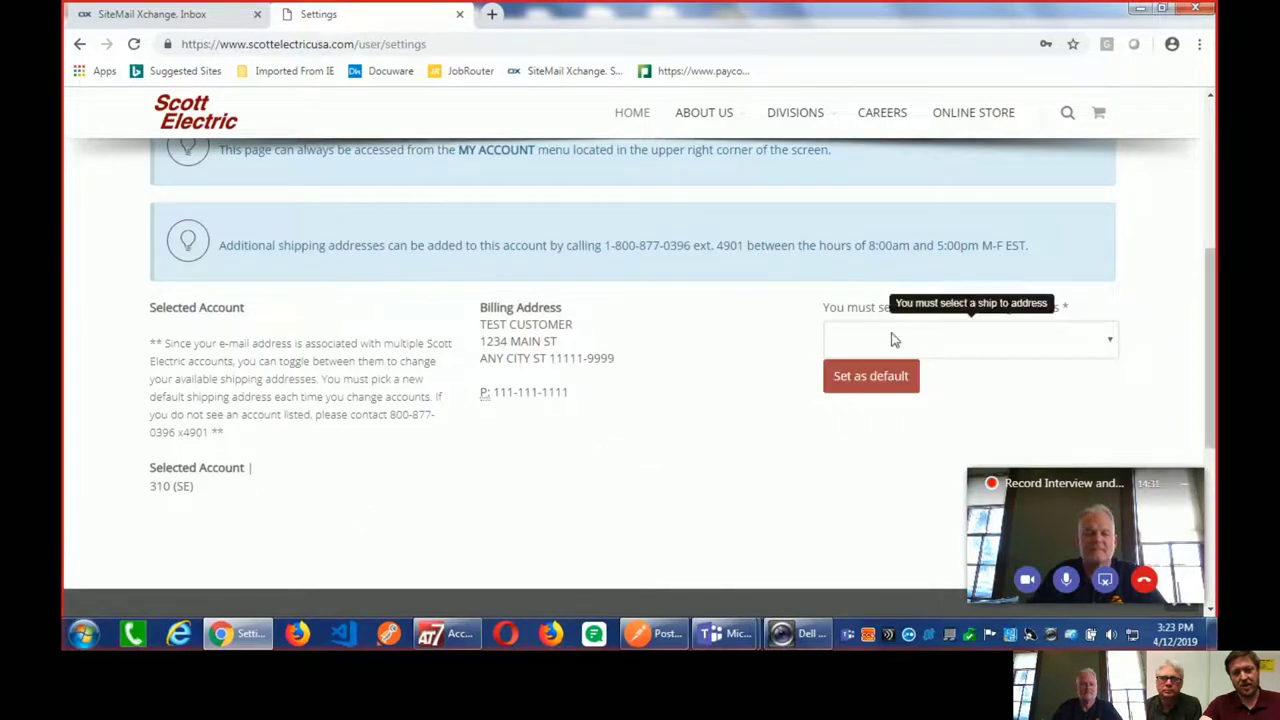
pyautogui.click(968, 338)
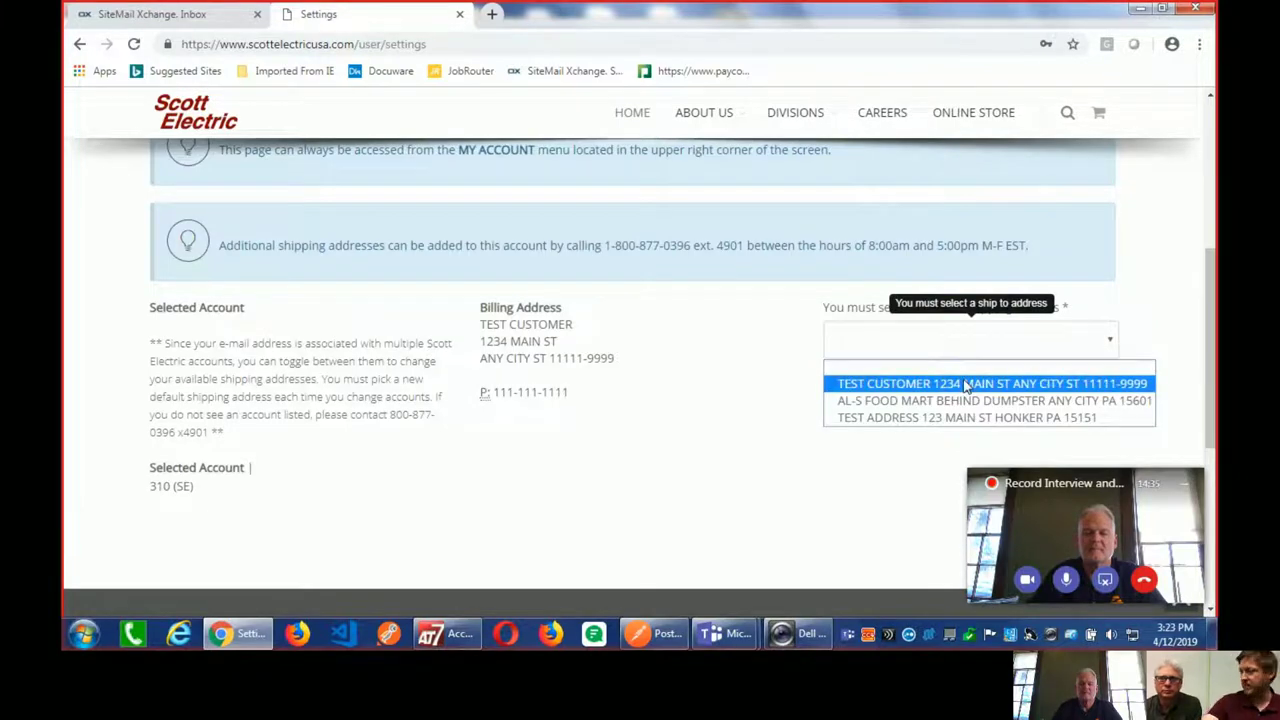
pyautogui.click(990, 384)
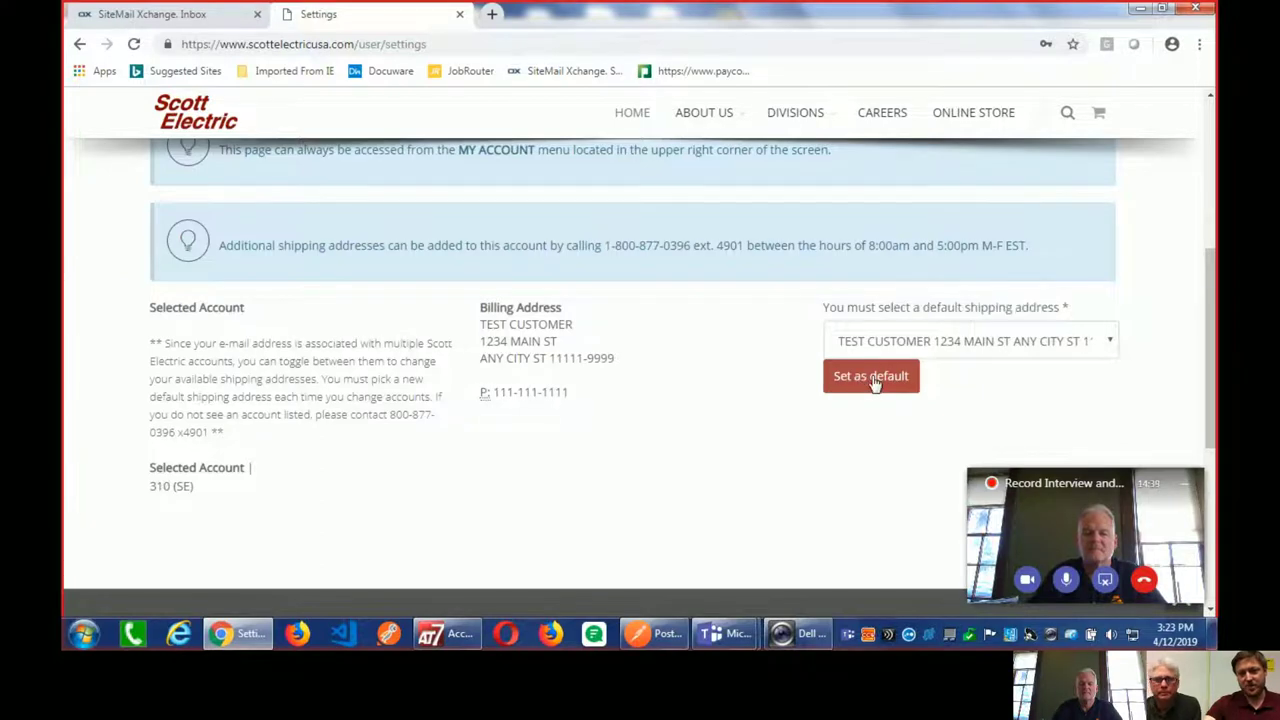
pyautogui.click(870, 376)
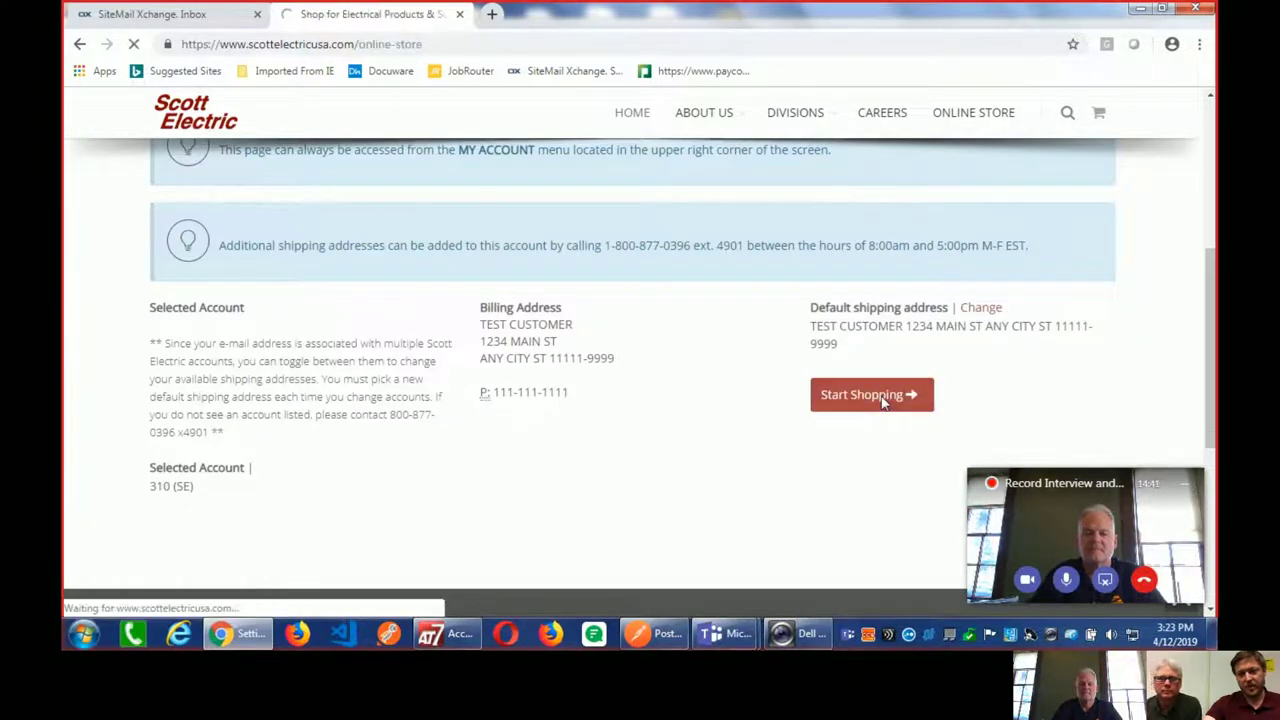
# Step: Search the store for romex and open the 10/2 Romex 50 Ft product result
pyautogui.click(868, 394)
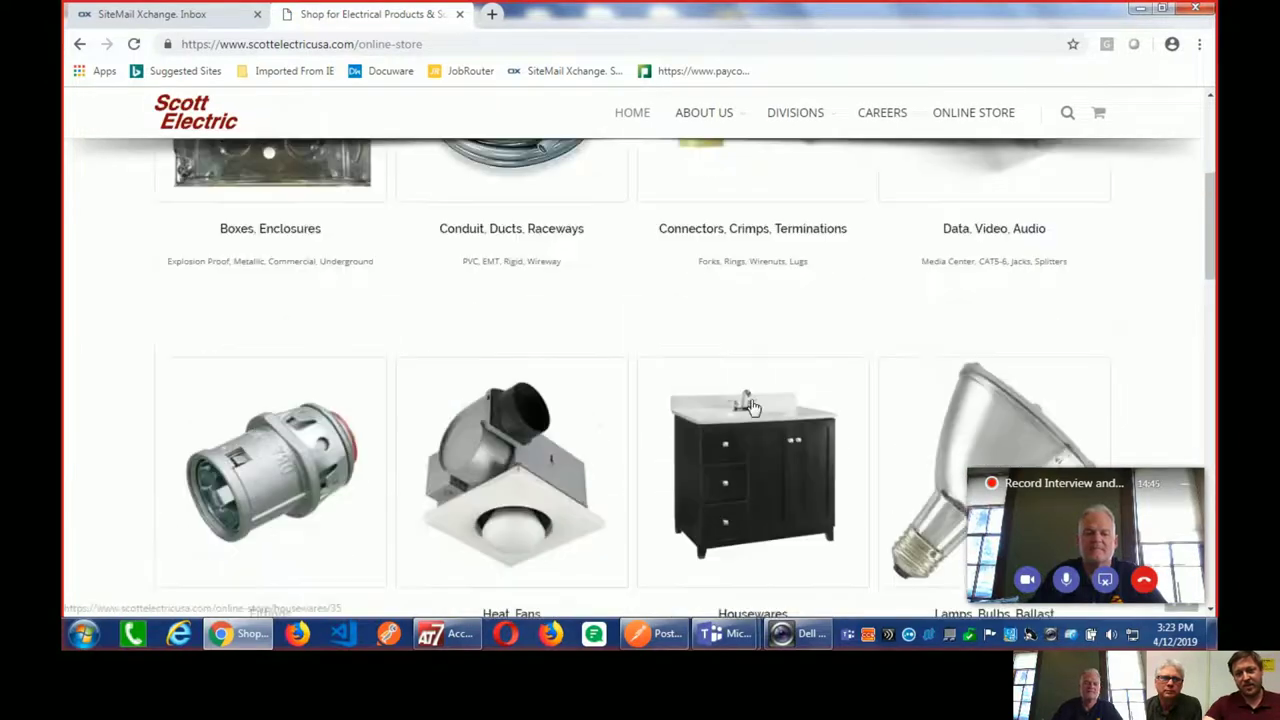
pyautogui.scroll(3)
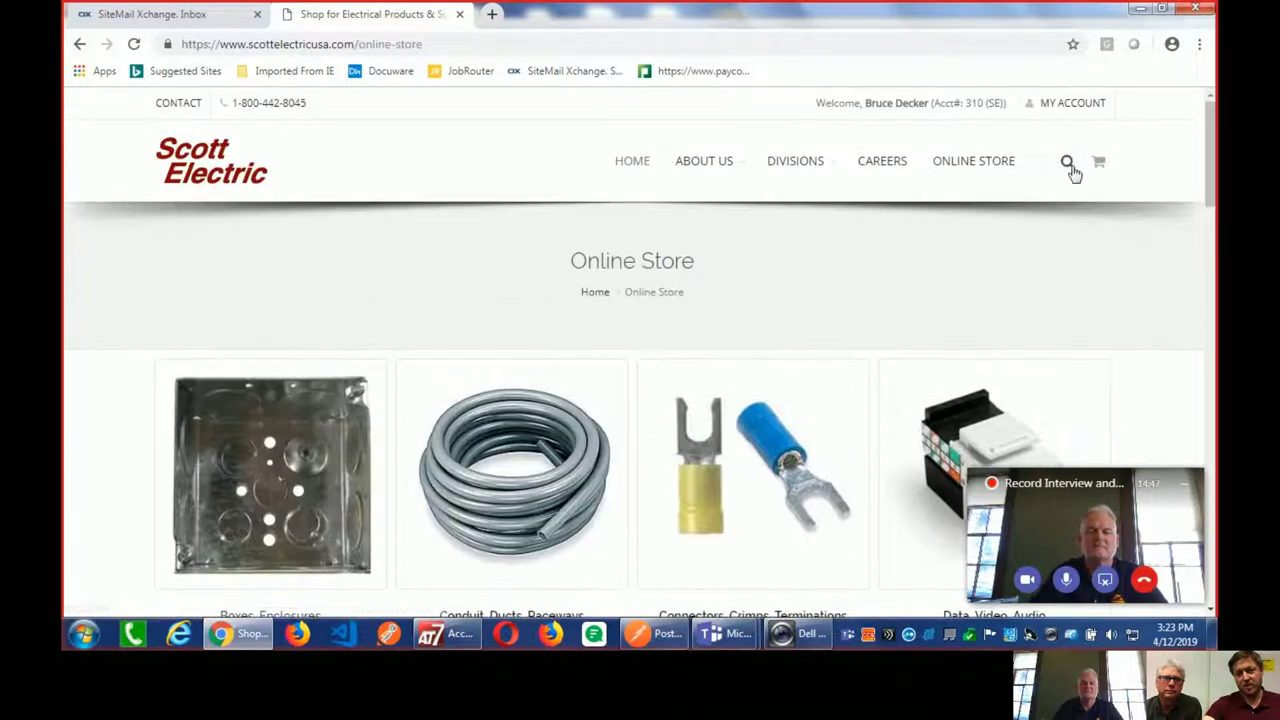
pyautogui.click(1068, 160)
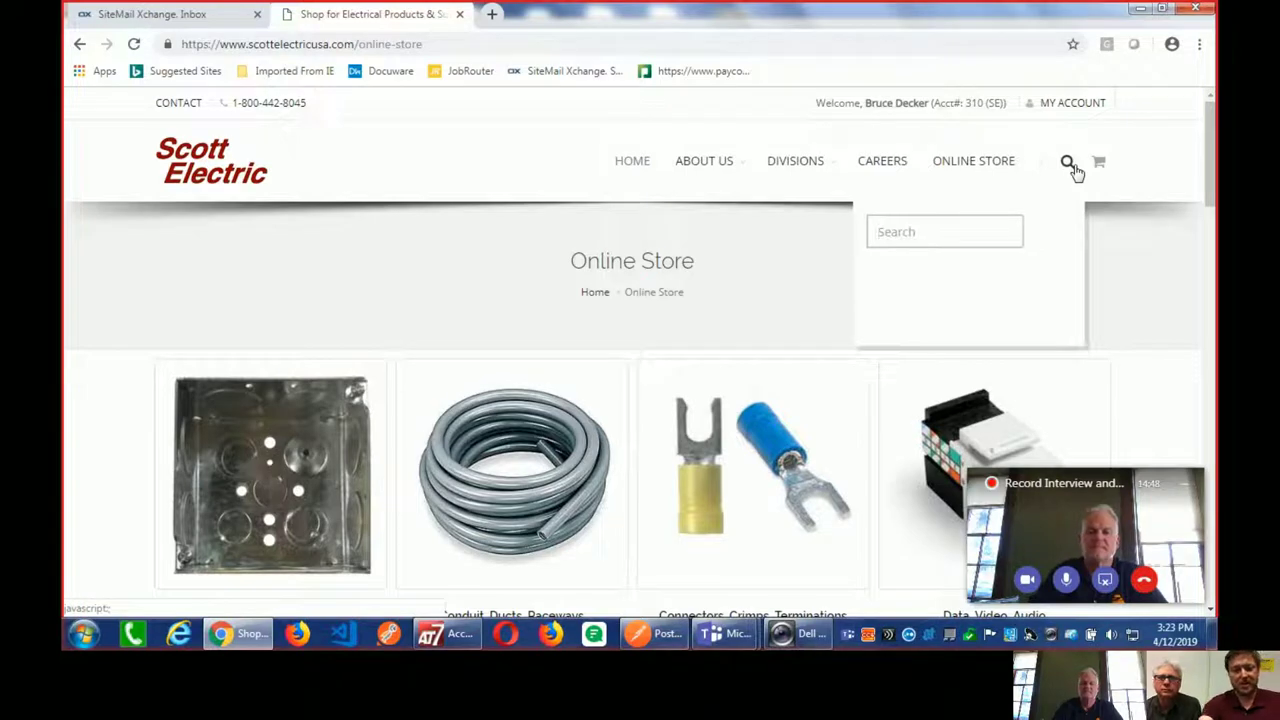
pyautogui.write('romex')
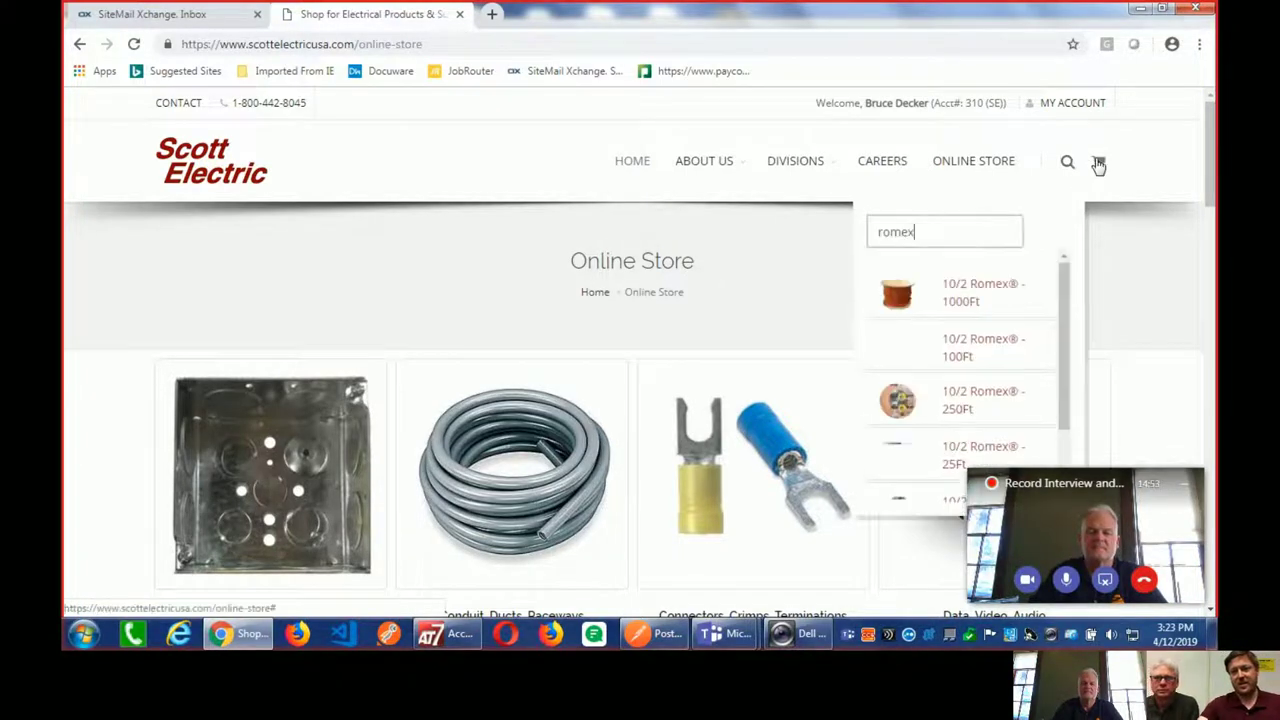
pyautogui.scroll(-3)
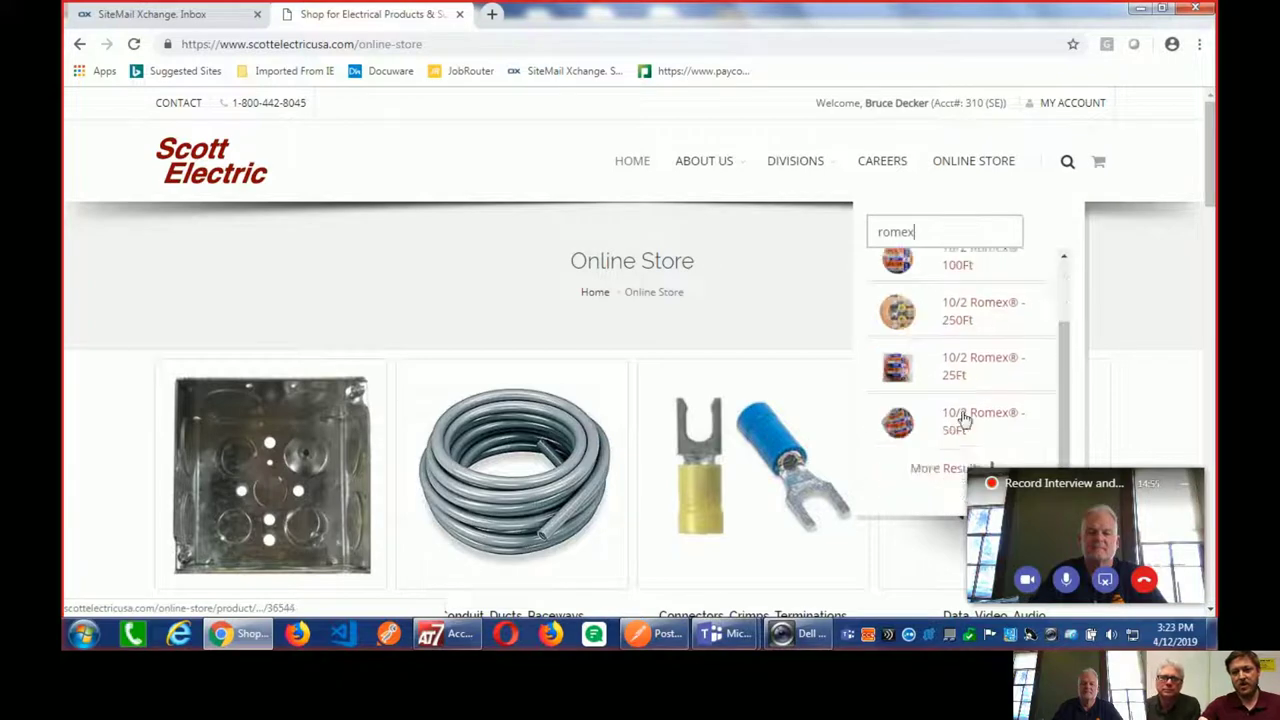
pyautogui.click(984, 420)
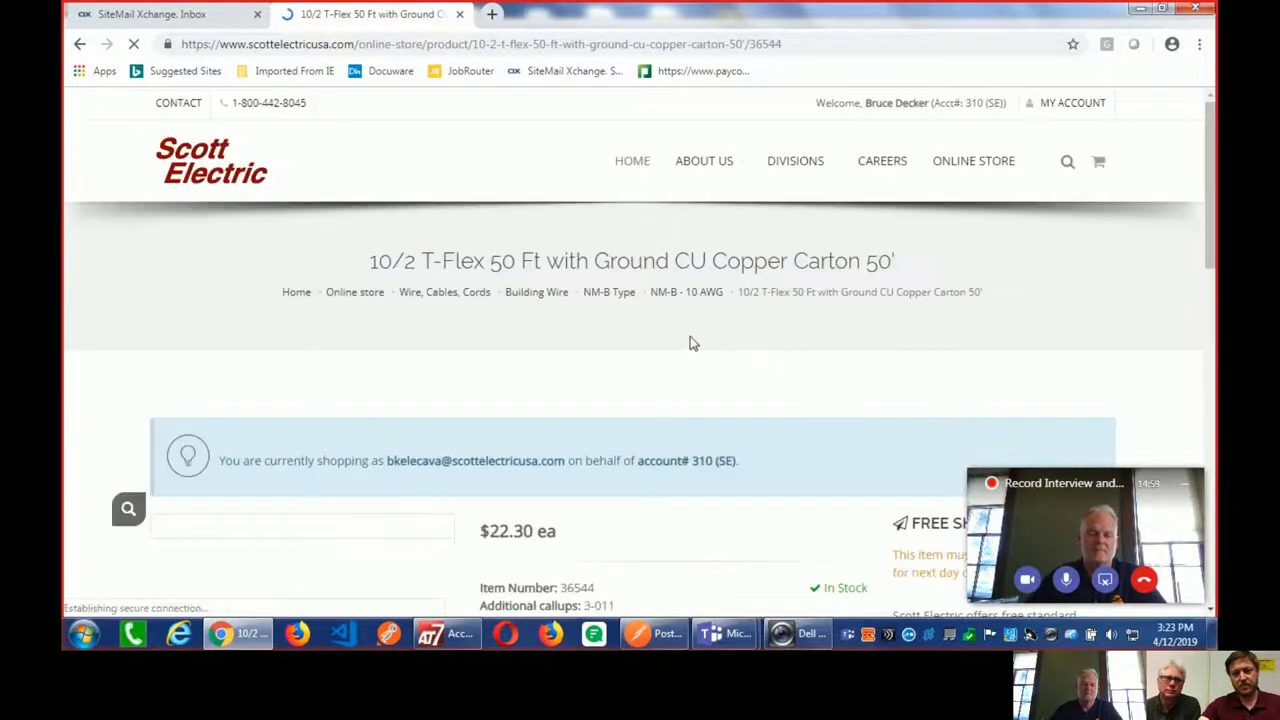
# Step: Open and cancel the 'What do you call it?' alternate-name form on the product page
pyautogui.scroll(-3)
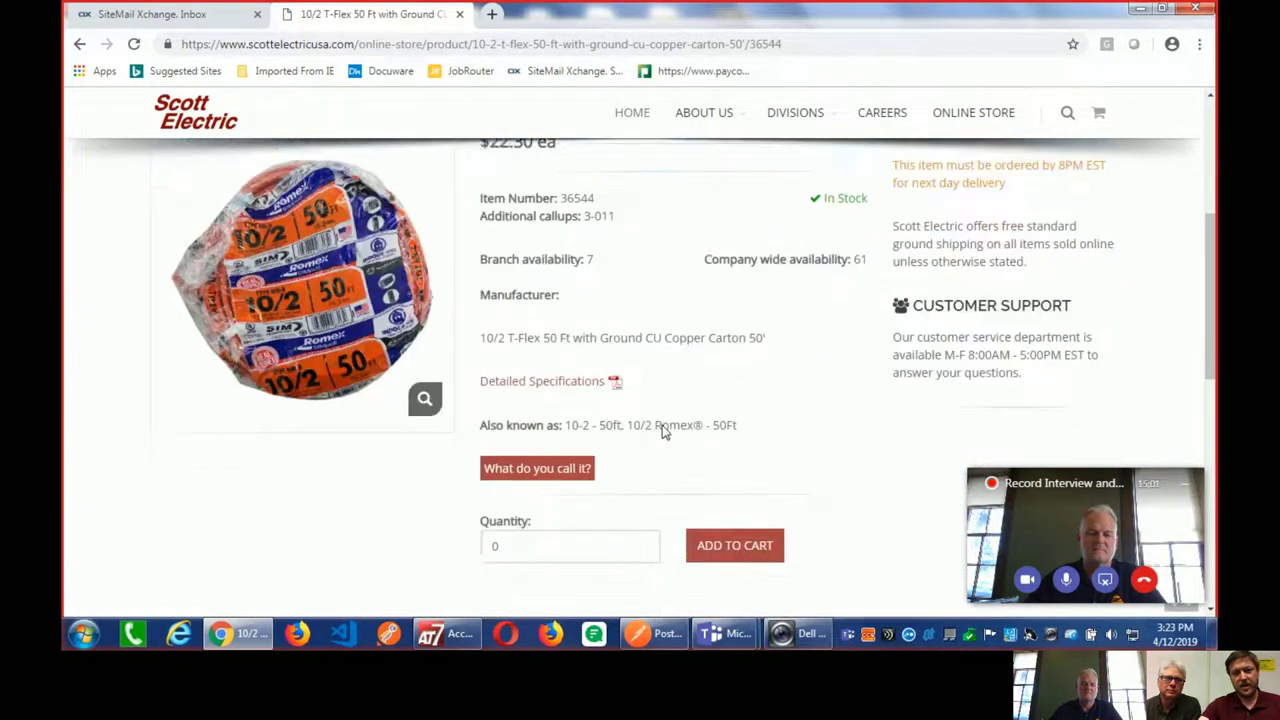
pyautogui.scroll(-3)
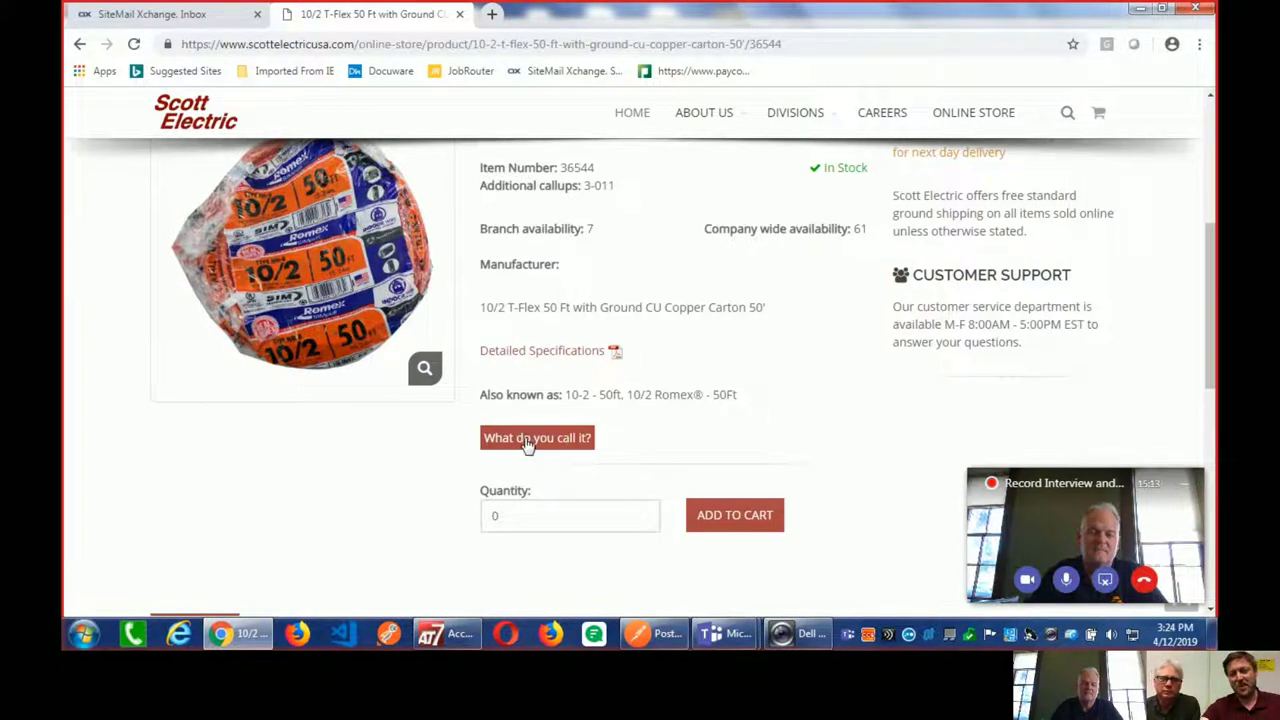
pyautogui.click(536, 436)
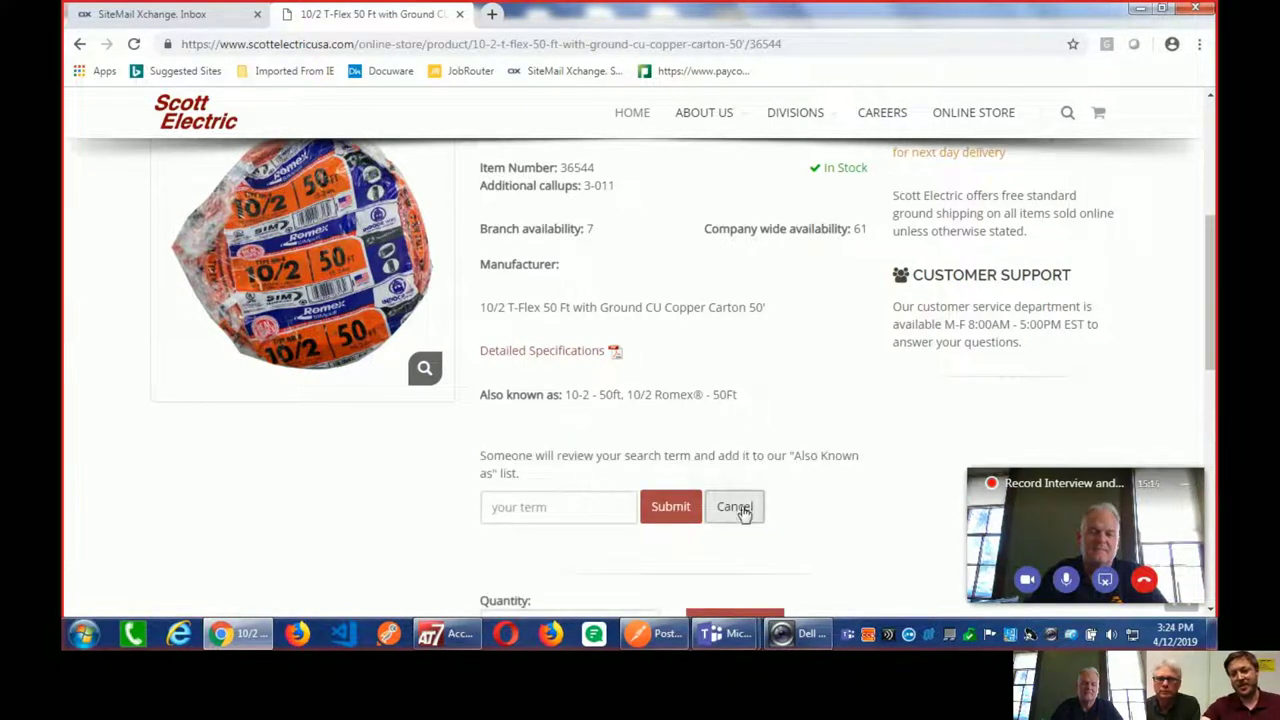
pyautogui.click(734, 506)
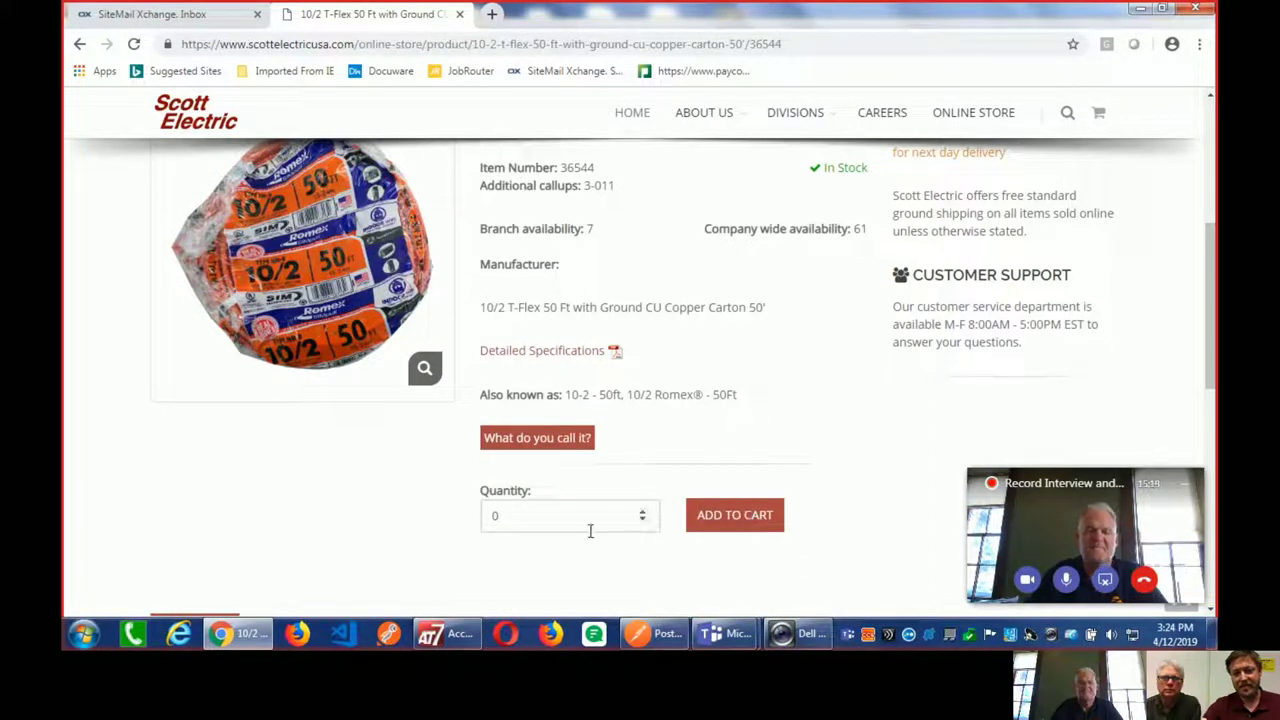
# Step: Add 1 carton of the 10/2 T-Flex 50 Ft wire to the cart and proceed to checkout
pyautogui.scroll(-3)
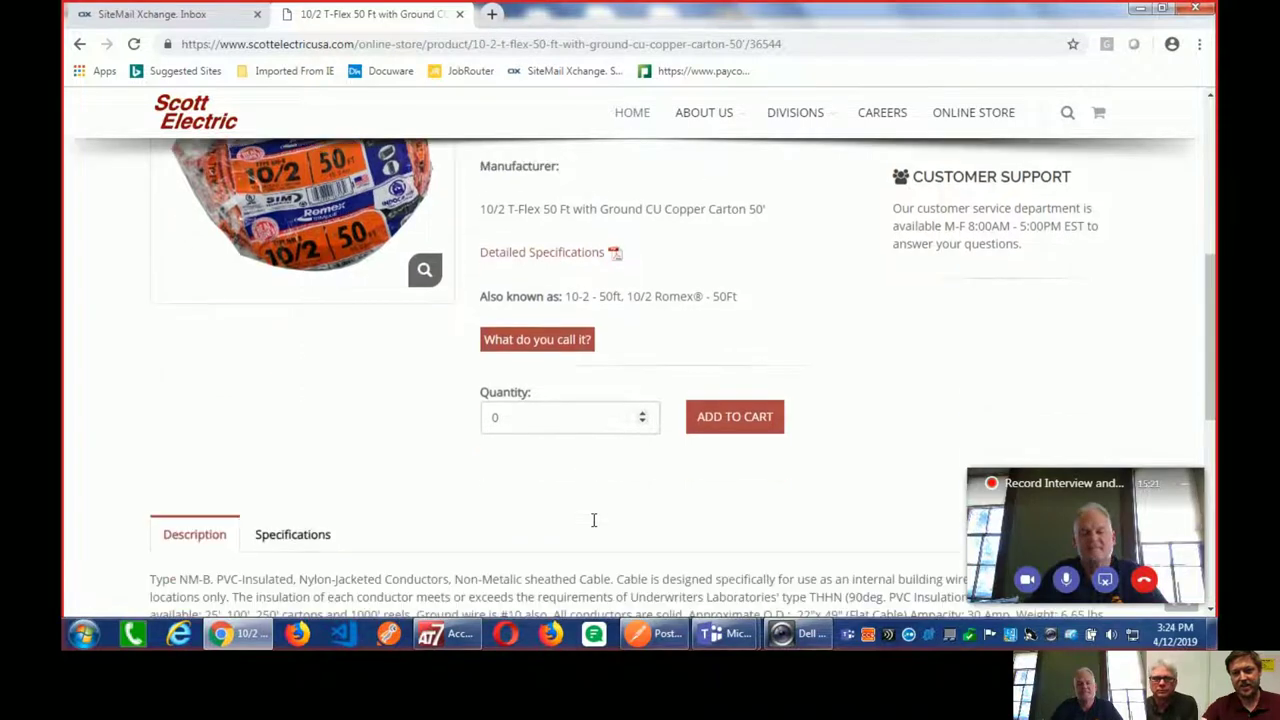
pyautogui.click(570, 416)
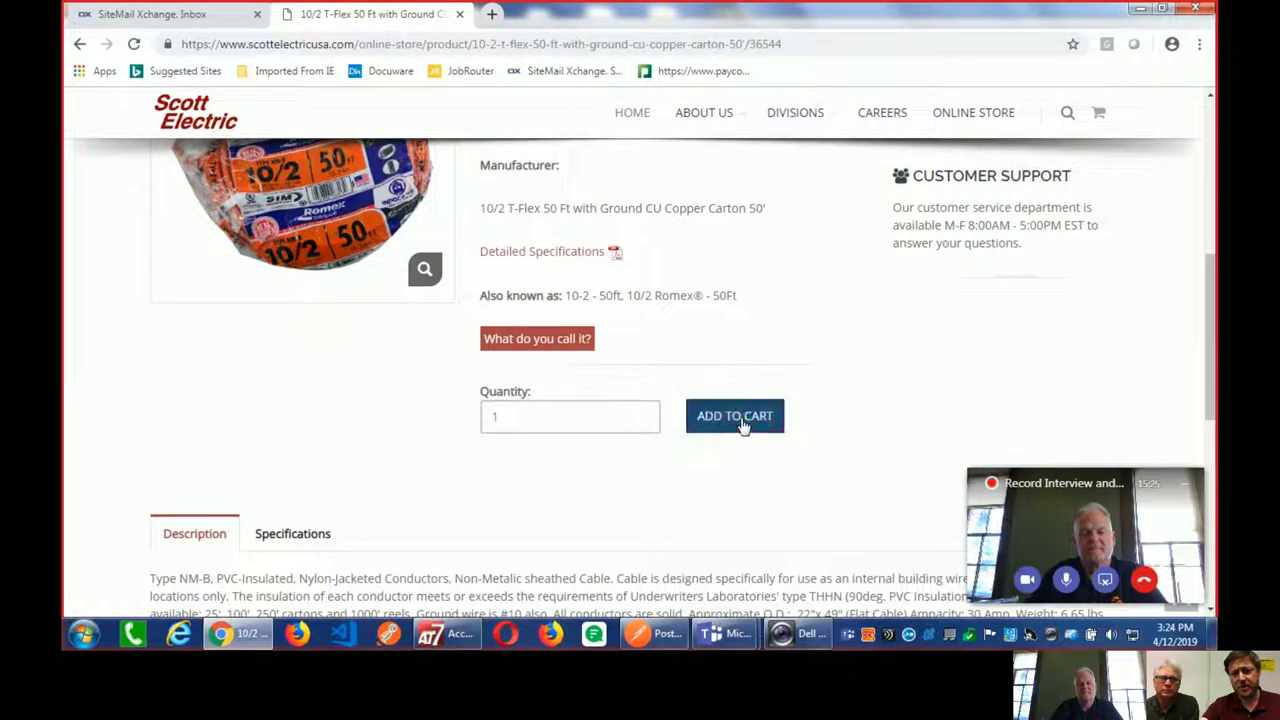
pyautogui.click(734, 416)
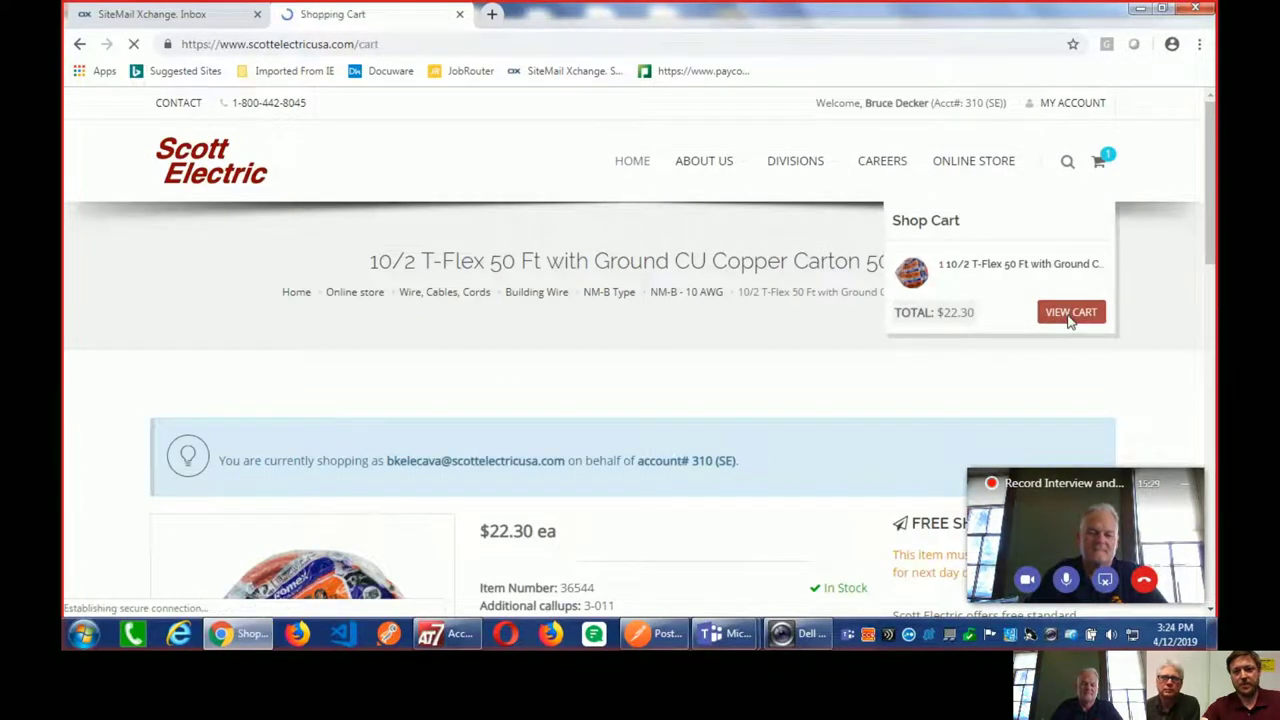
pyautogui.click(1070, 312)
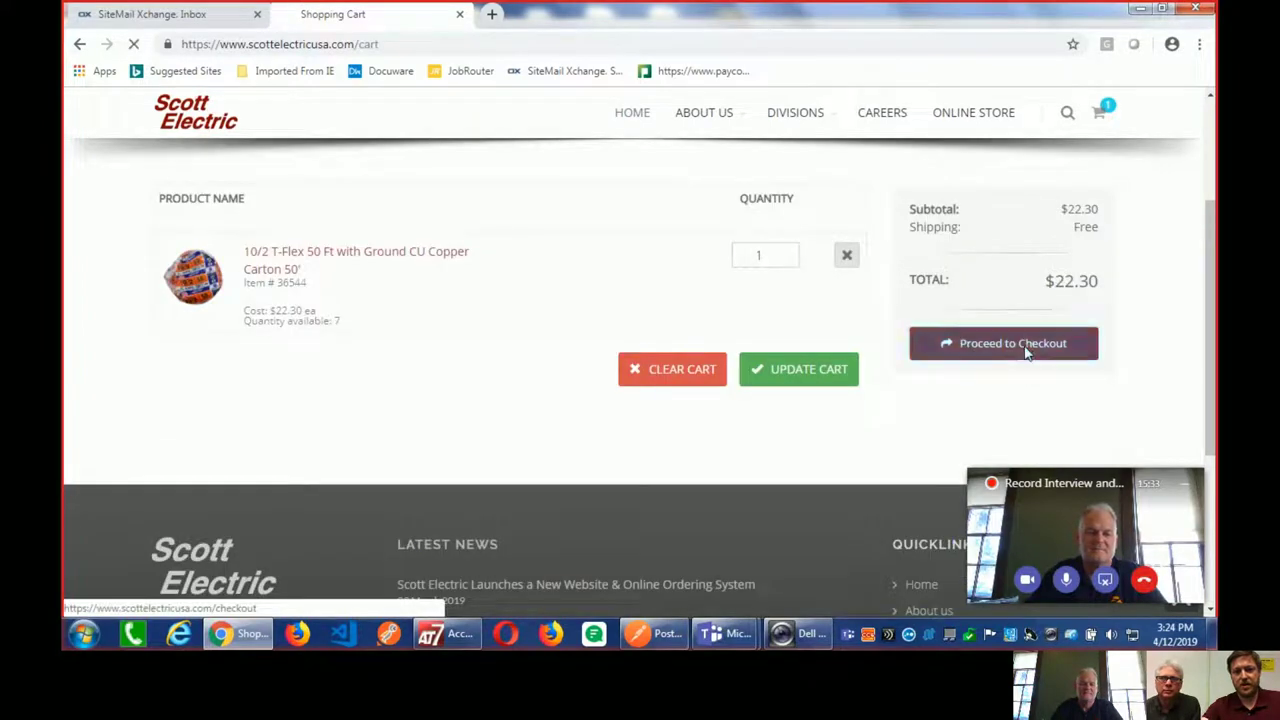
pyautogui.click(1004, 344)
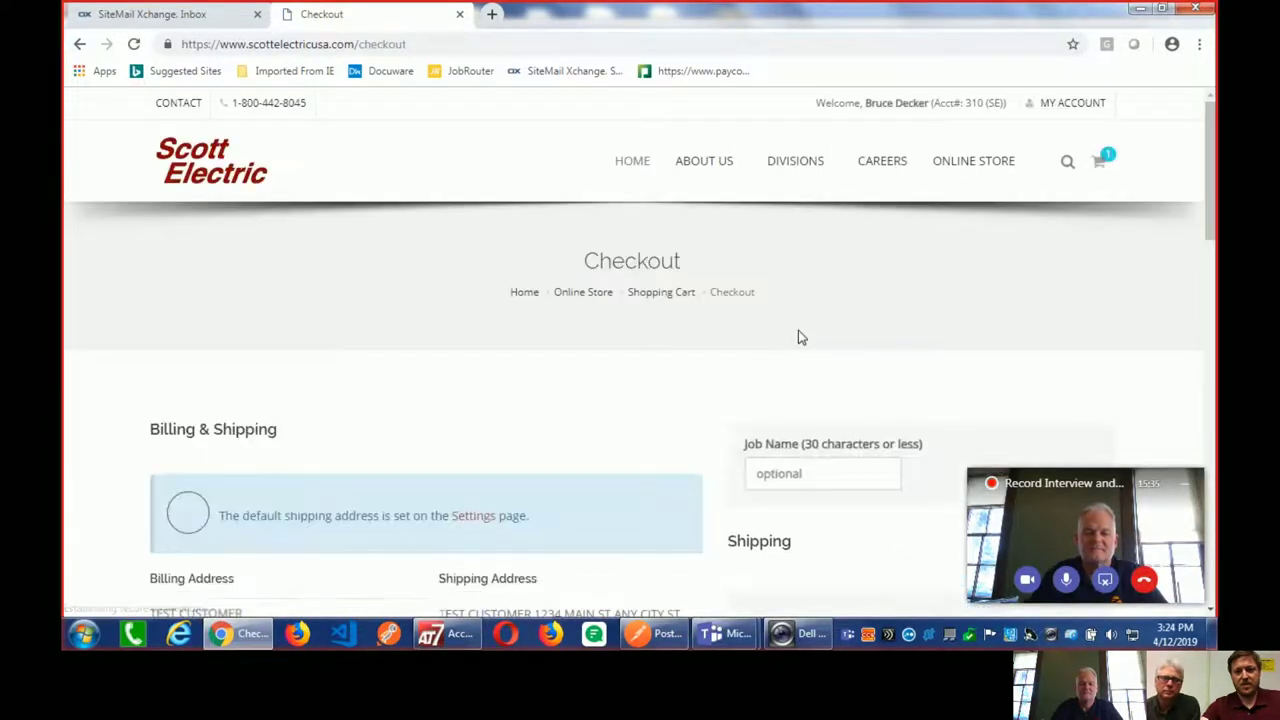
# Step: Enter the job name Test Order from Bob on the checkout page
pyautogui.scroll(-3)
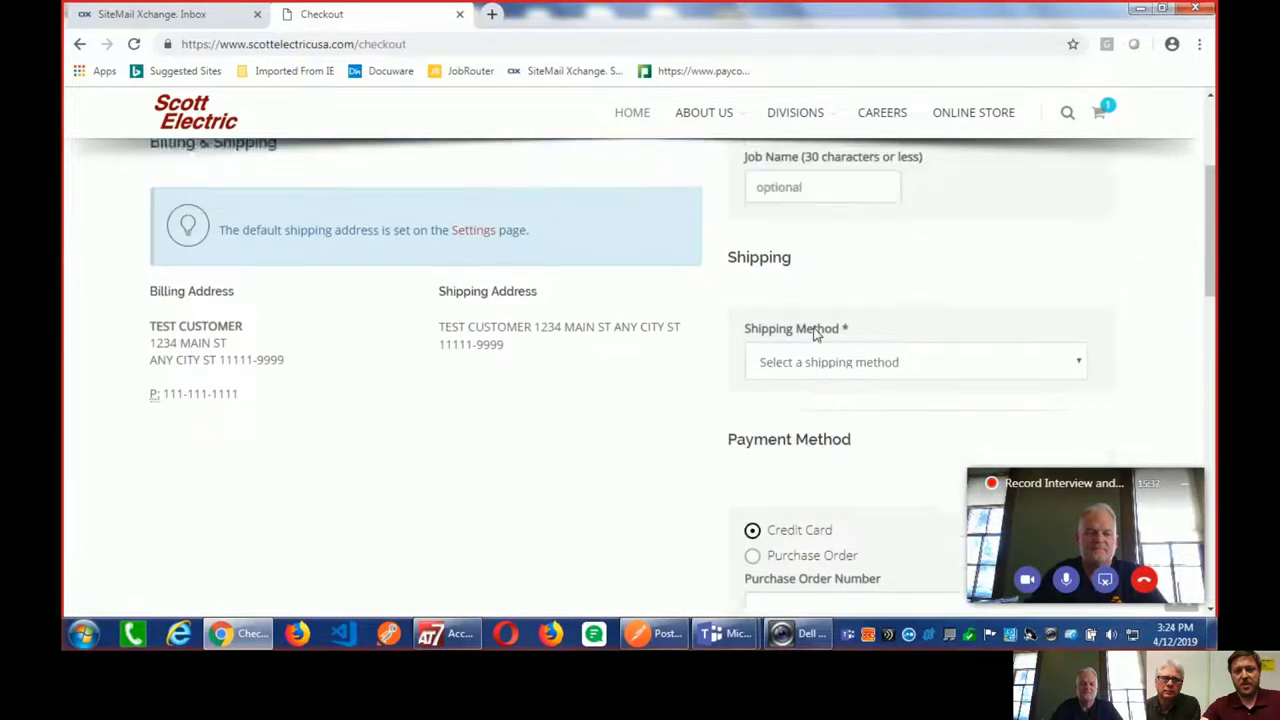
pyautogui.click(822, 232)
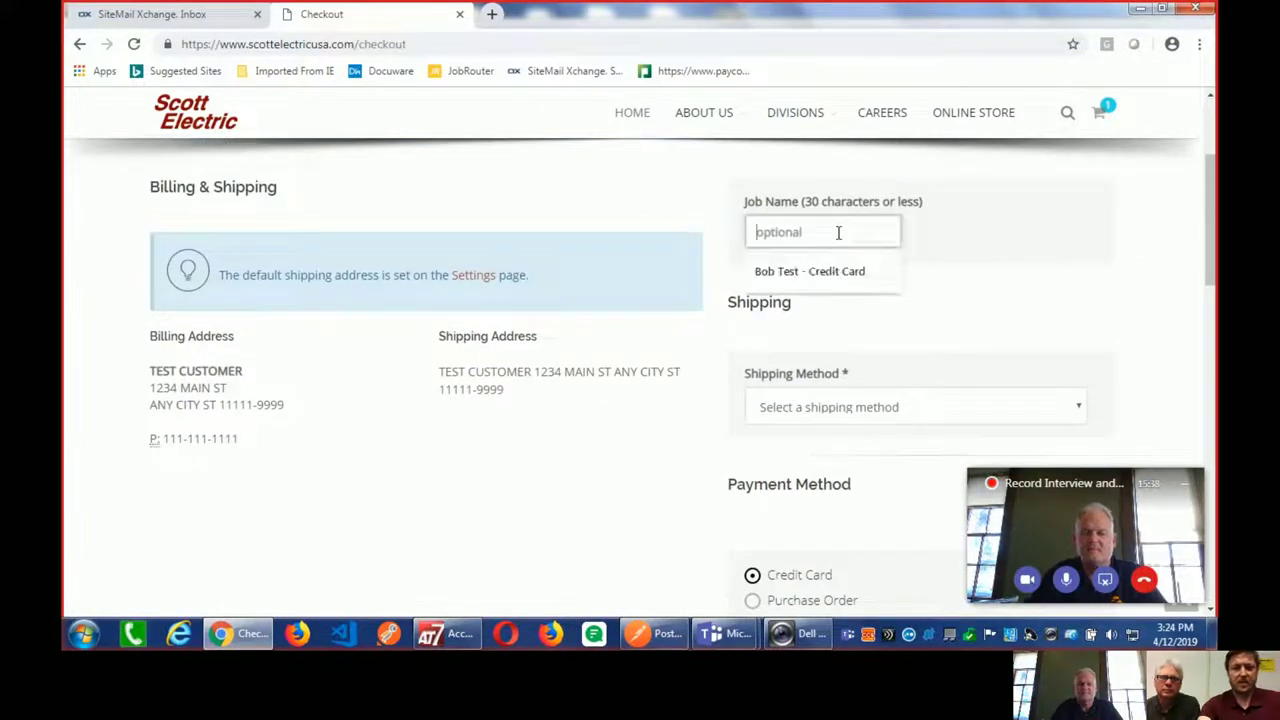
pyautogui.write('Test Or')
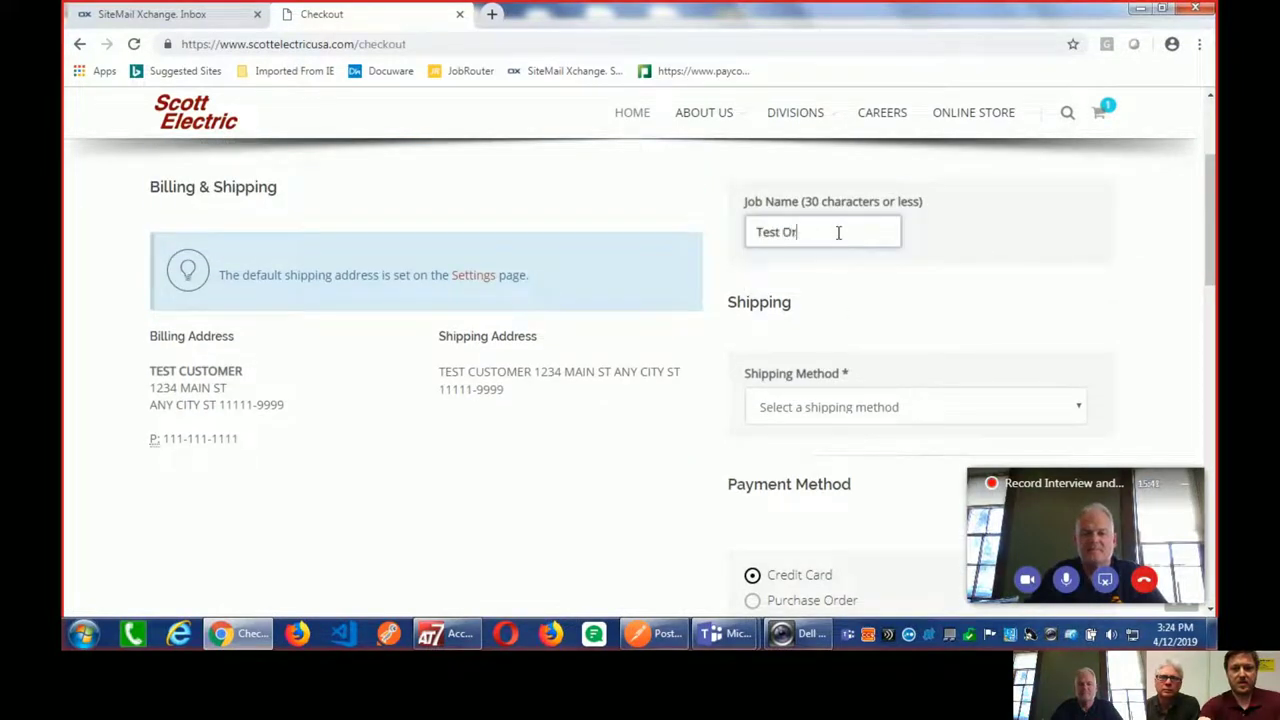
pyautogui.write('der from')
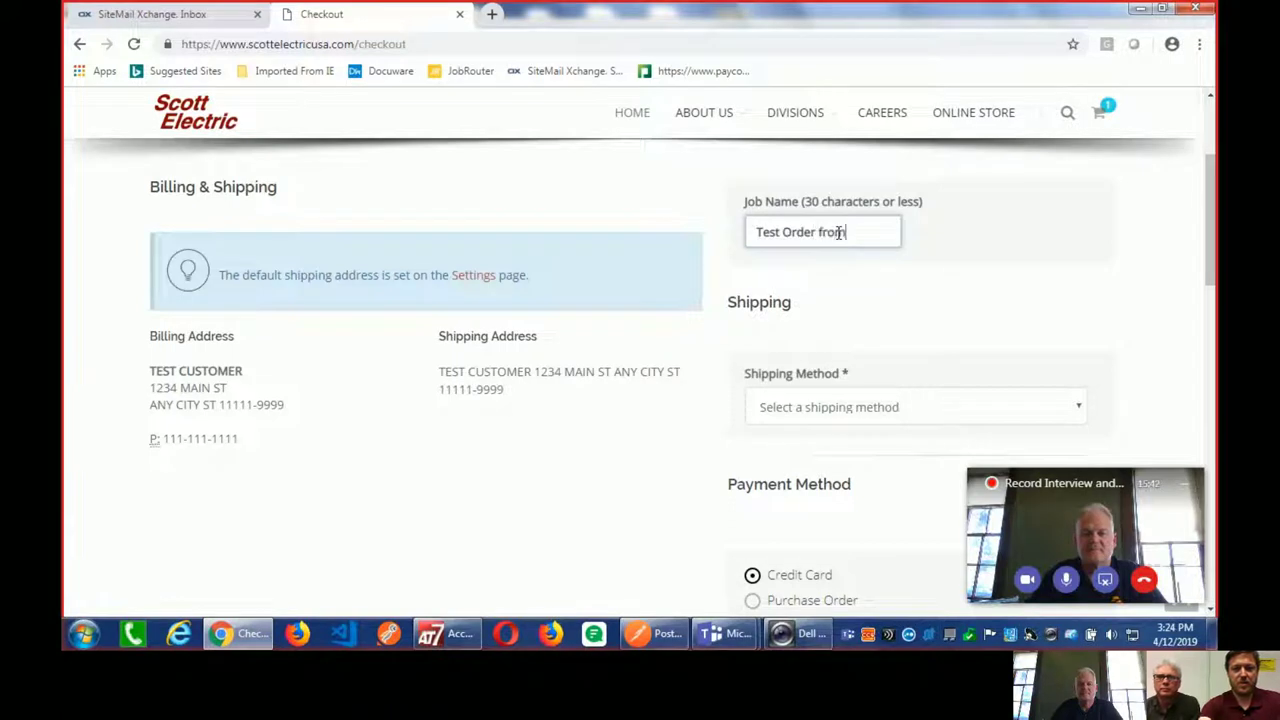
pyautogui.write('Bob')
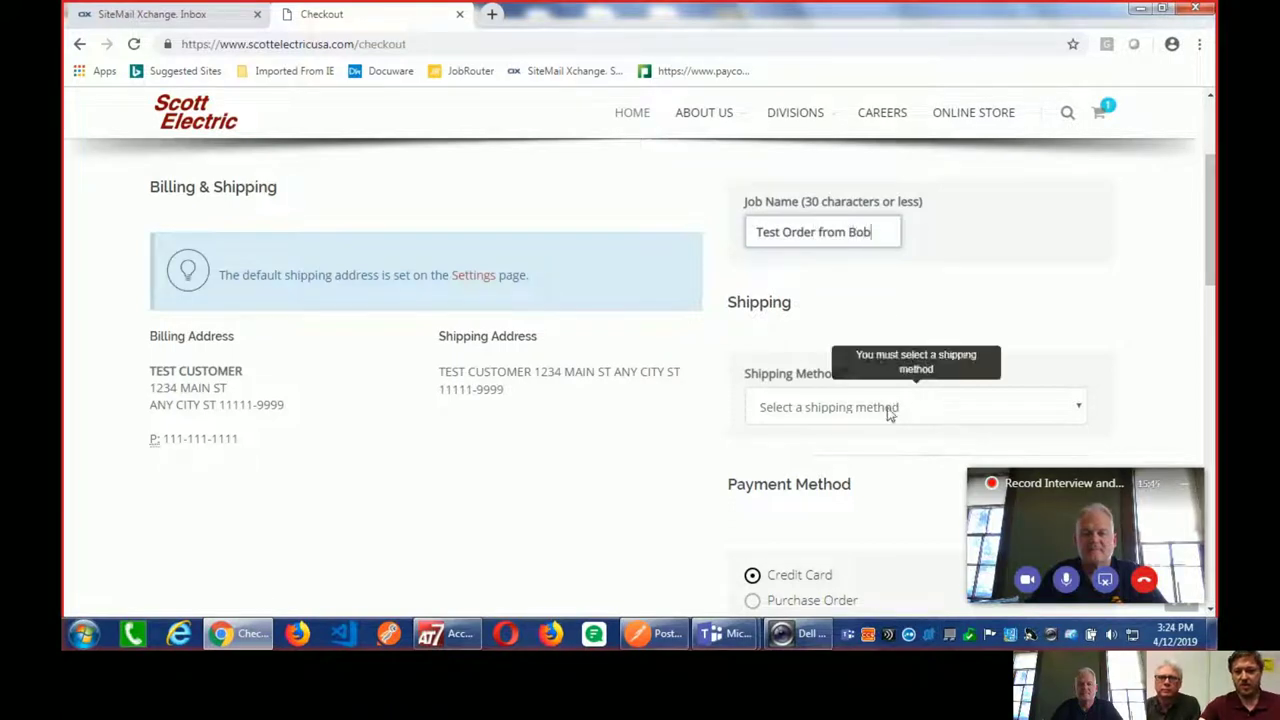
# Step: Choose PICKUP as the shipping method and Purchase Order as payment
pyautogui.scroll(-3)
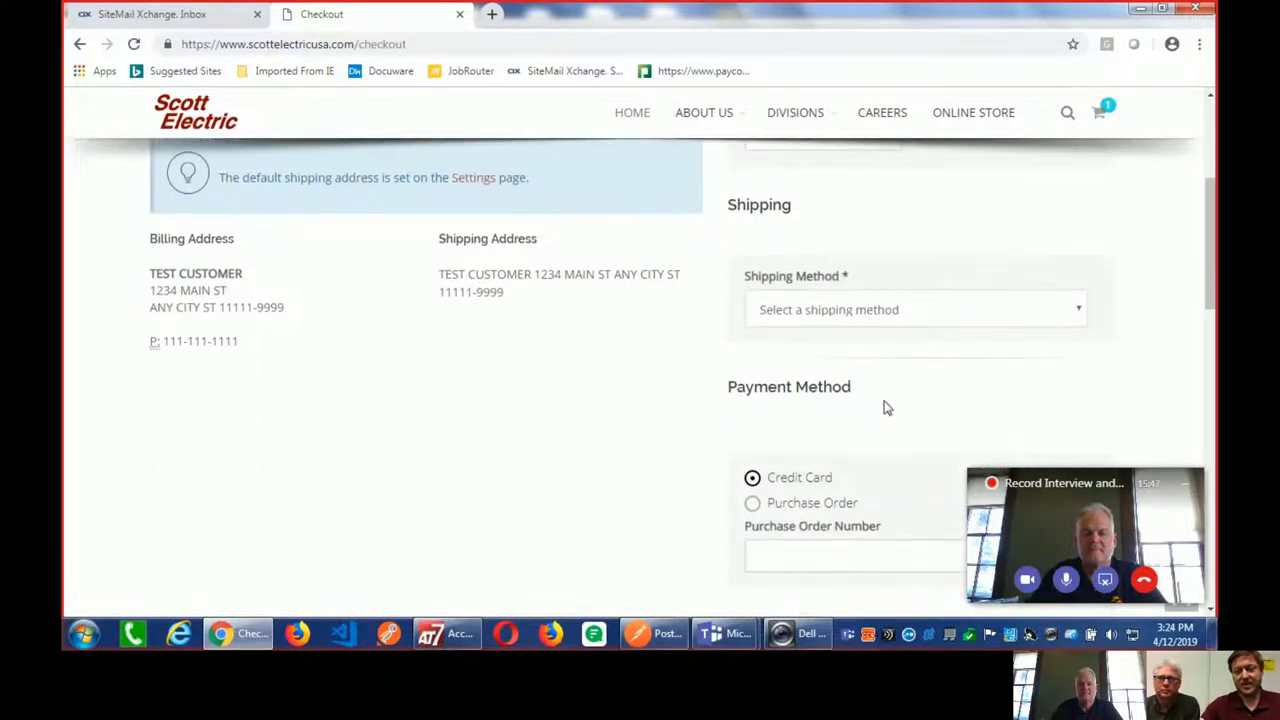
pyautogui.click(916, 308)
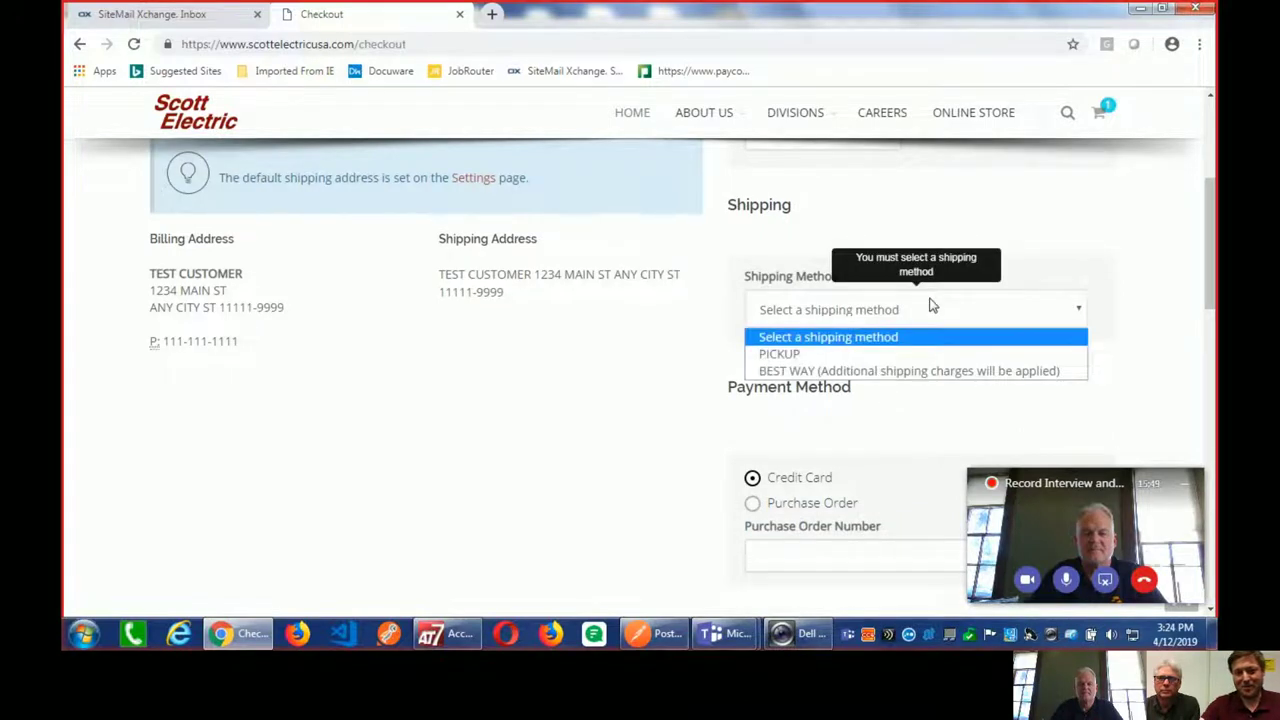
pyautogui.moveTo(908, 370)
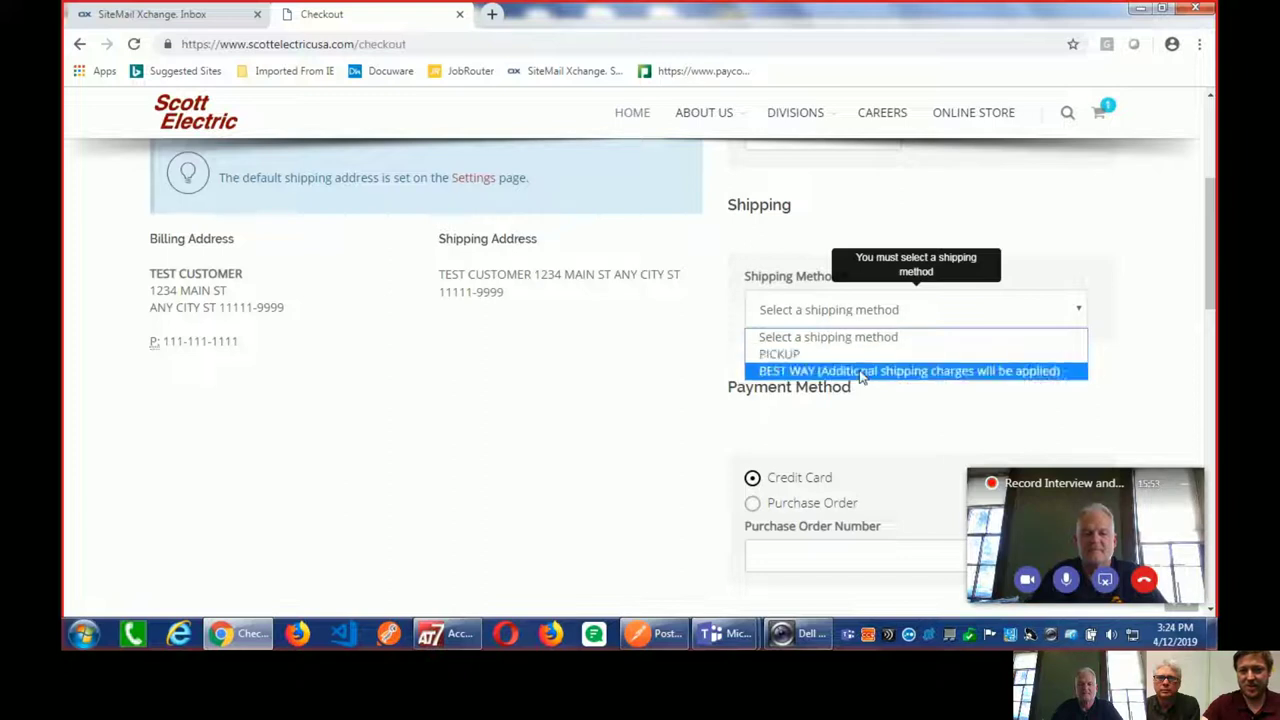
pyautogui.moveTo(780, 354)
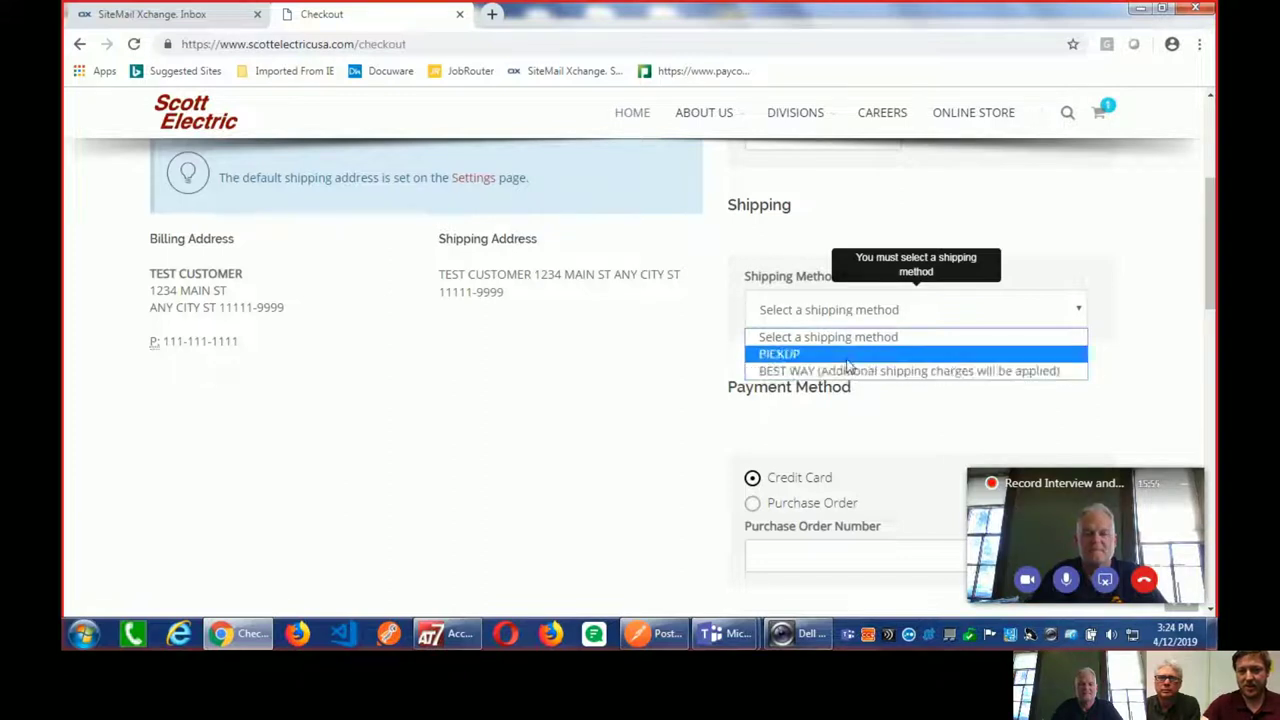
pyautogui.click(780, 354)
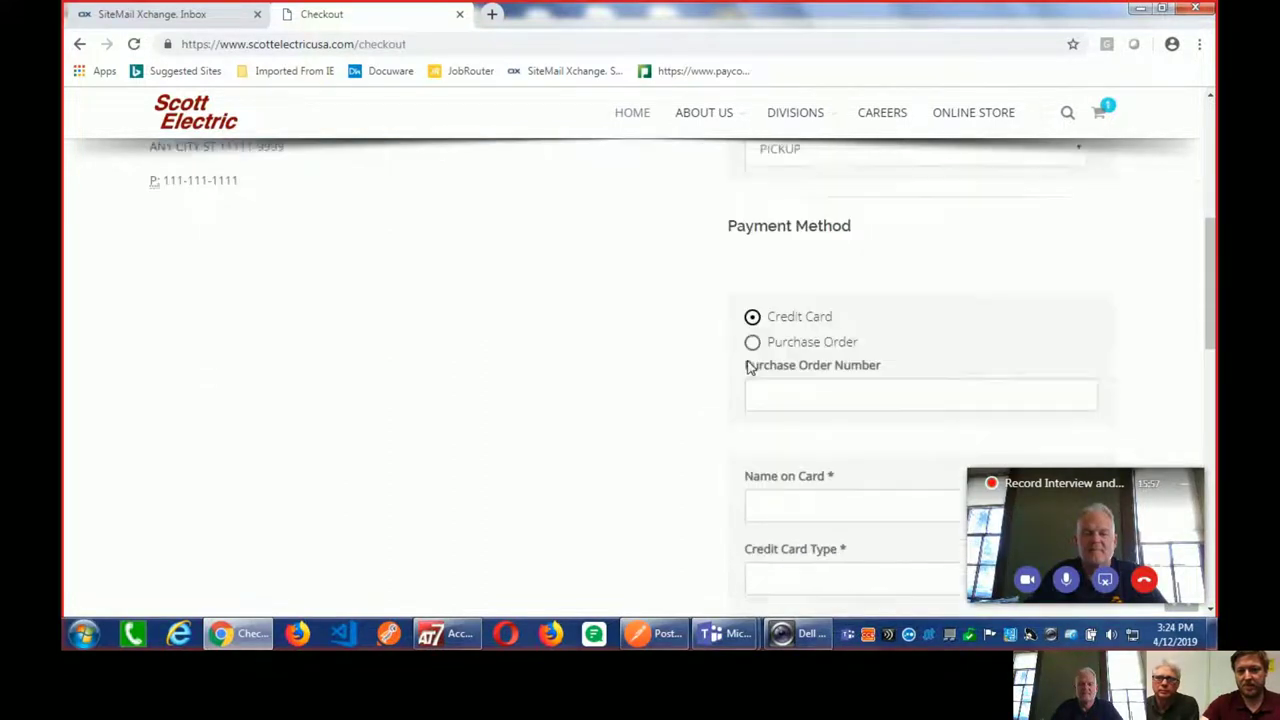
pyautogui.click(752, 342)
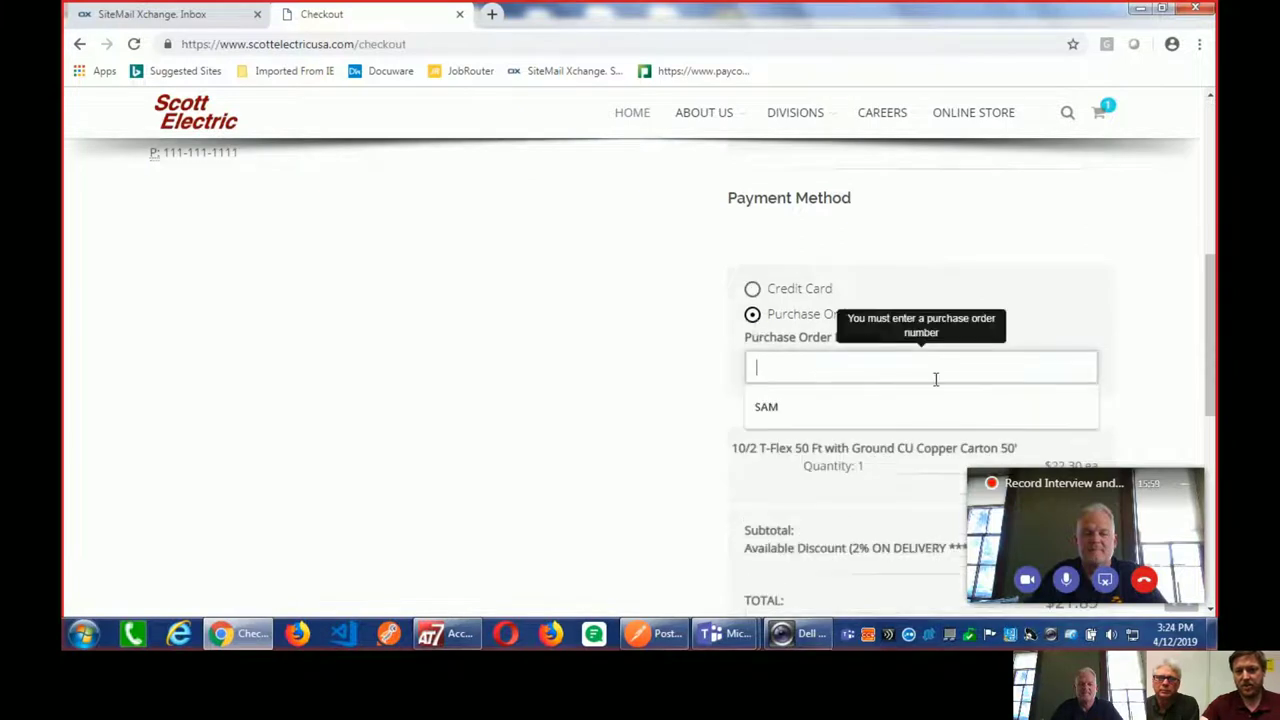
pyautogui.write('Test Order from')
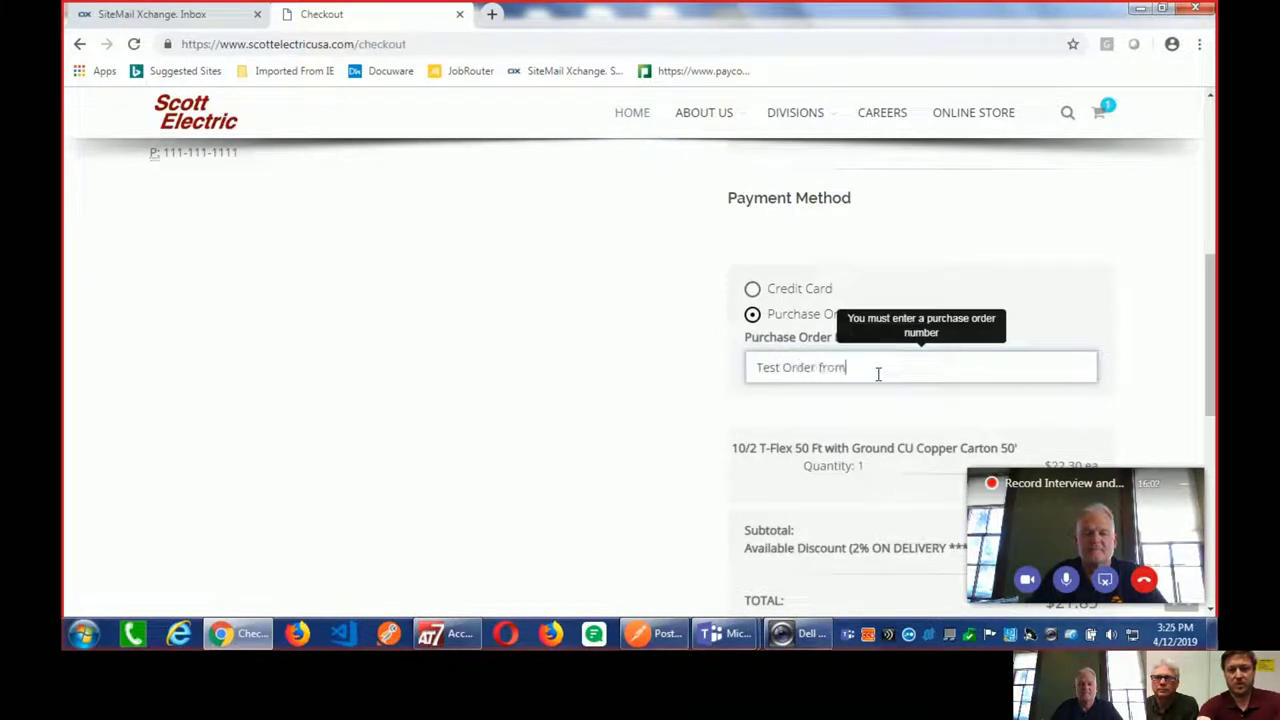
pyautogui.write('Bob')
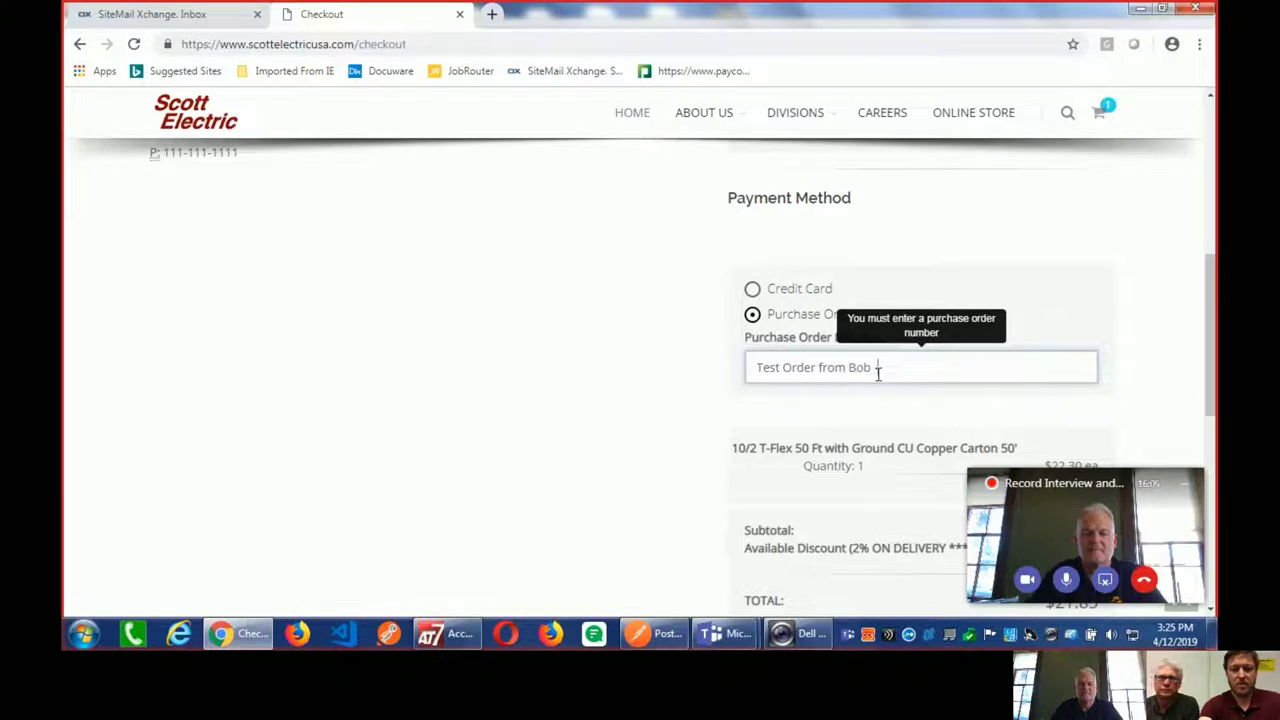
pyautogui.write('Do not fil')
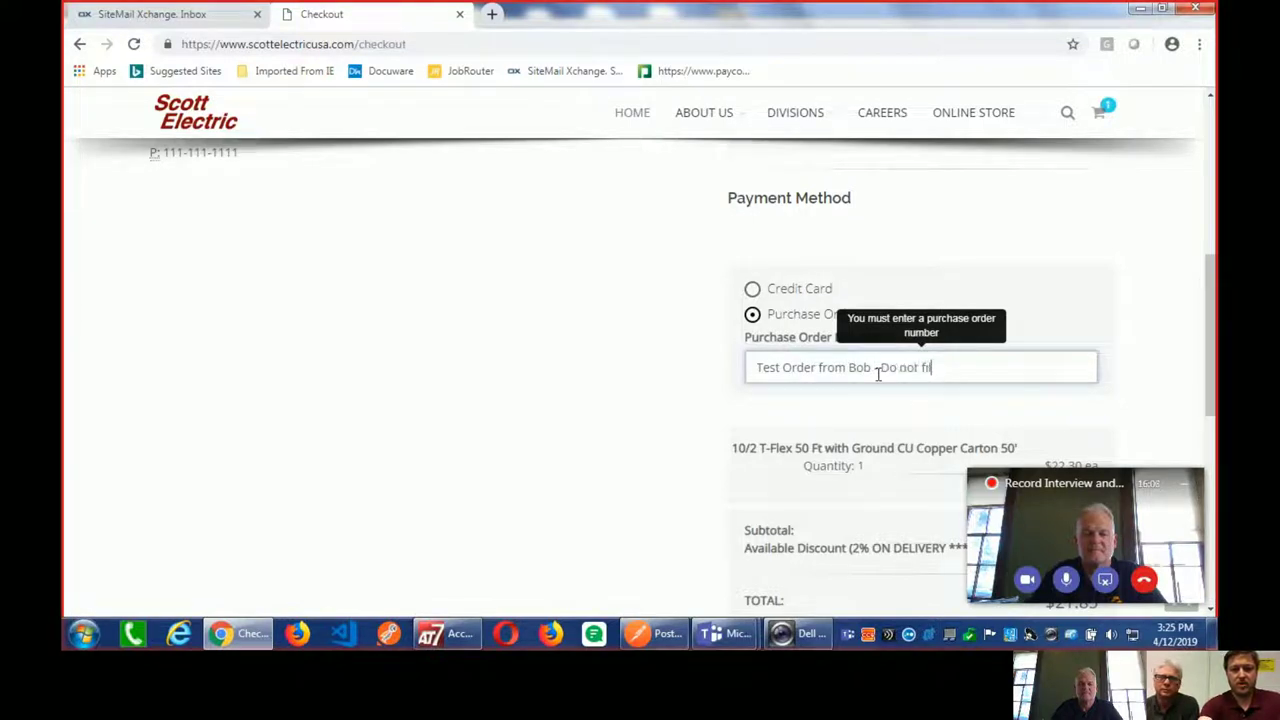
pyautogui.moveTo(612, 446)
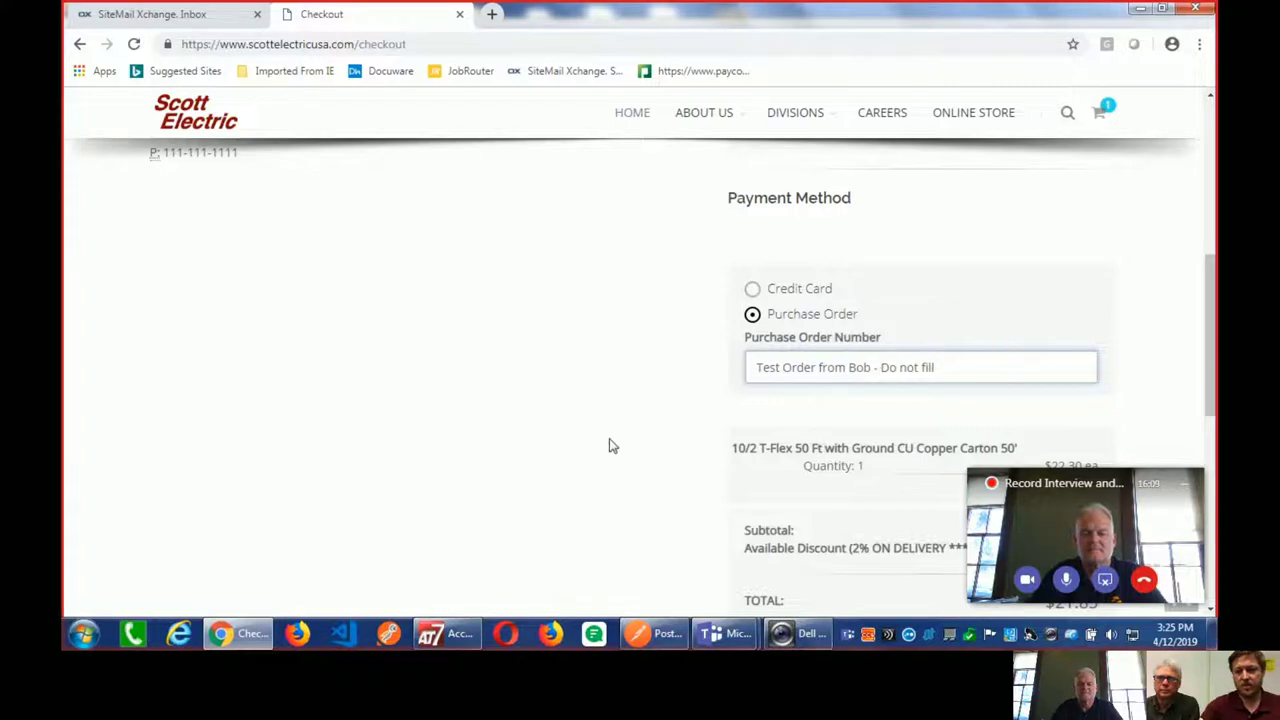
pyautogui.scroll(-3)
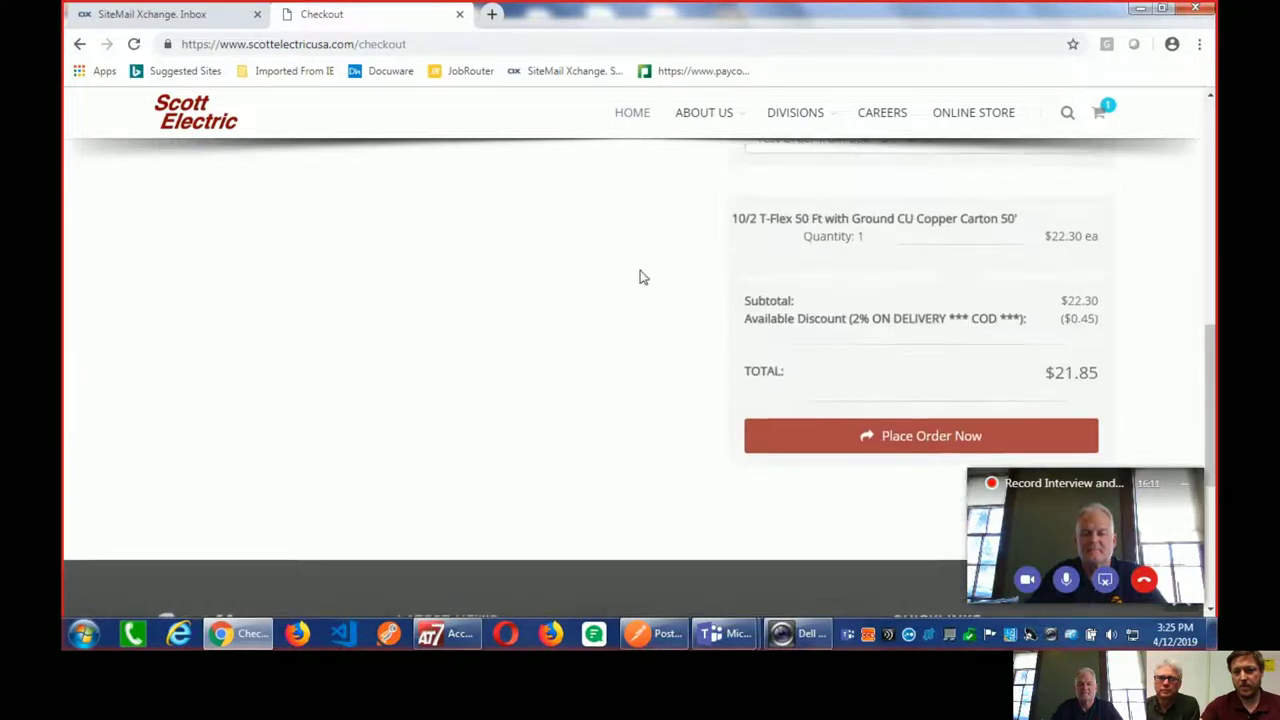
pyautogui.scroll(3)
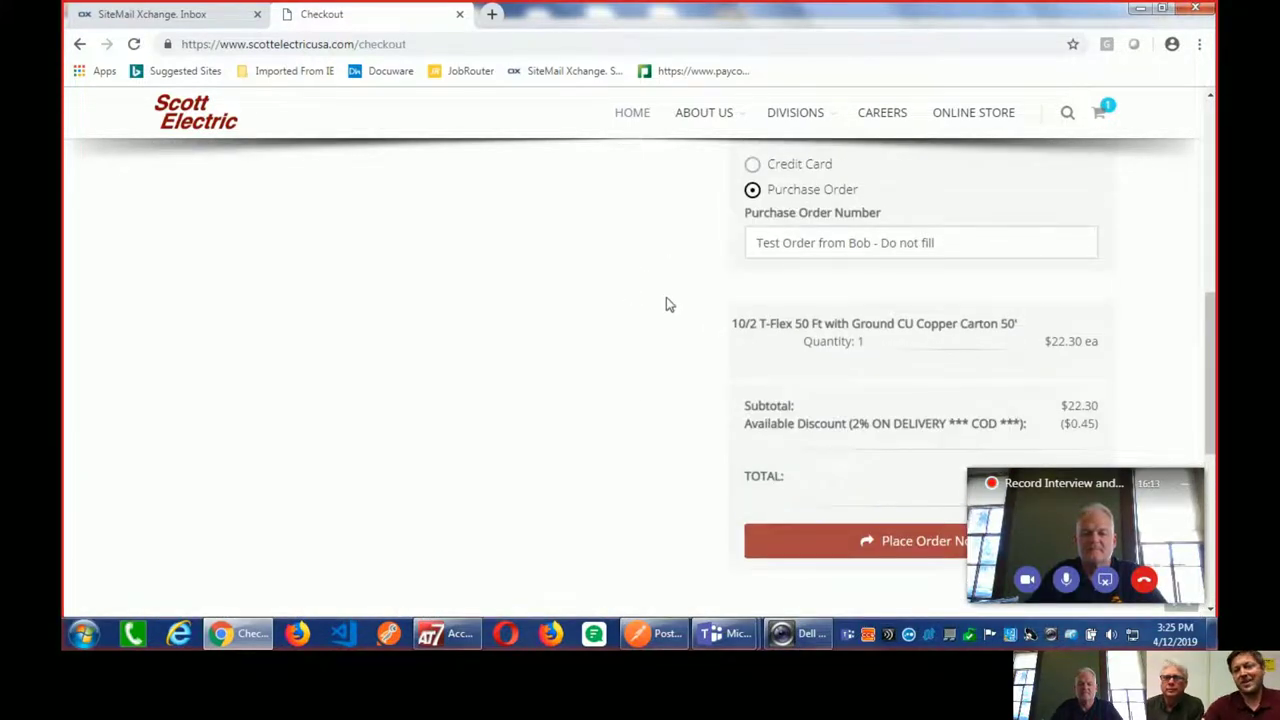
pyautogui.scroll(-3)
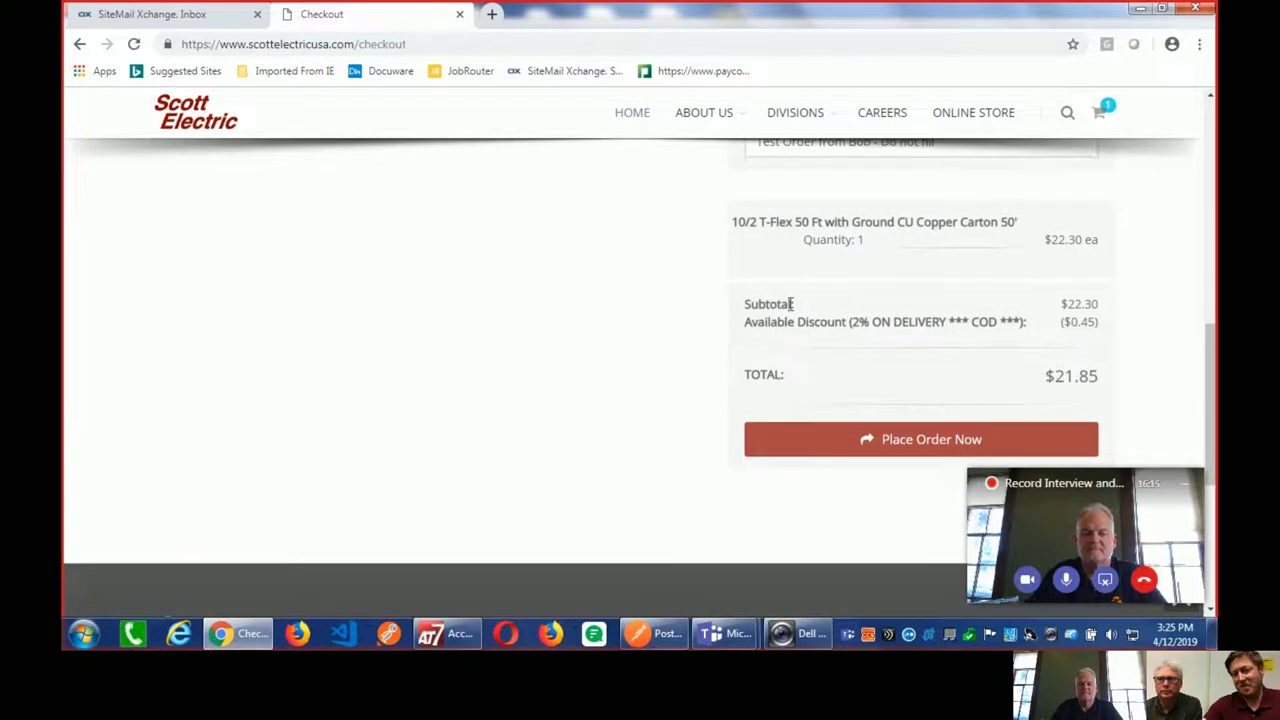
pyautogui.moveTo(1004, 288)
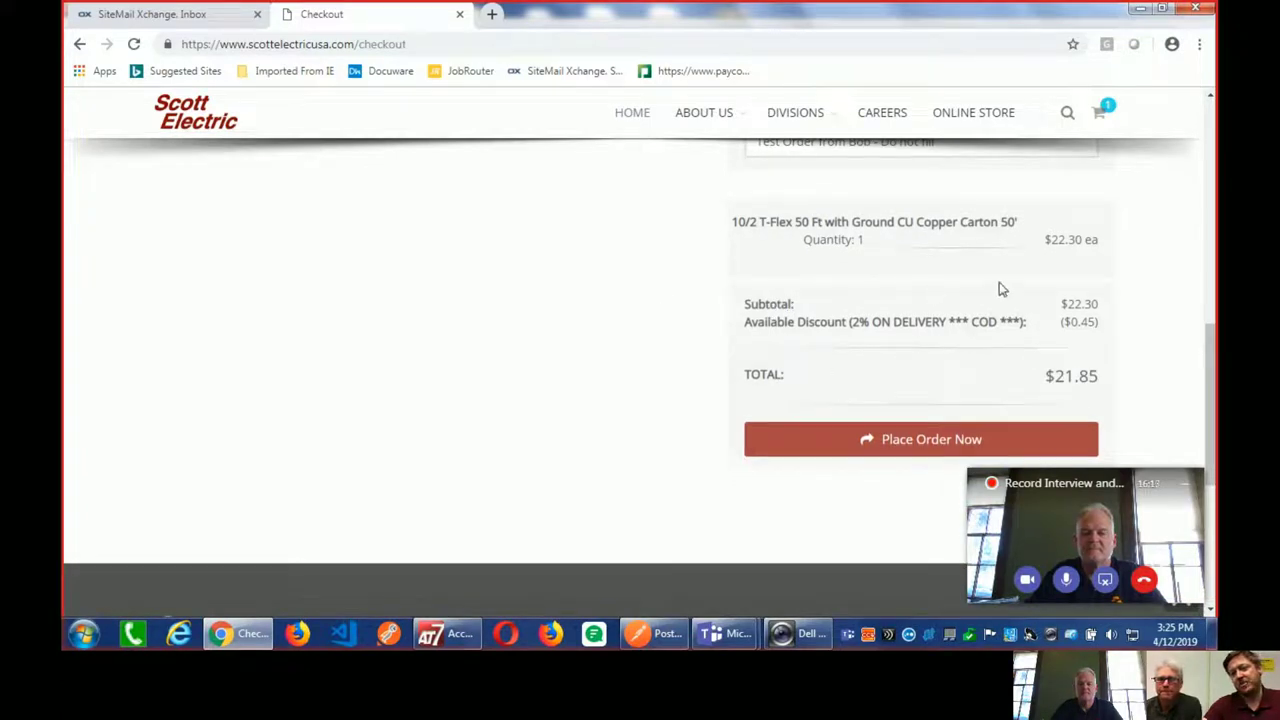
pyautogui.moveTo(848, 372)
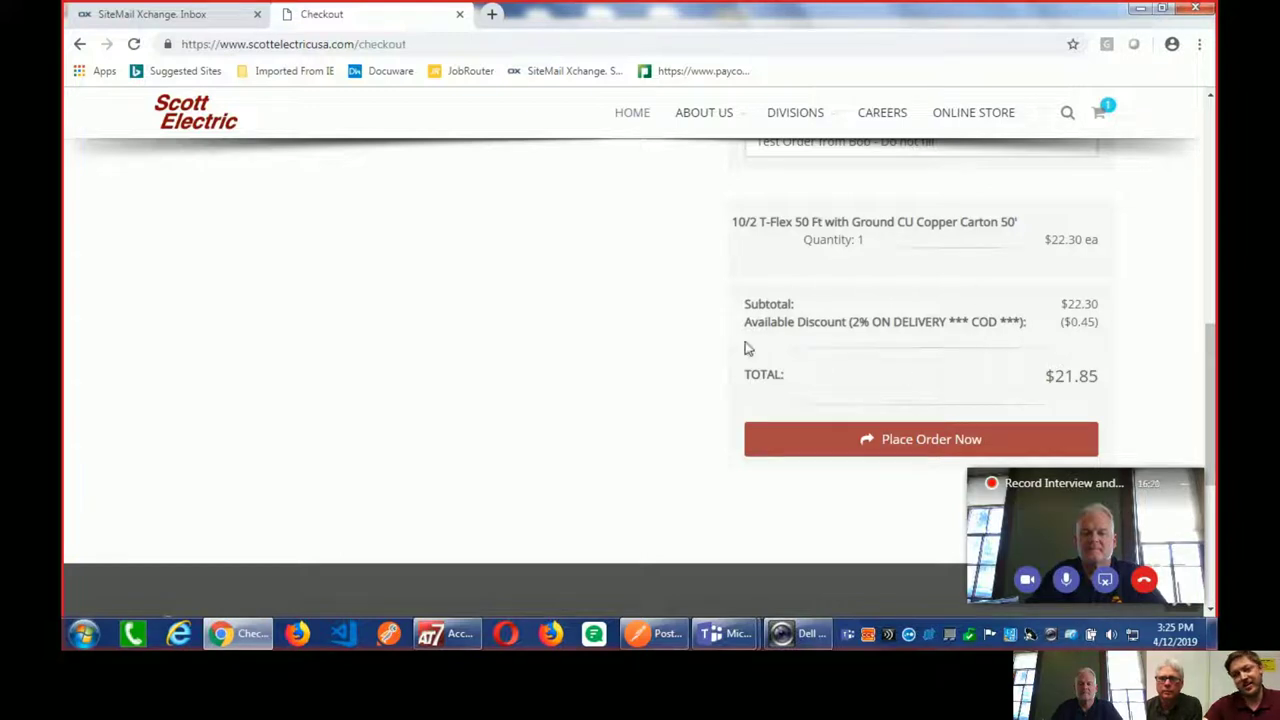
pyautogui.moveTo(892, 324)
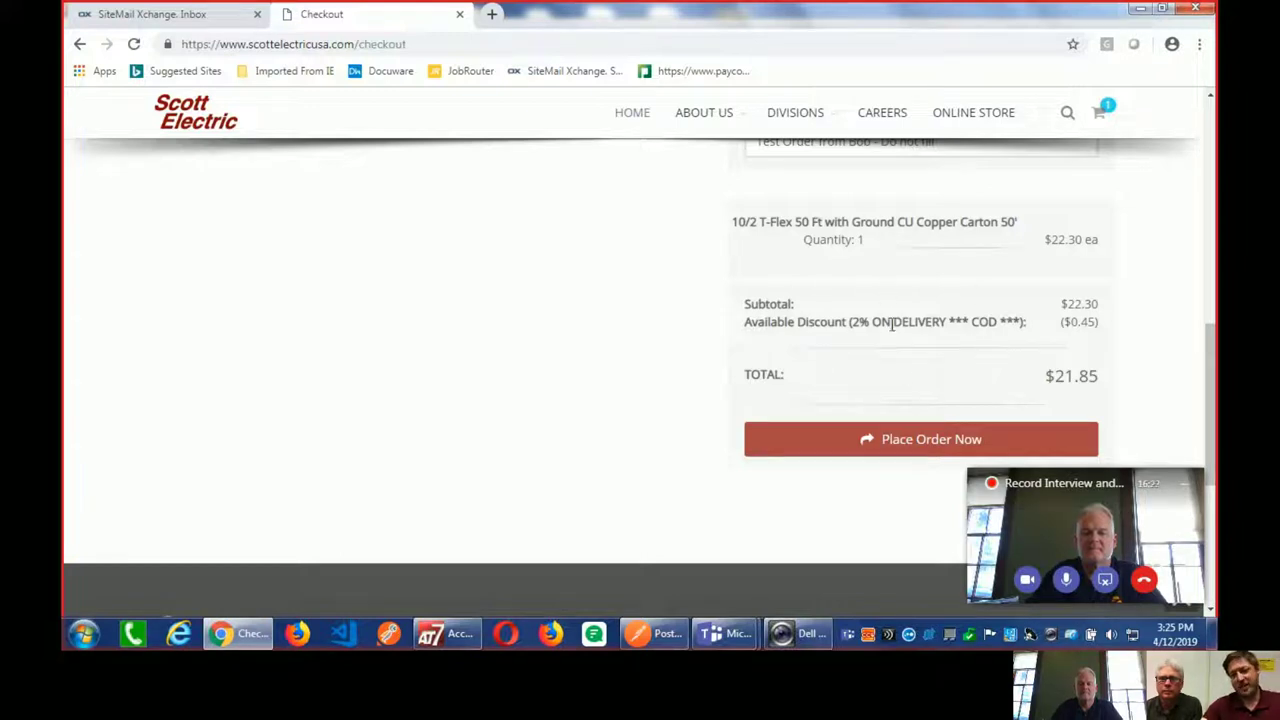
pyautogui.moveTo(1078, 350)
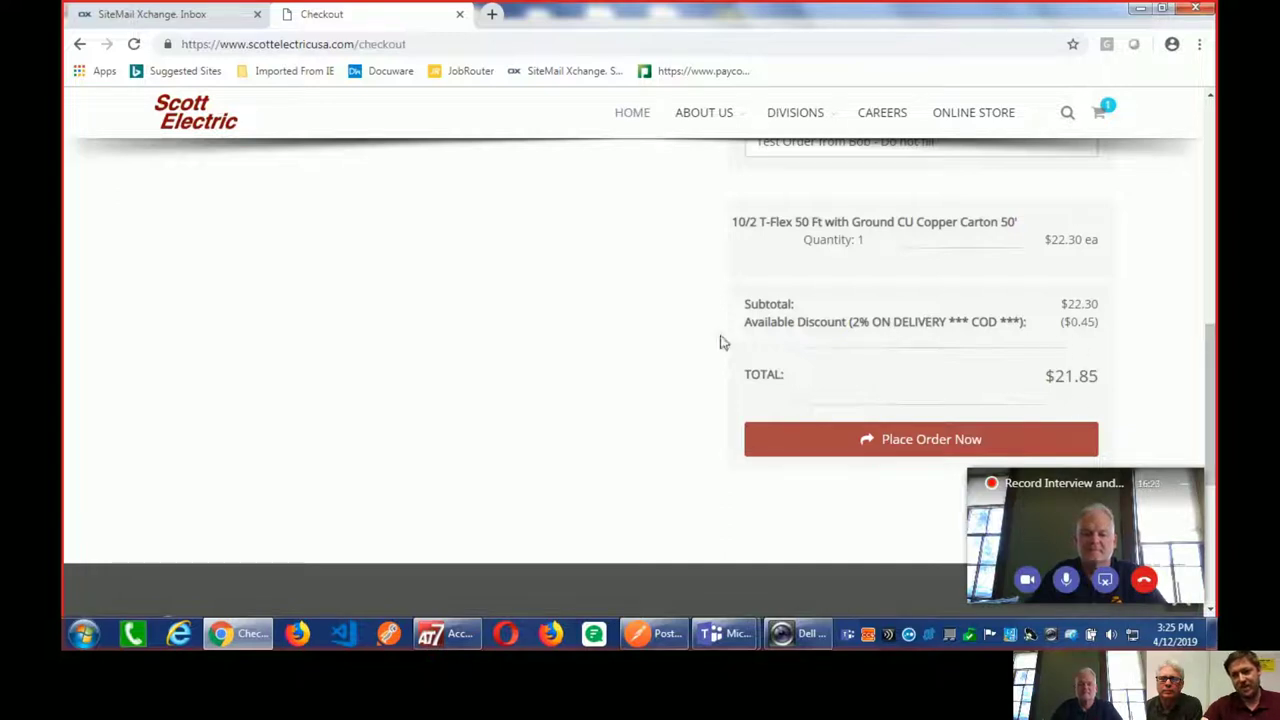
pyautogui.scroll(-3)
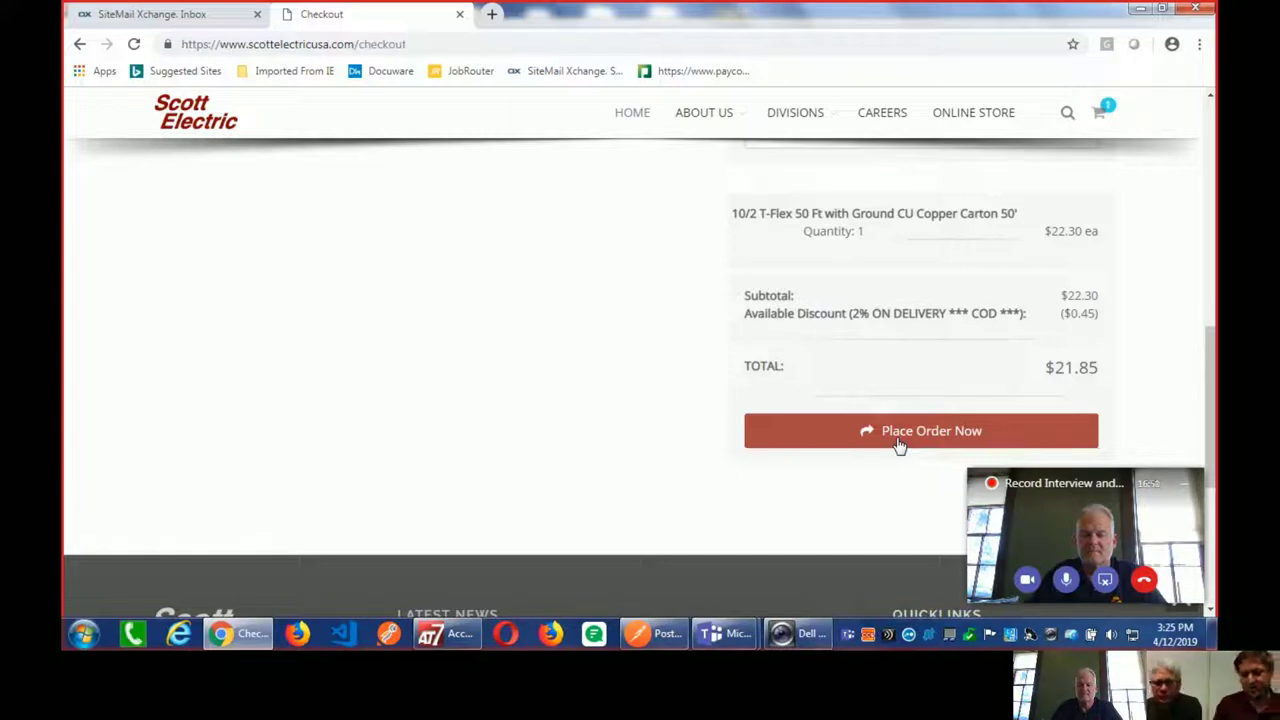
pyautogui.moveTo(852, 452)
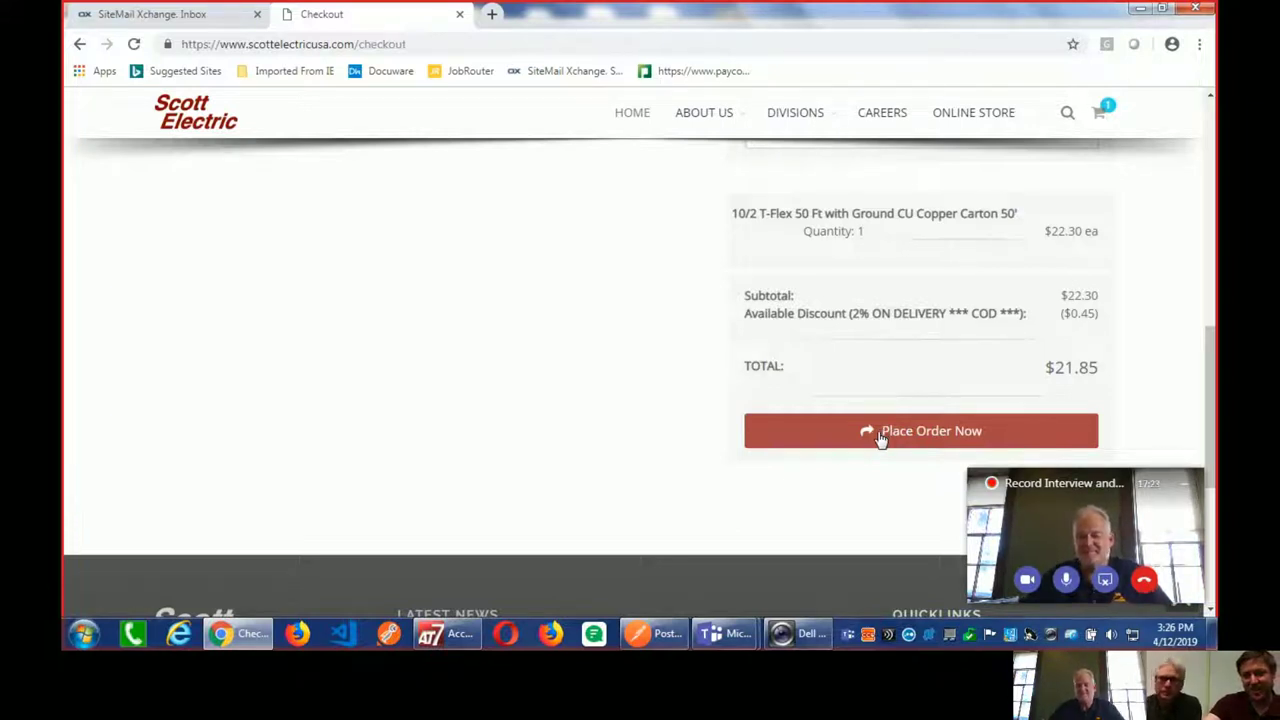
pyautogui.click(920, 430)
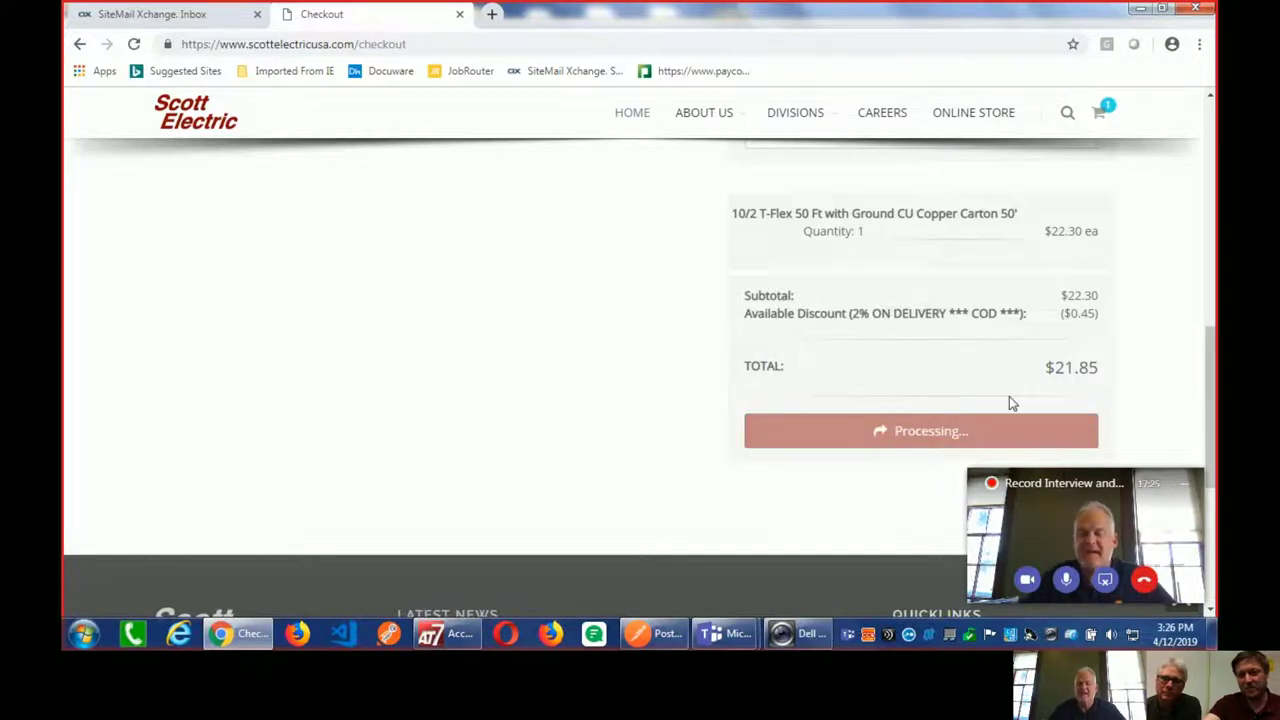
pyautogui.click(920, 430)
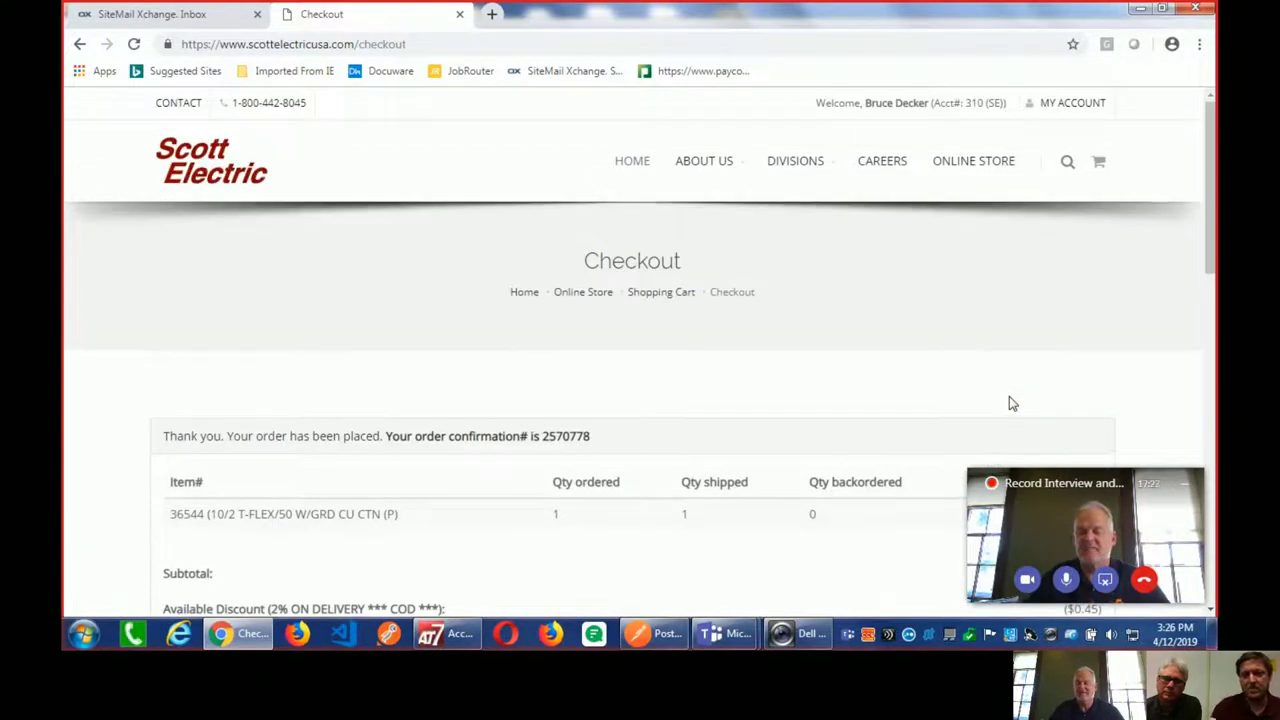
pyautogui.scroll(-3)
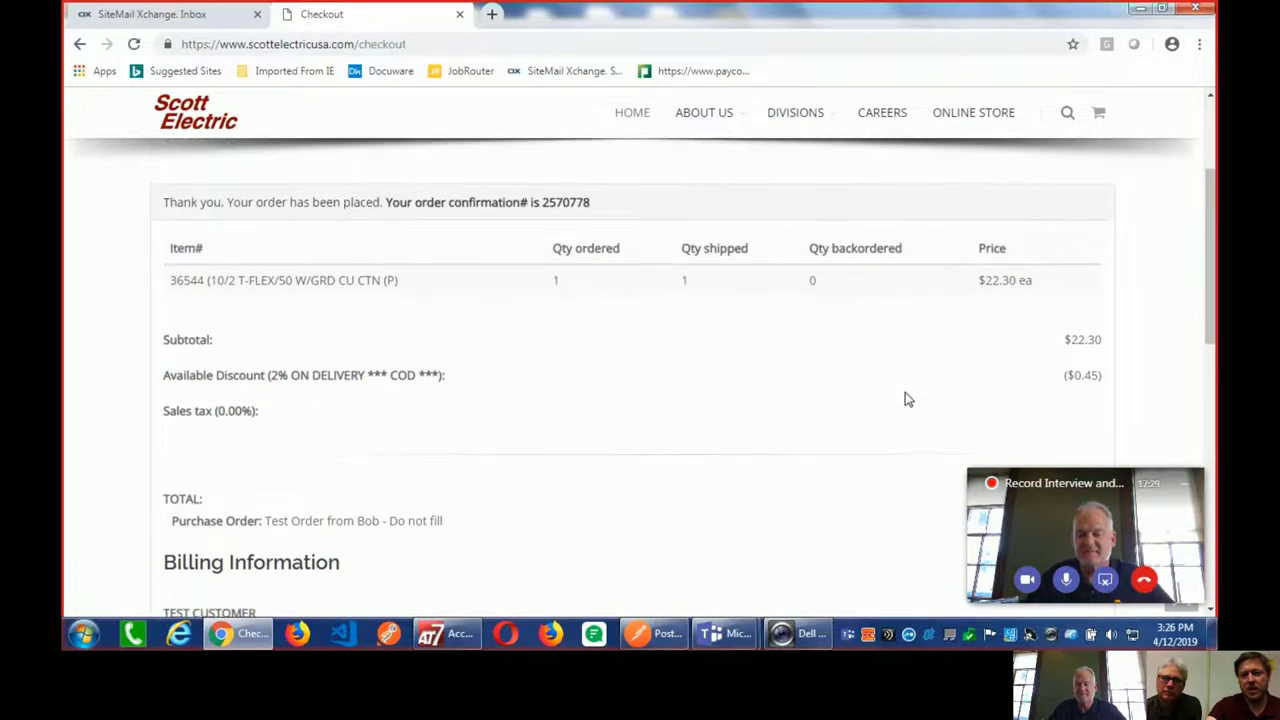
pyautogui.moveTo(904, 370)
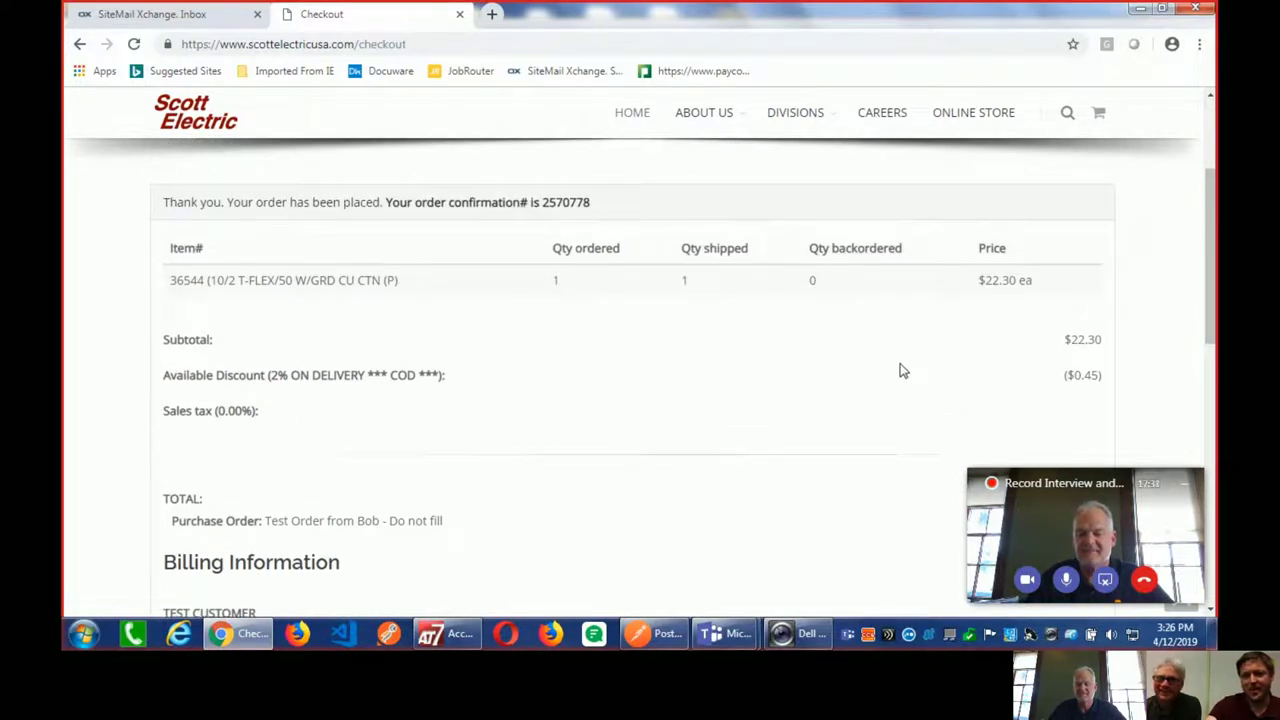
pyautogui.moveTo(876, 360)
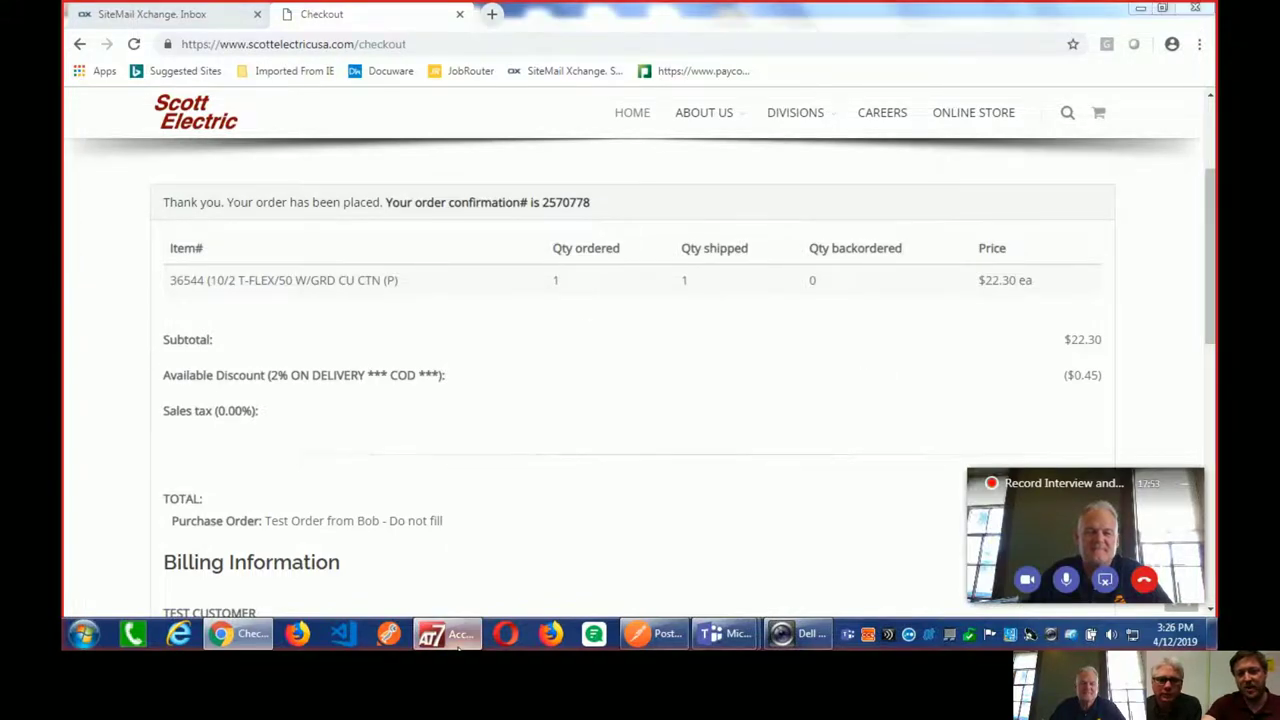
pyautogui.click(430, 632)
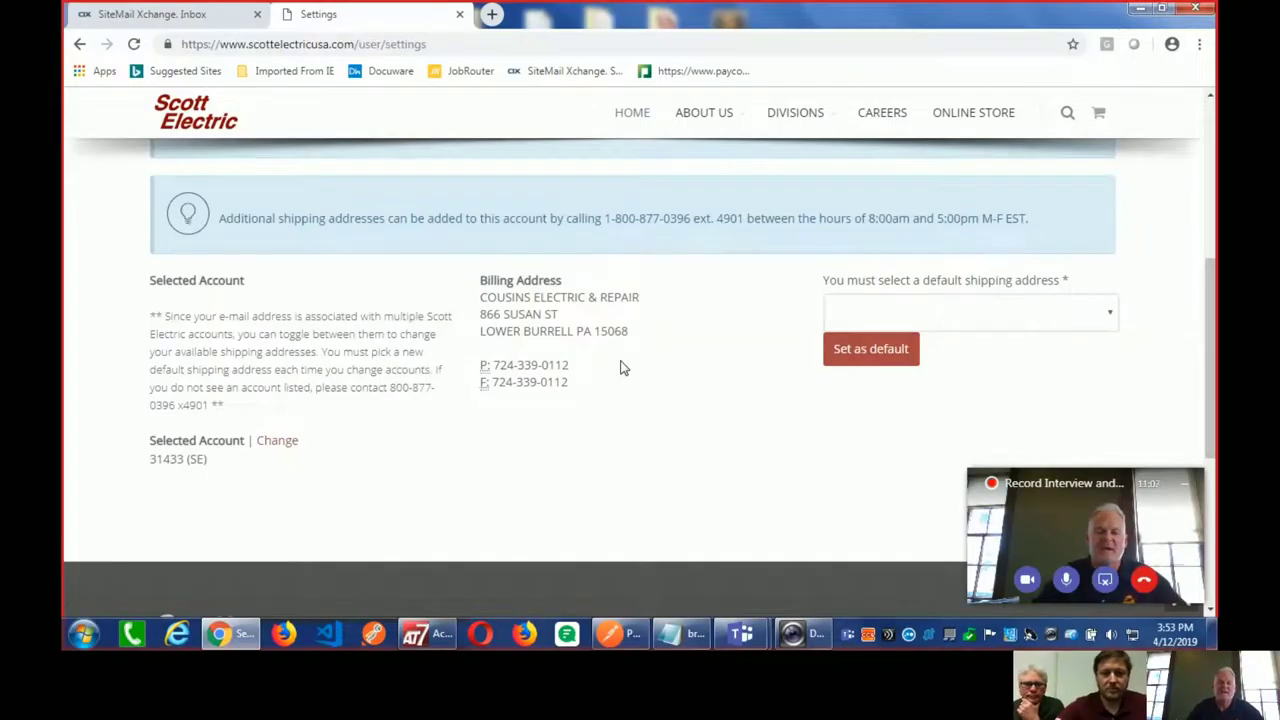
pyautogui.moveTo(612, 434)
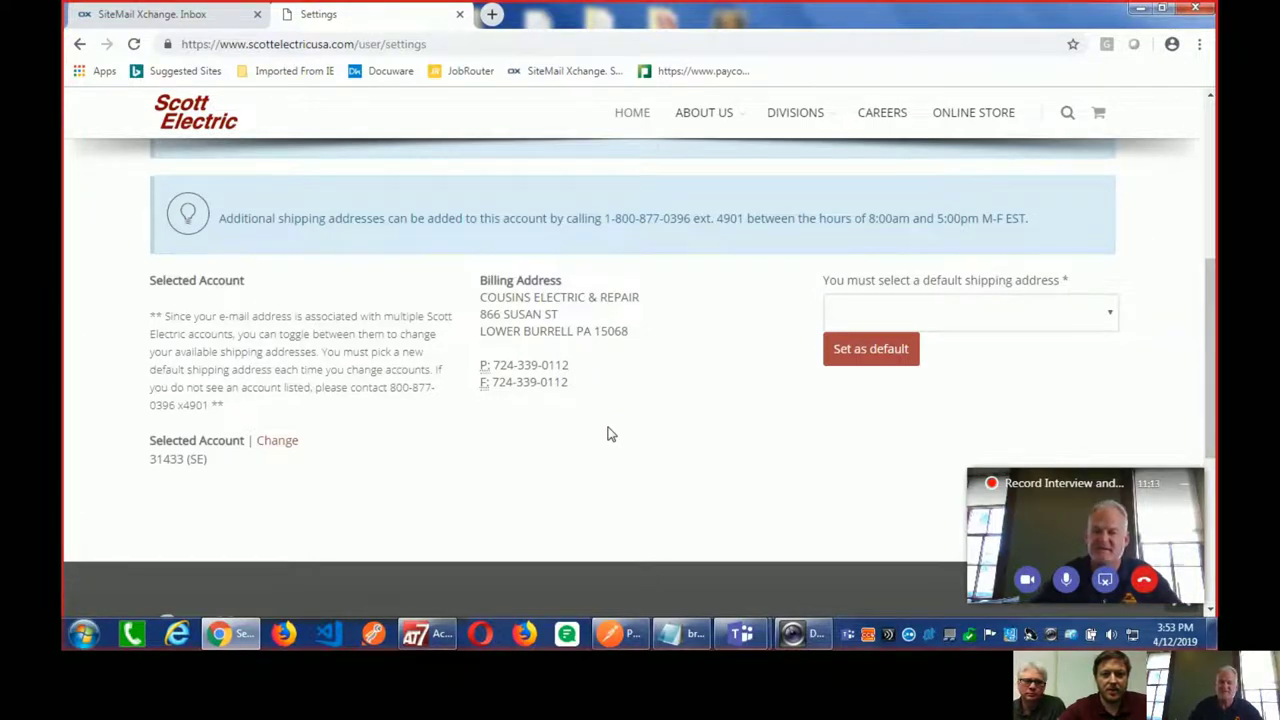
pyautogui.scroll(3)
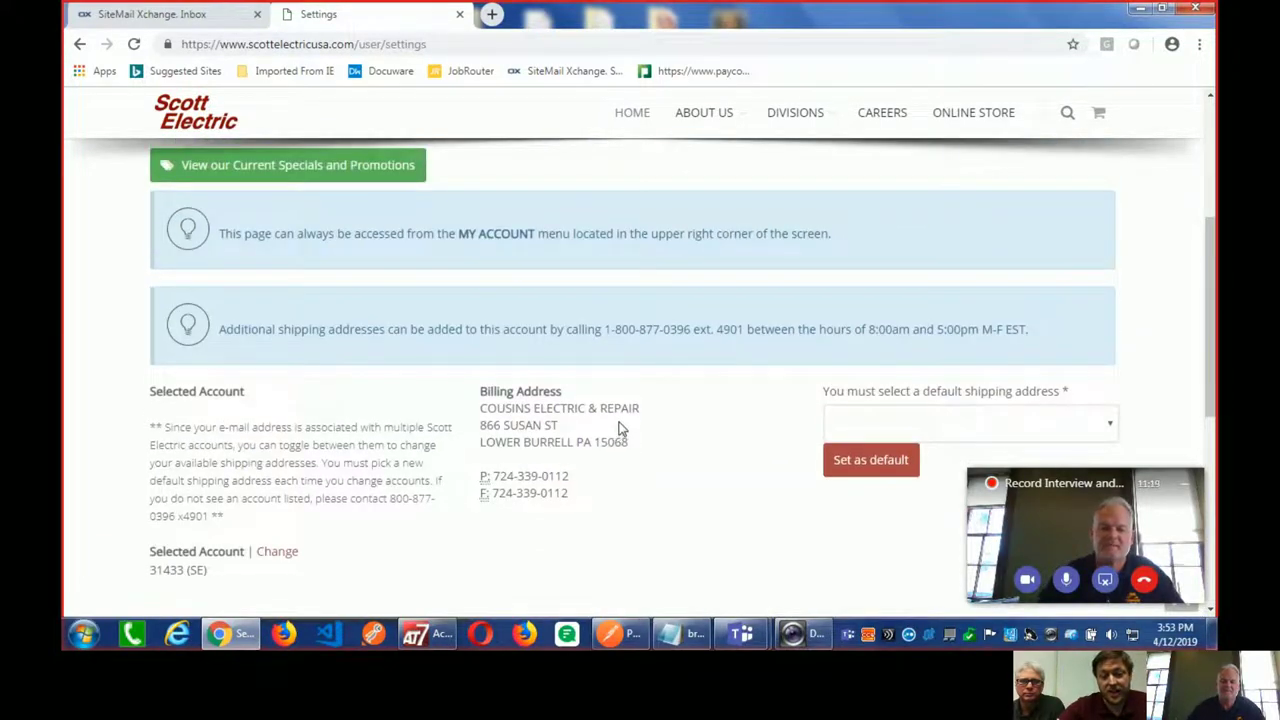
pyautogui.moveTo(624, 464)
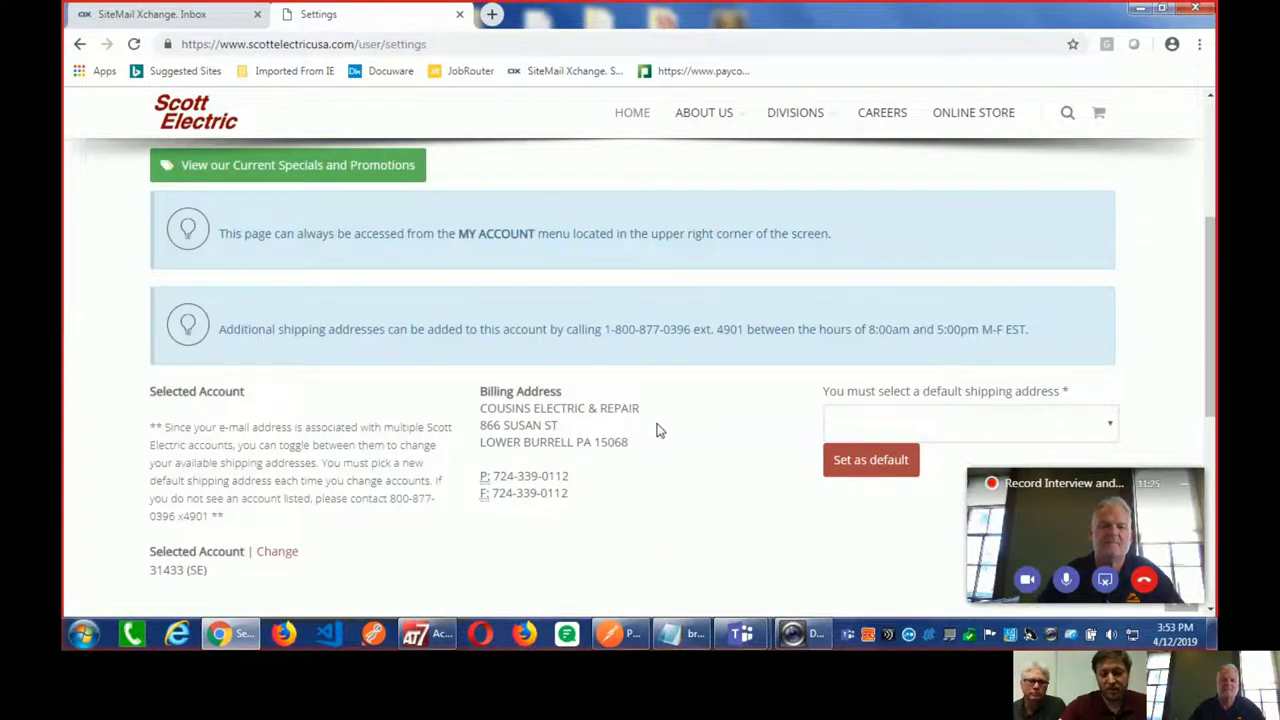
pyautogui.scroll(3)
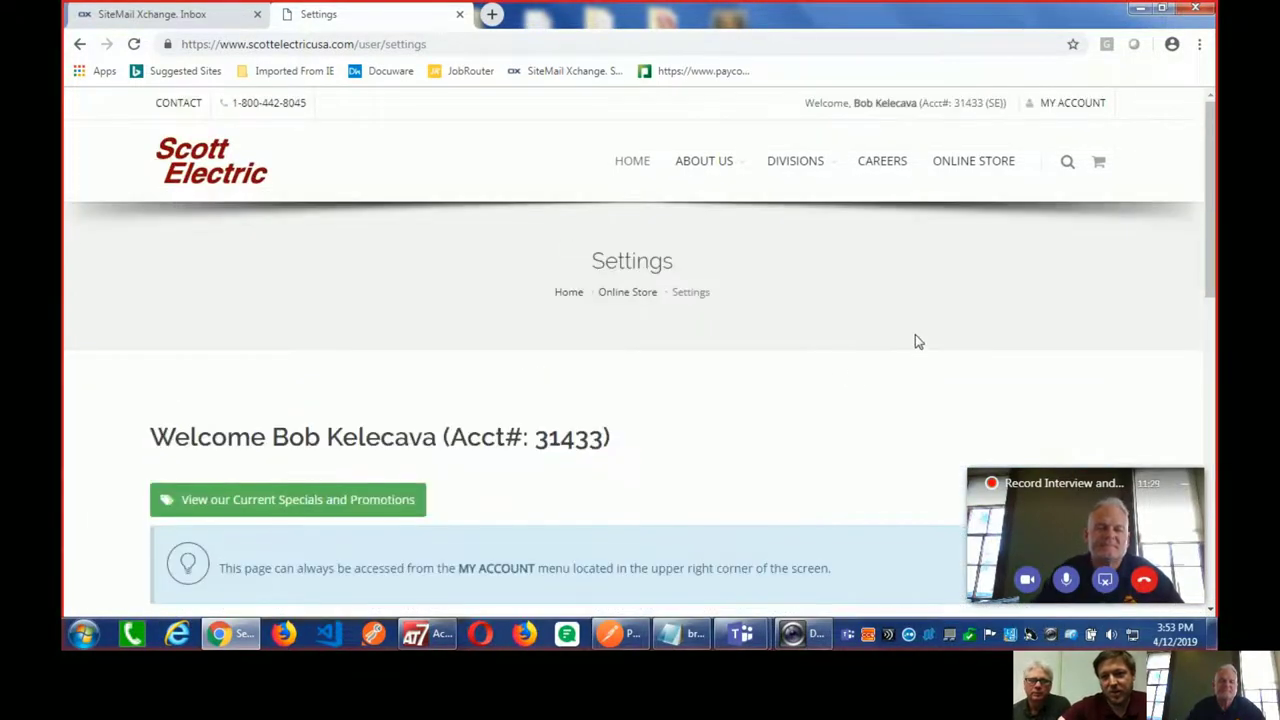
pyautogui.click(1072, 102)
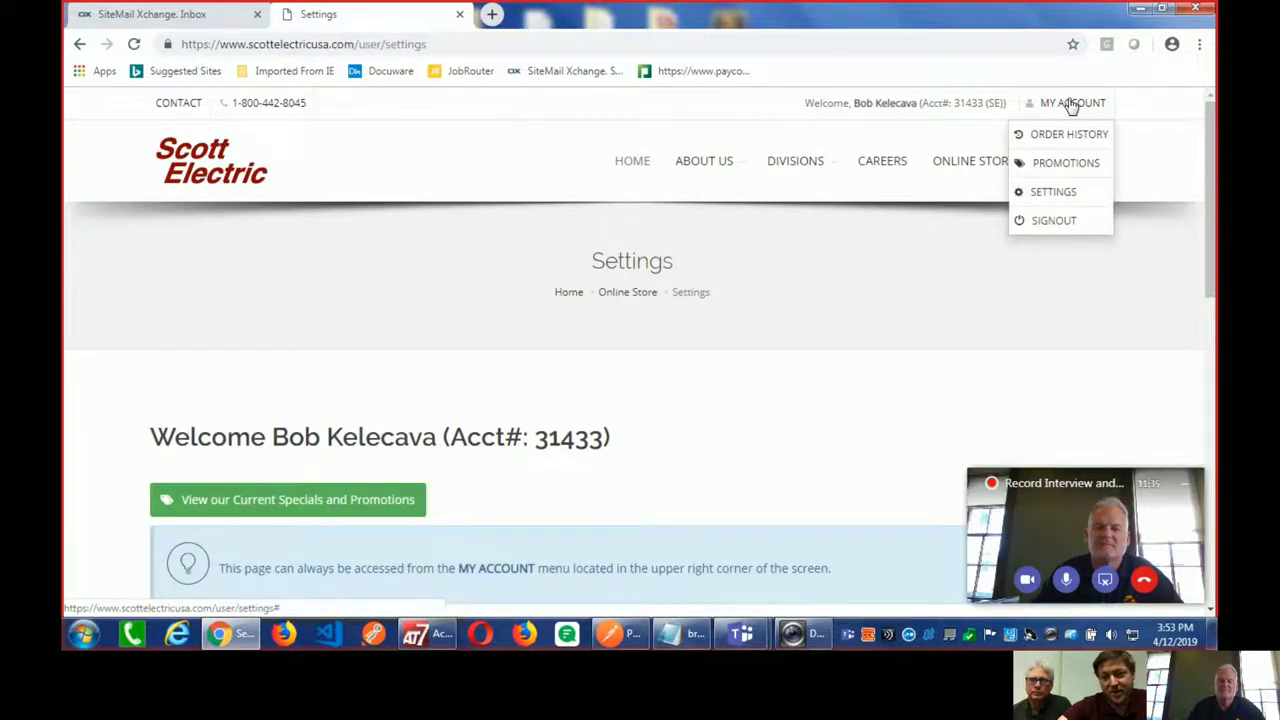
pyautogui.moveTo(1068, 134)
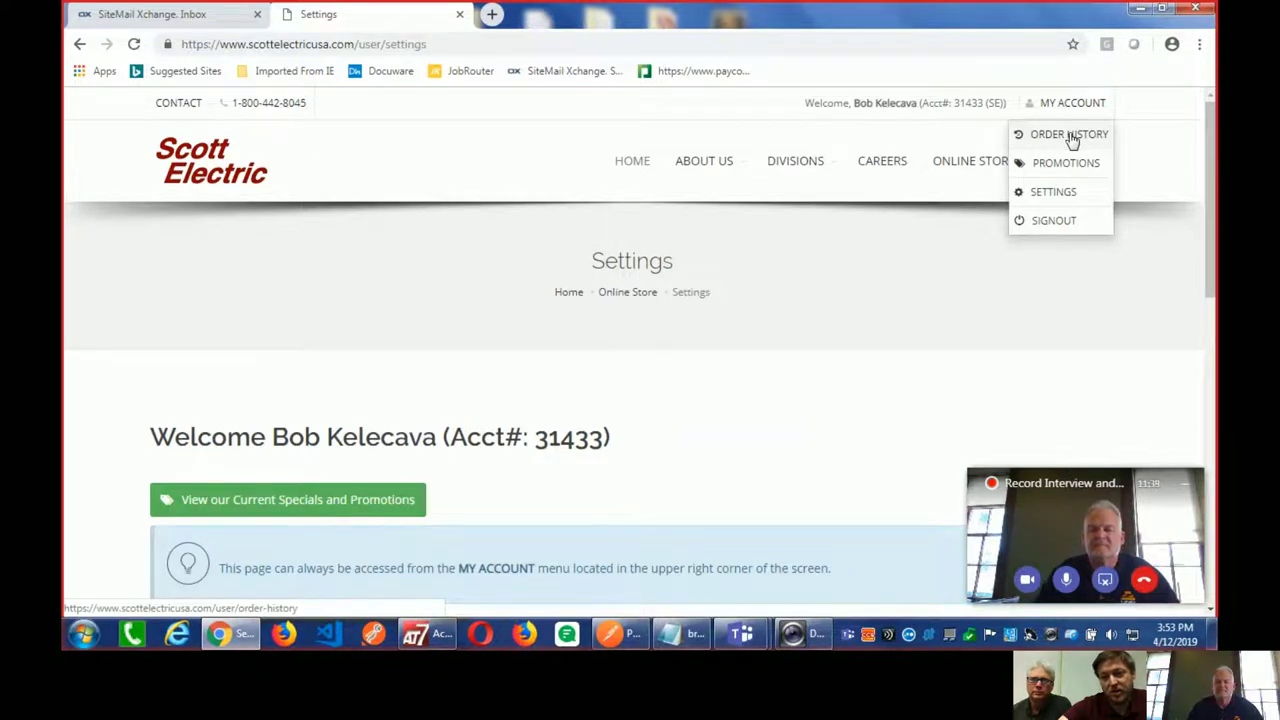
# Step: Show the Order History page for account 31433 from the MY ACCOUNT menu
pyautogui.click(1068, 132)
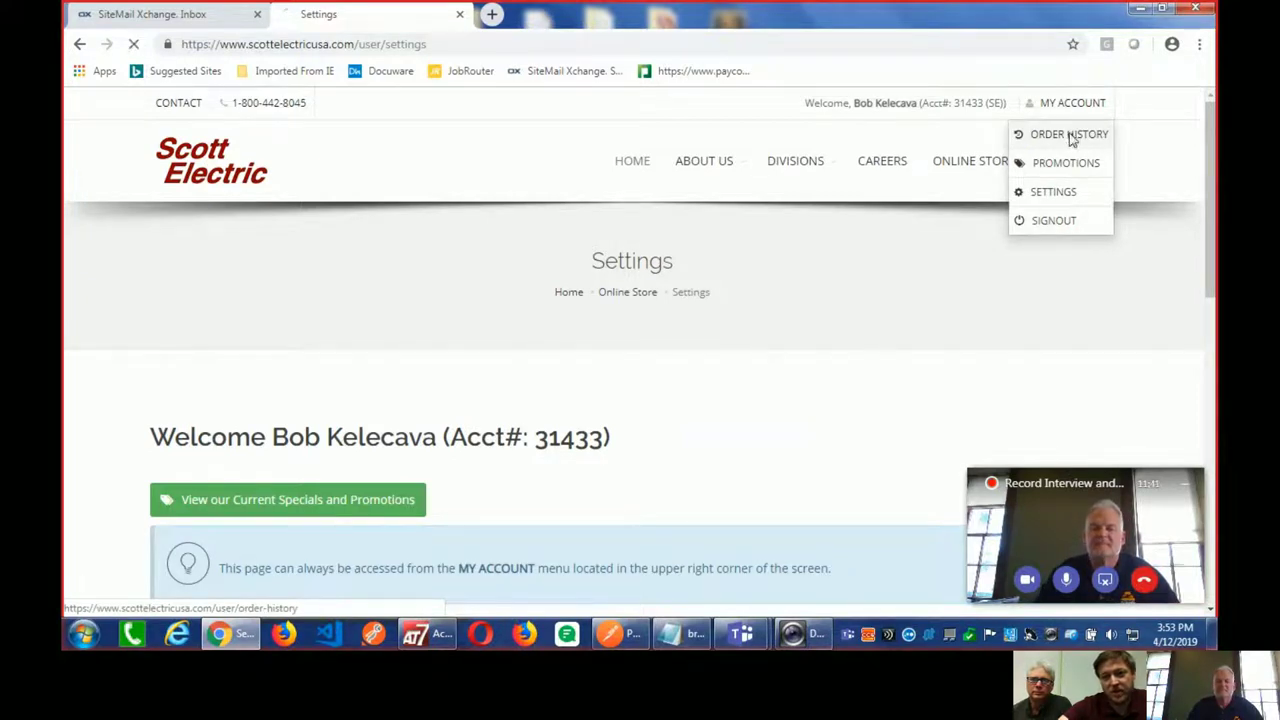
pyautogui.click(1068, 134)
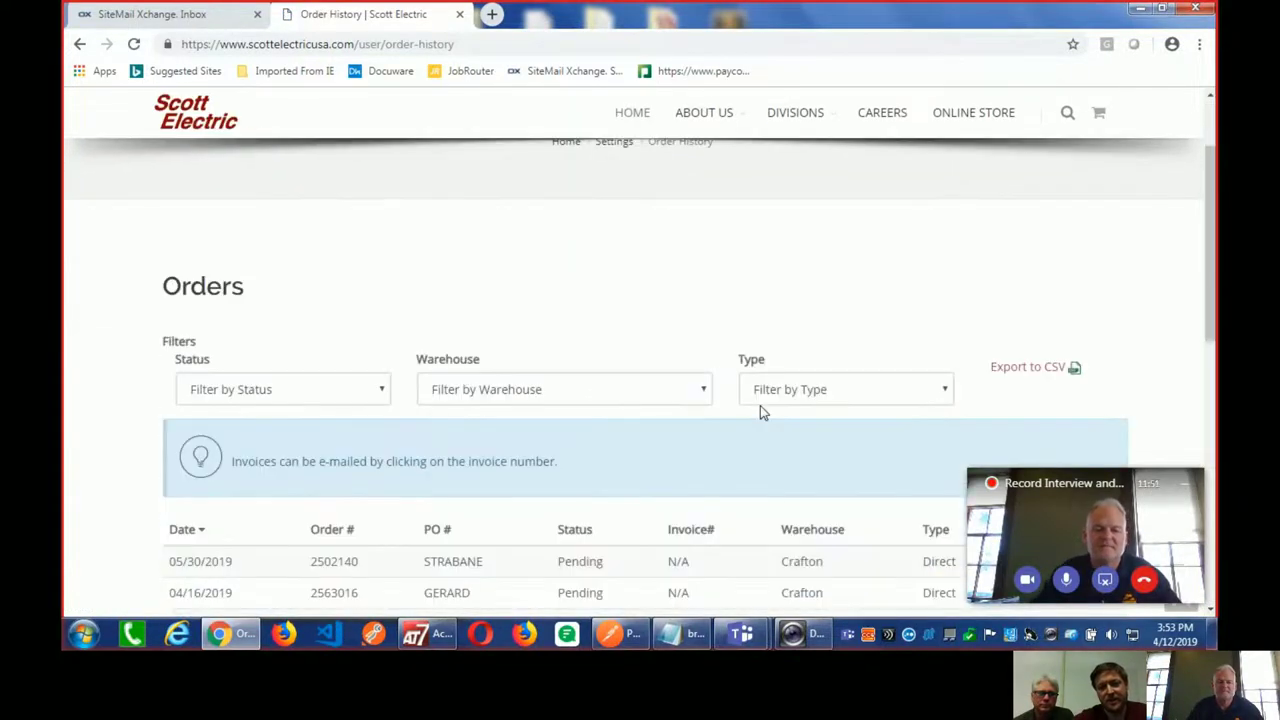
pyautogui.scroll(-3)
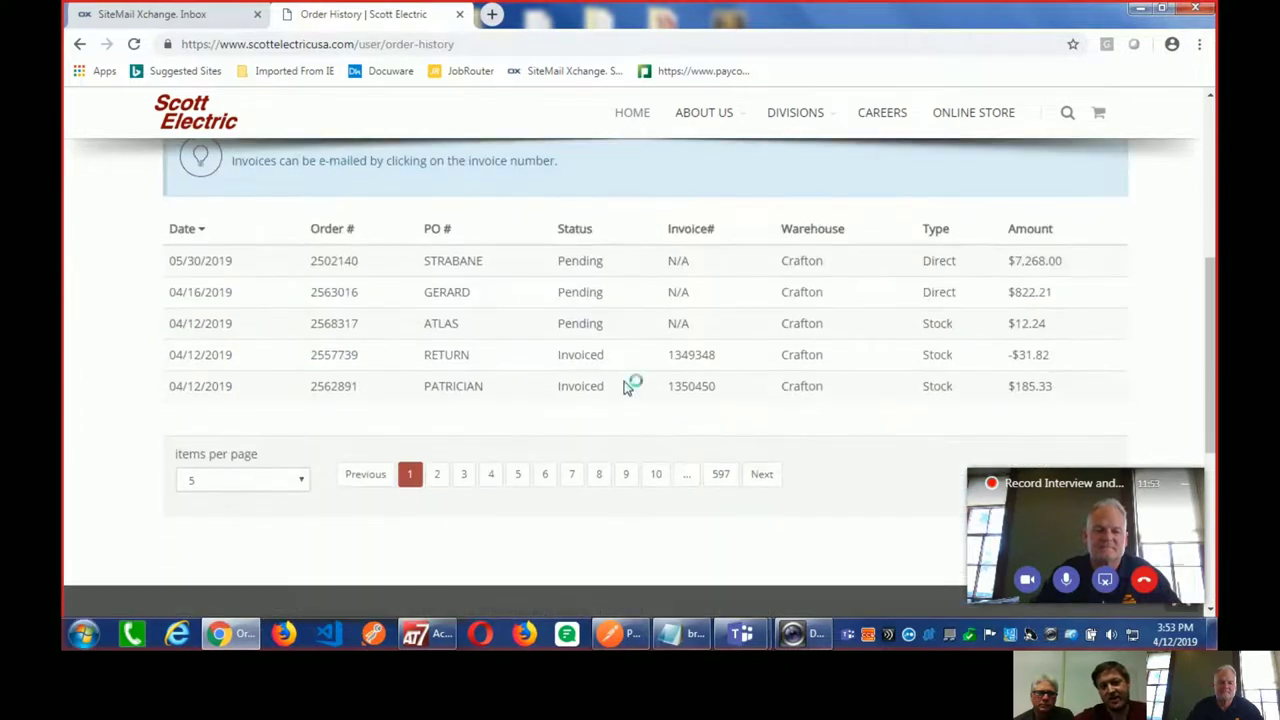
# Step: Set Items per page to 100 and review the expanded order list
pyautogui.click(242, 480)
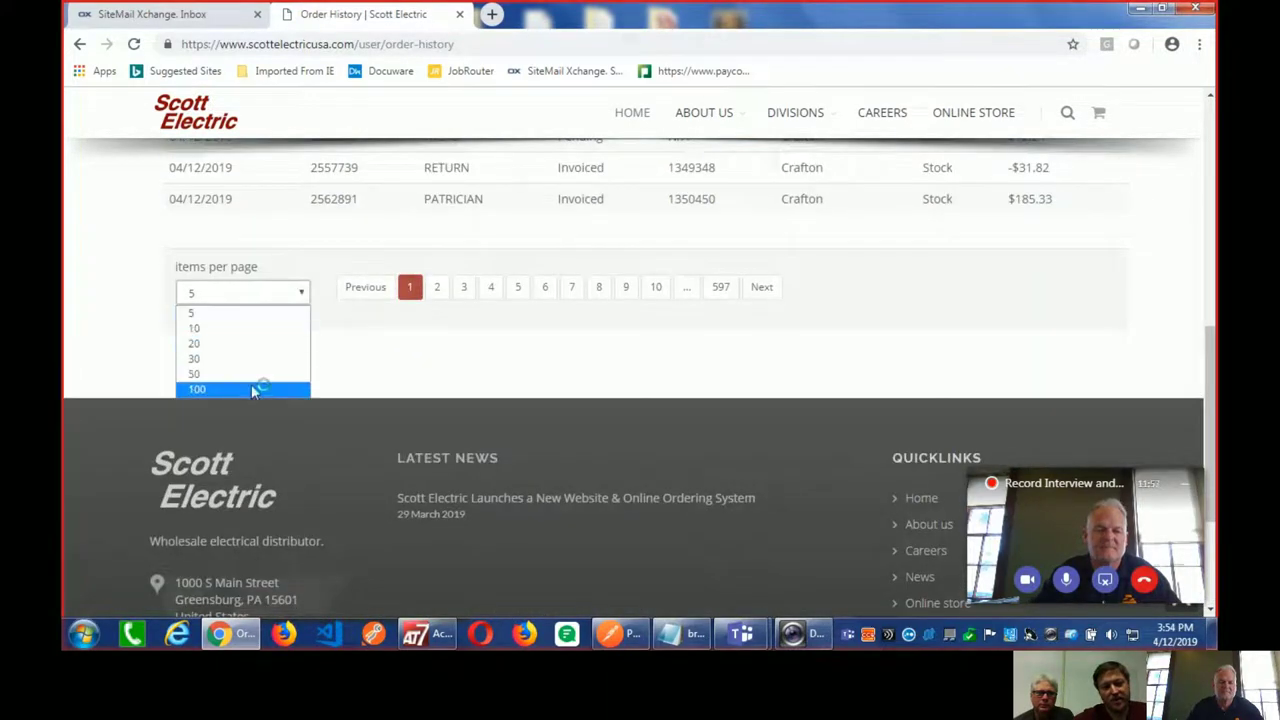
pyautogui.click(196, 388)
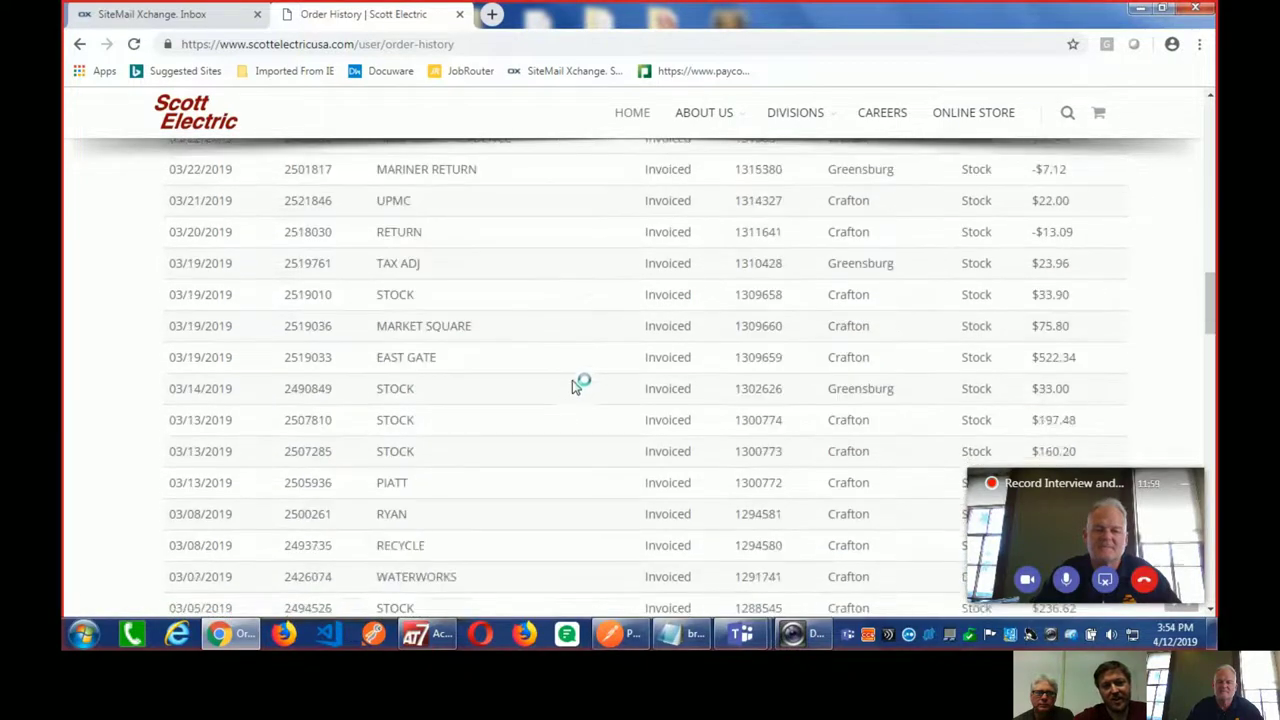
pyautogui.scroll(-3)
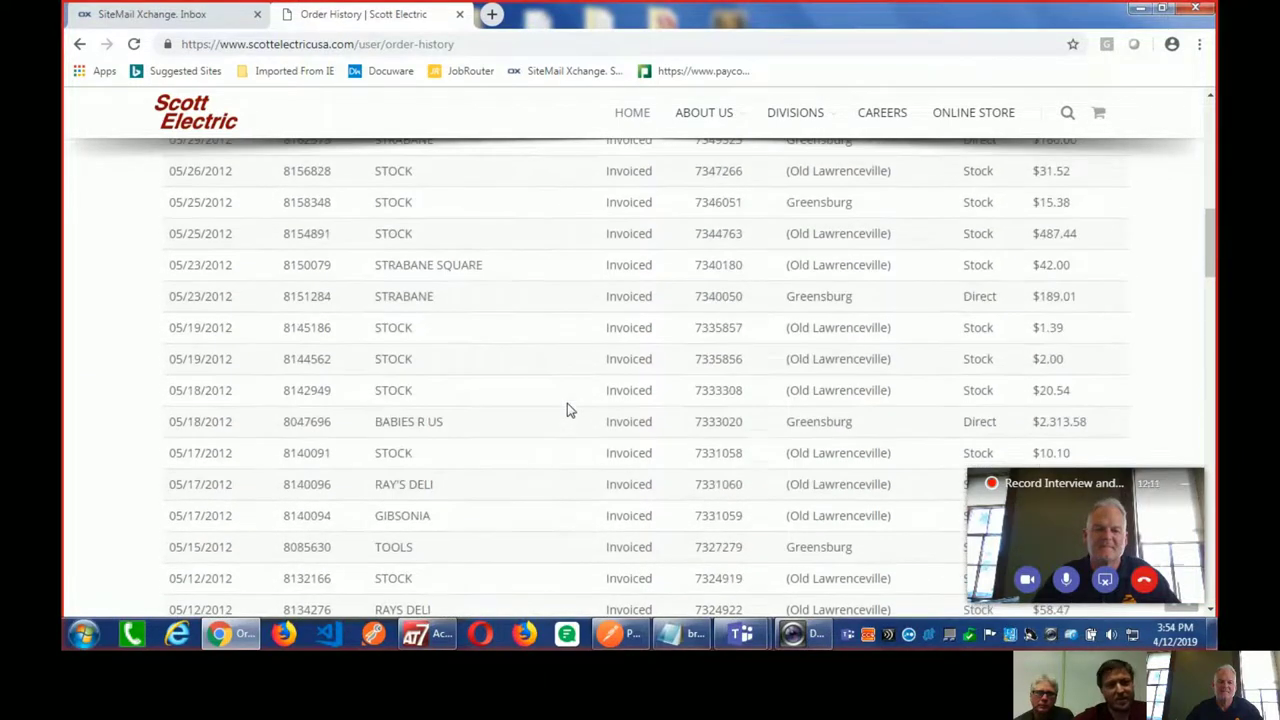
pyautogui.scroll(3)
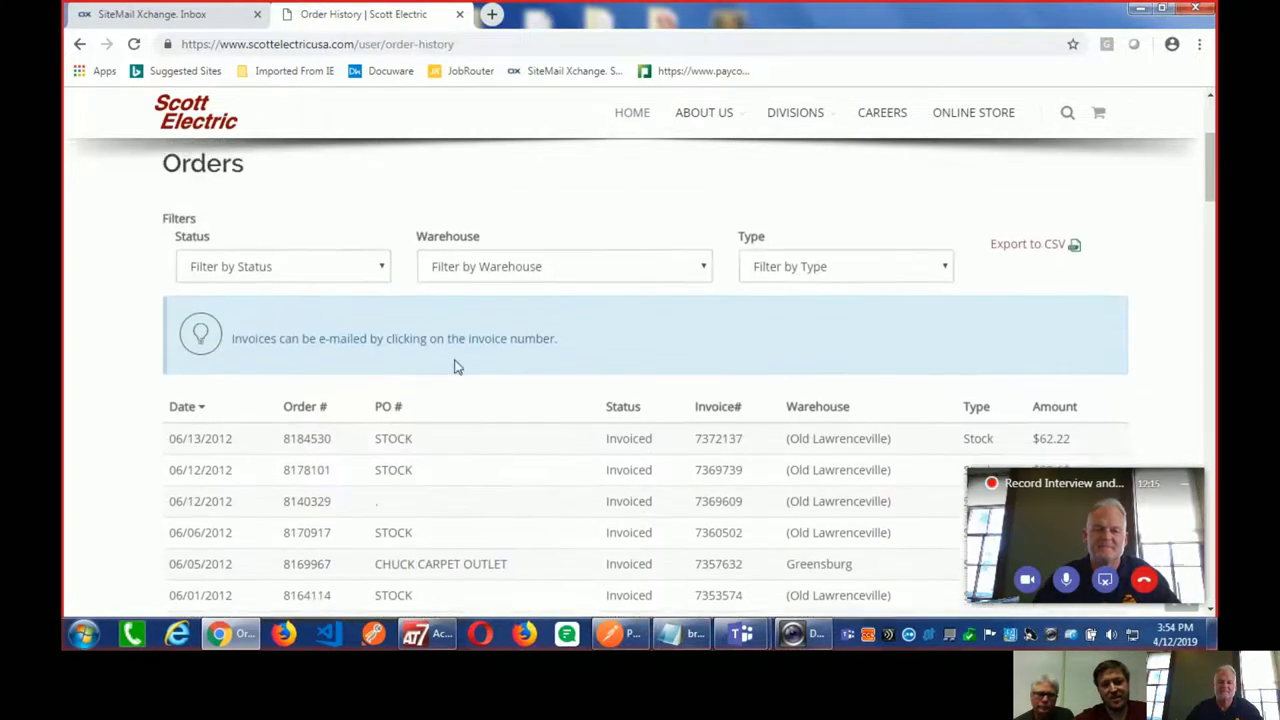
# Step: Filter the orders to Status Invoiced and Type Stock
pyautogui.click(284, 266)
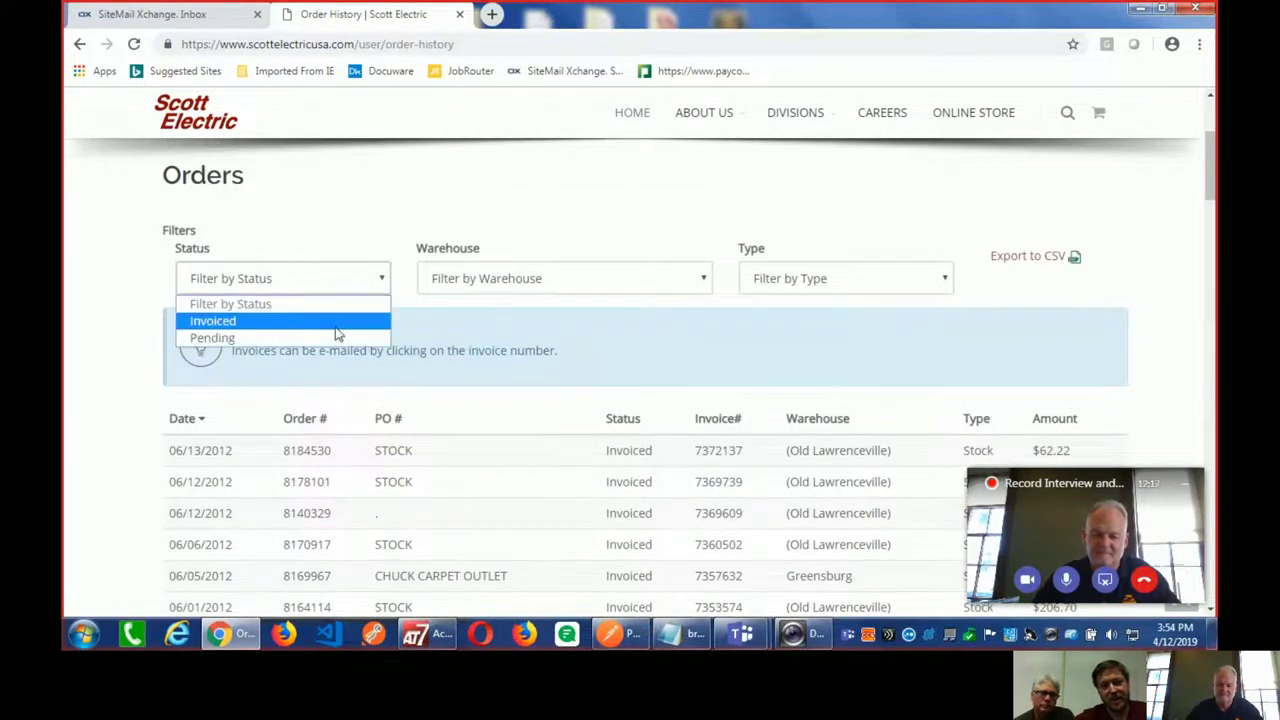
pyautogui.click(212, 320)
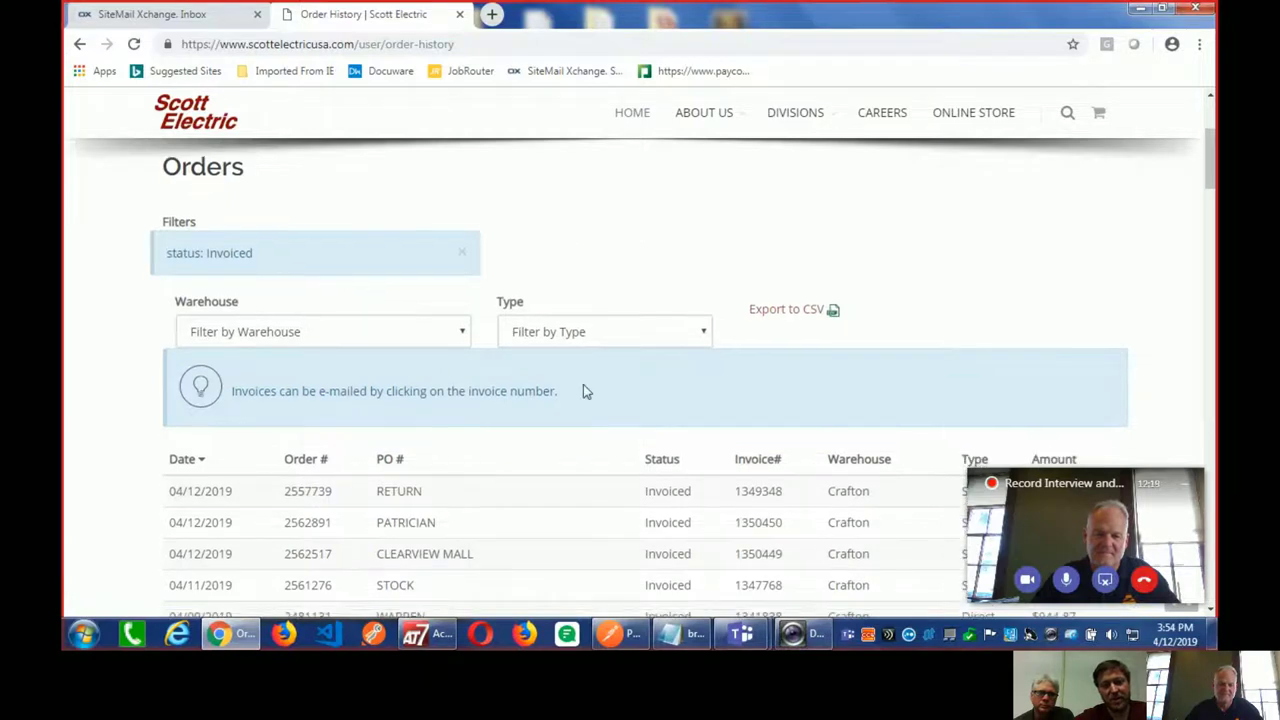
pyautogui.click(604, 316)
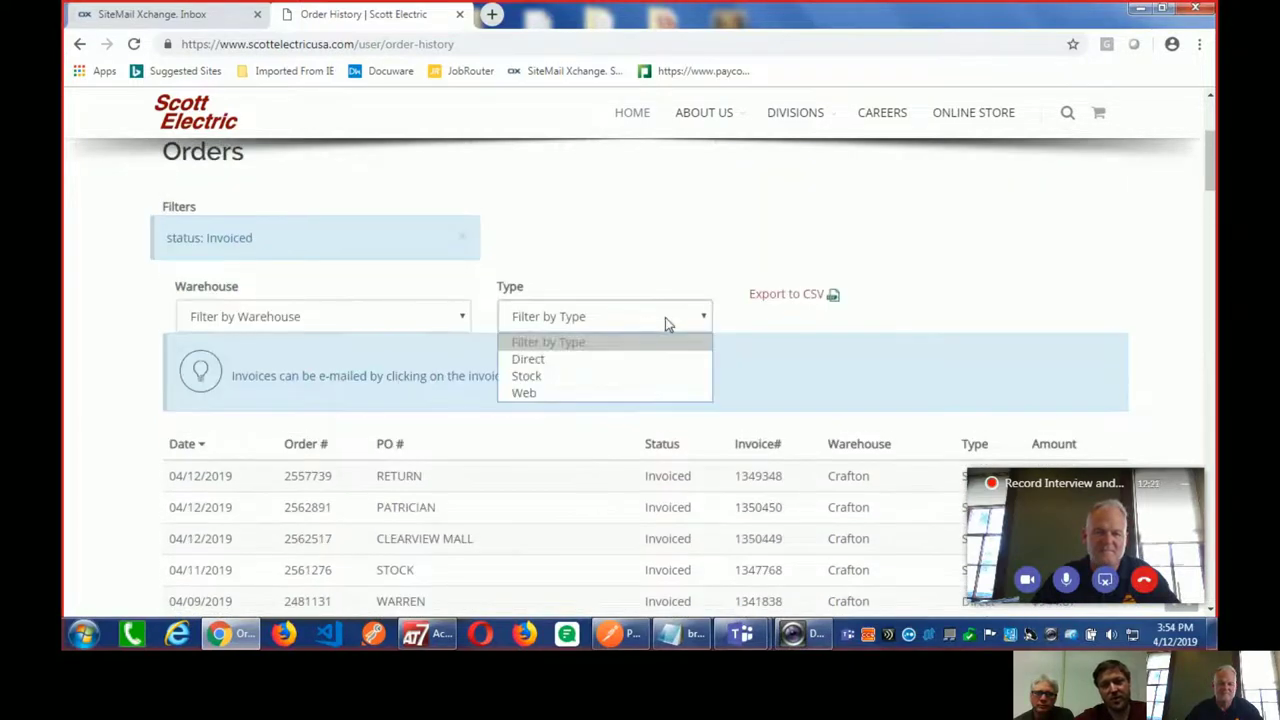
pyautogui.click(528, 376)
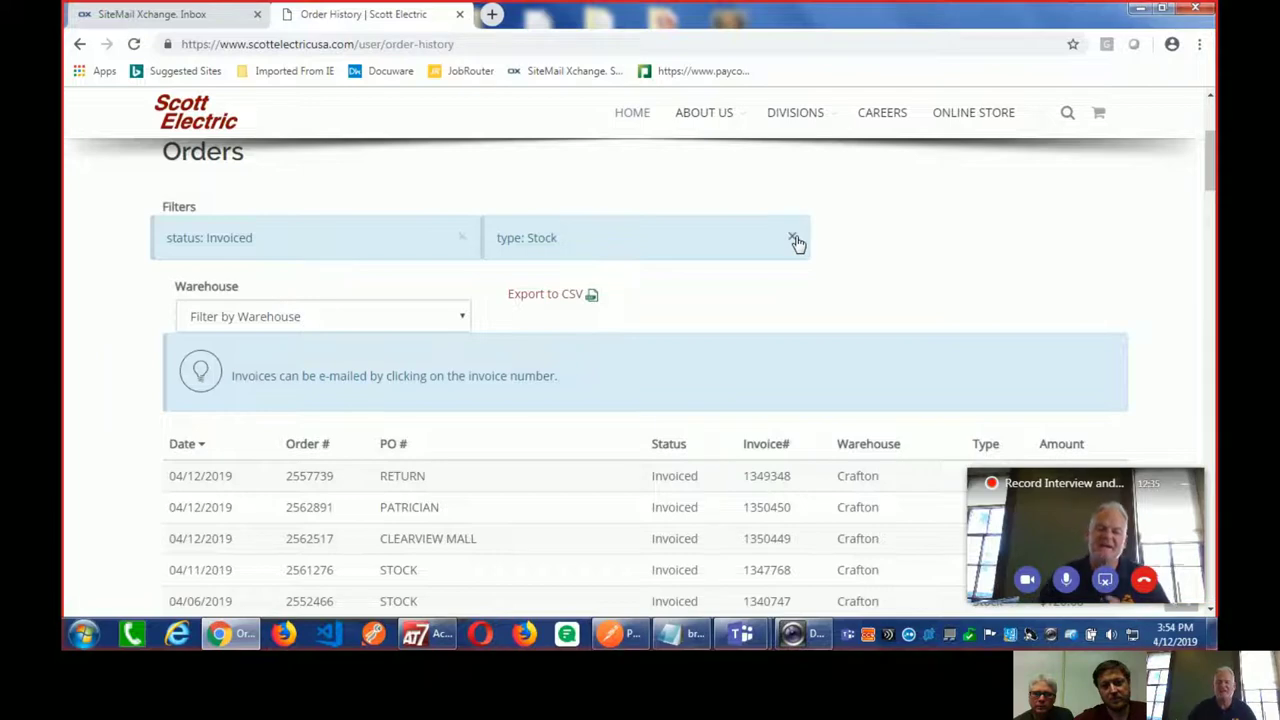
pyautogui.moveTo(796, 244)
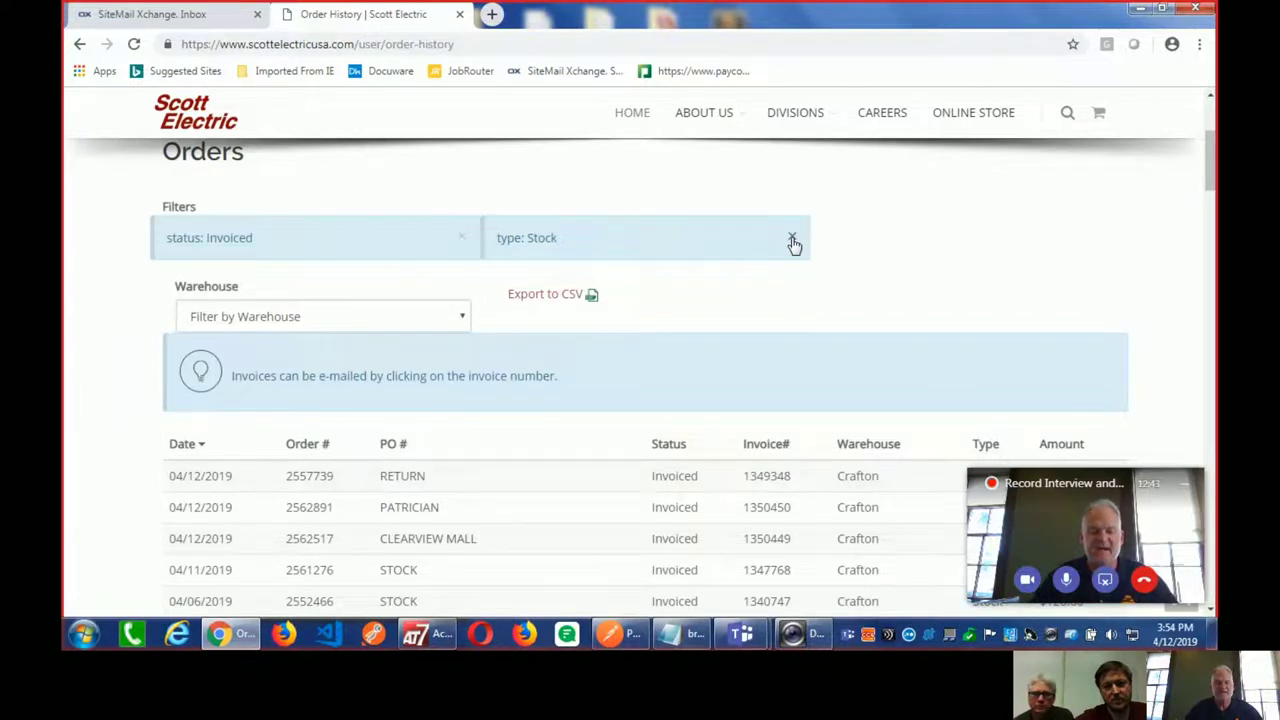
# Step: Clear the Stock and Invoiced filter chips to show all orders again
pyautogui.click(792, 240)
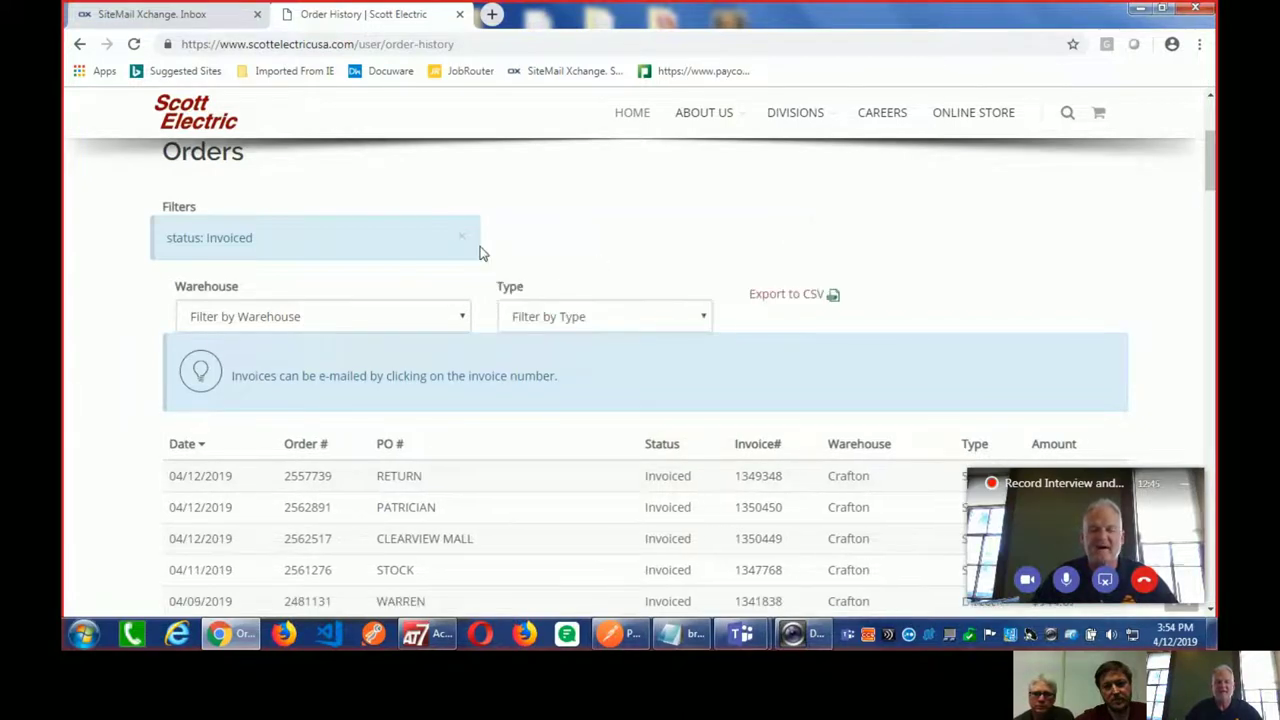
pyautogui.click(460, 236)
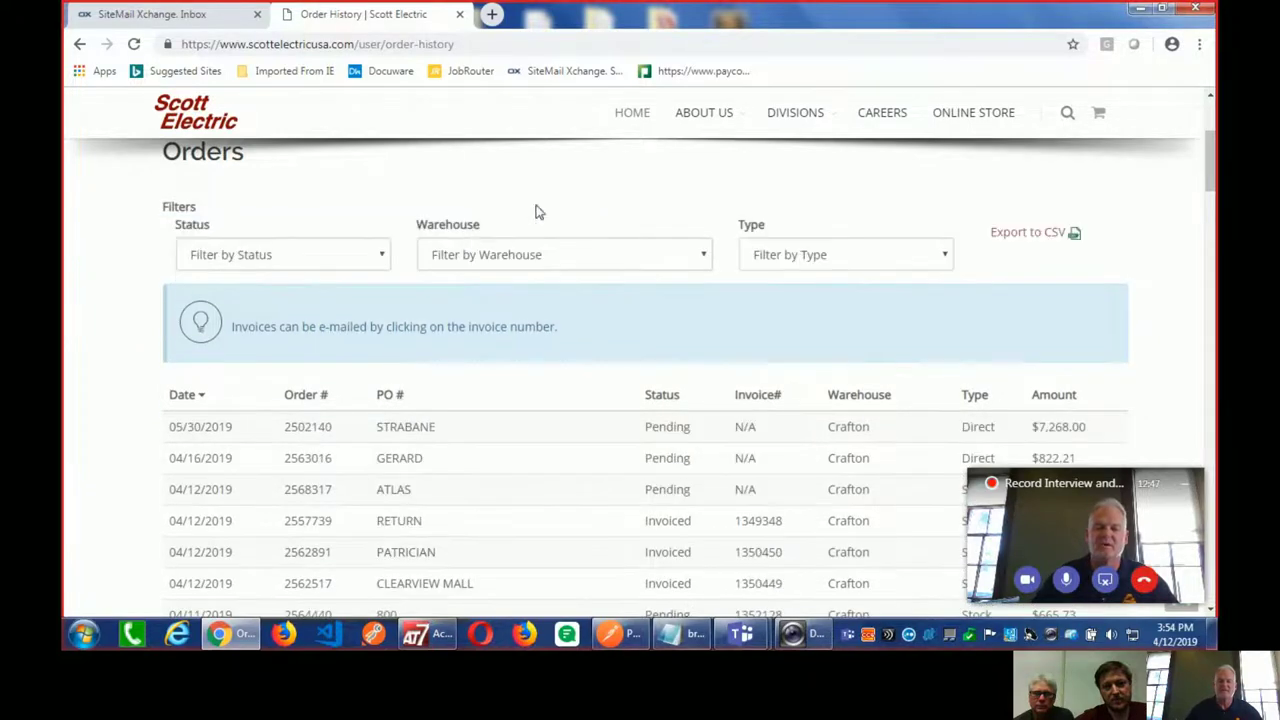